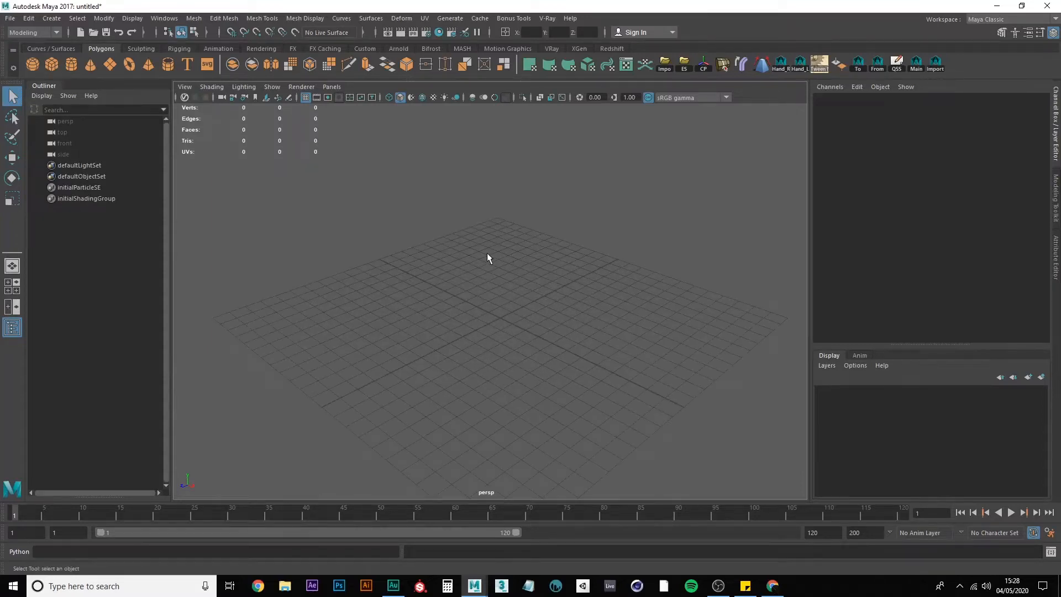
Step: Create a polygon cylinder at the grid origin
scroll(down, 3)
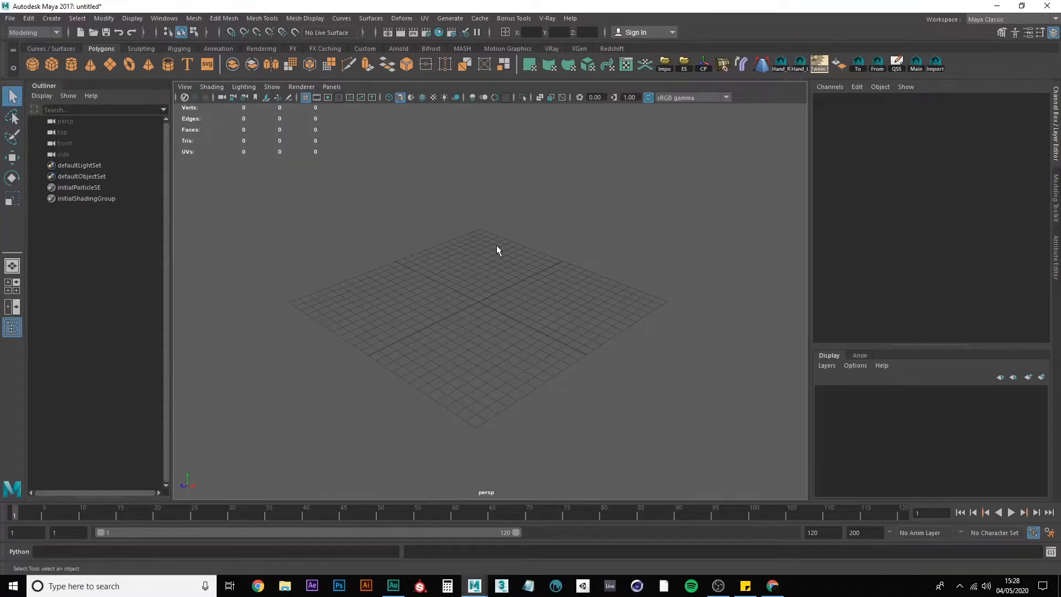
mouse_move(436, 259)
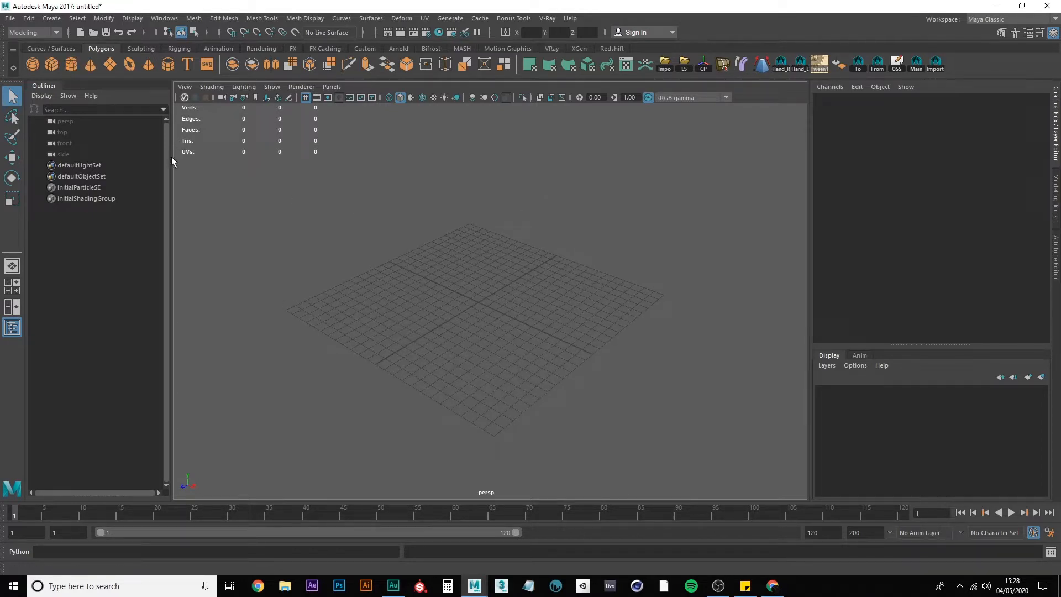
mouse_move(71, 64)
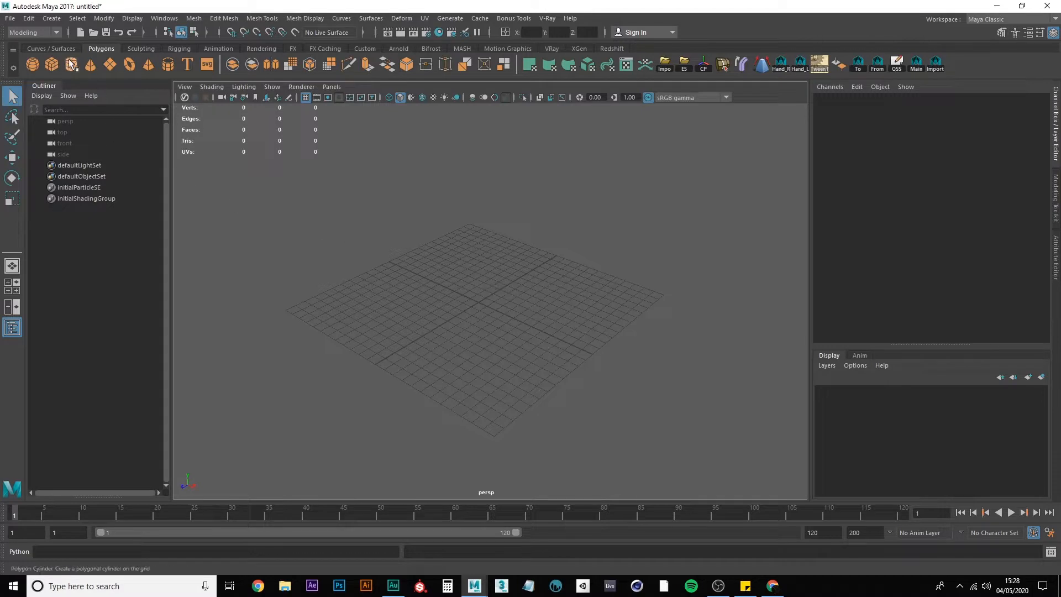
click(51, 19)
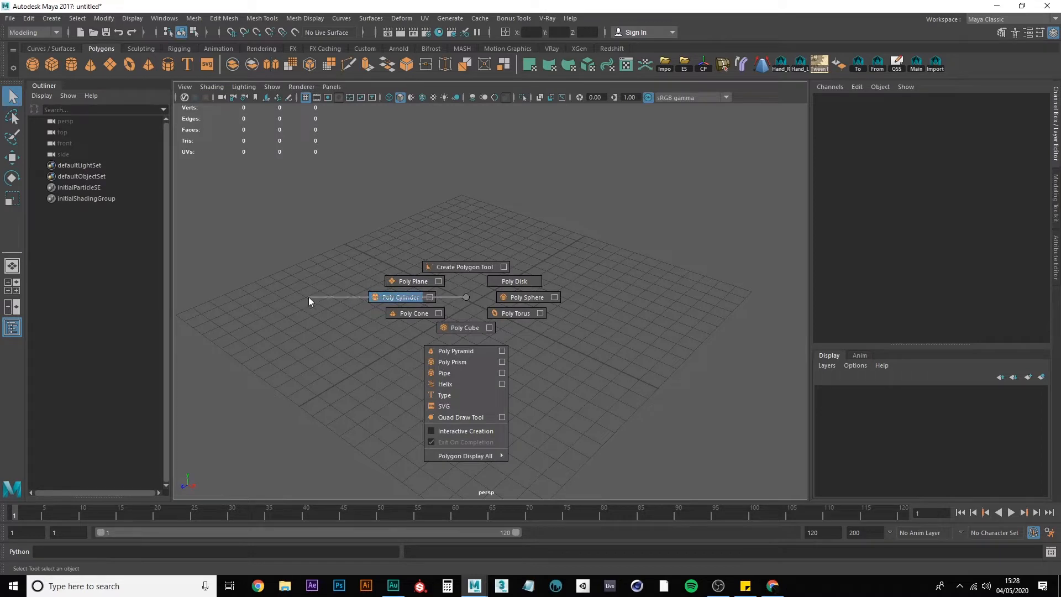
click(412, 297)
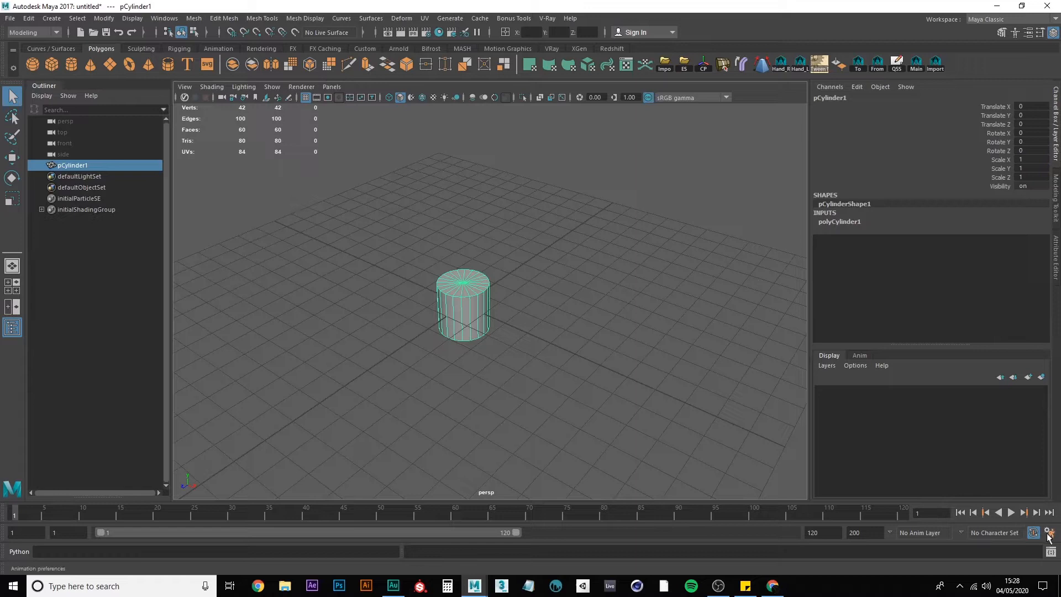
Step: Set the linear working unit to inch in Preferences > Settings and save
click(1048, 533)
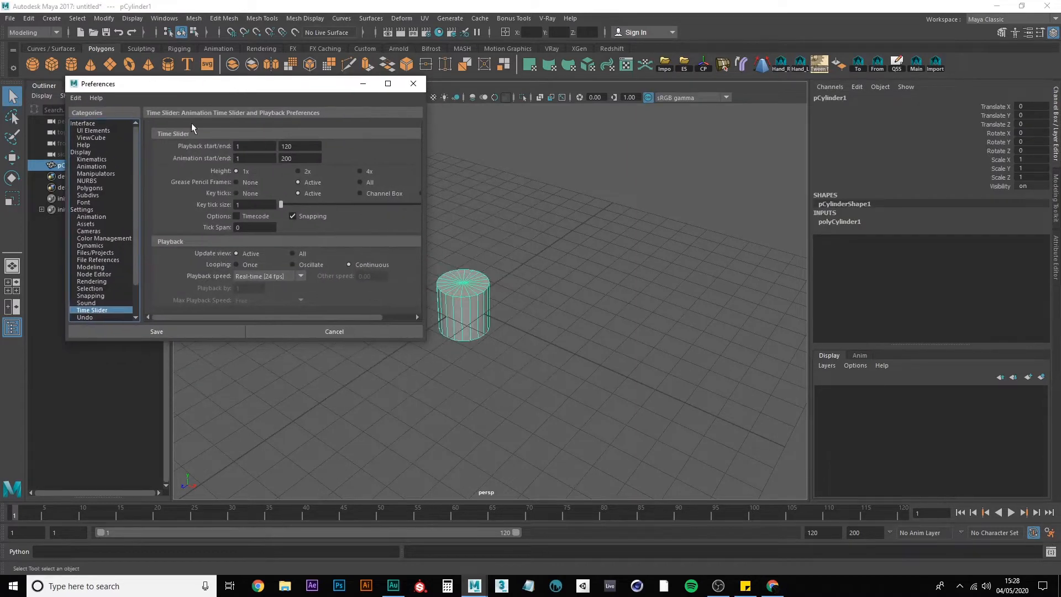
click(81, 209)
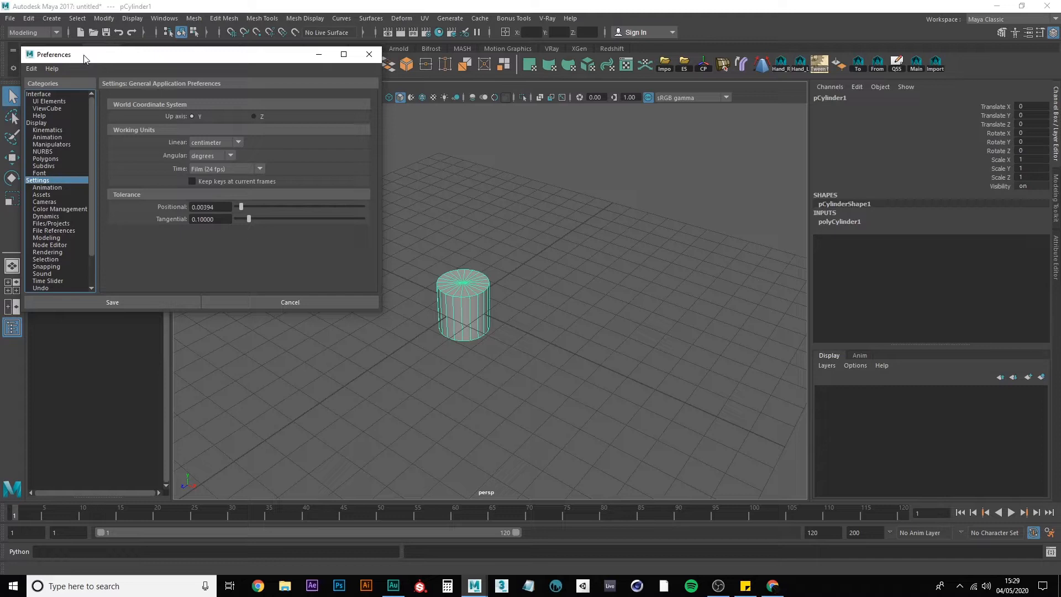
mouse_move(109, 59)
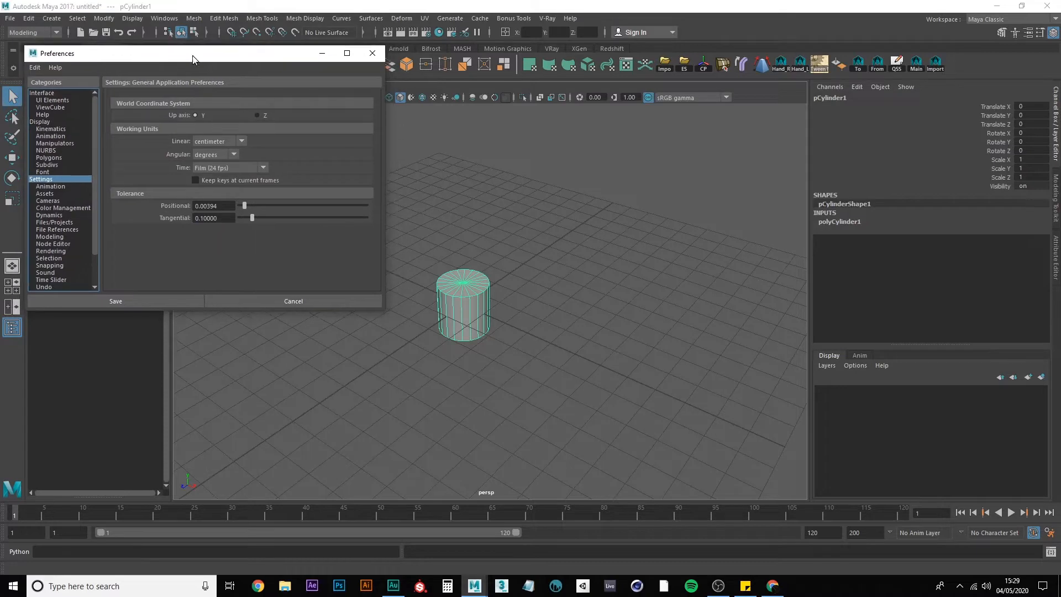
click(240, 142)
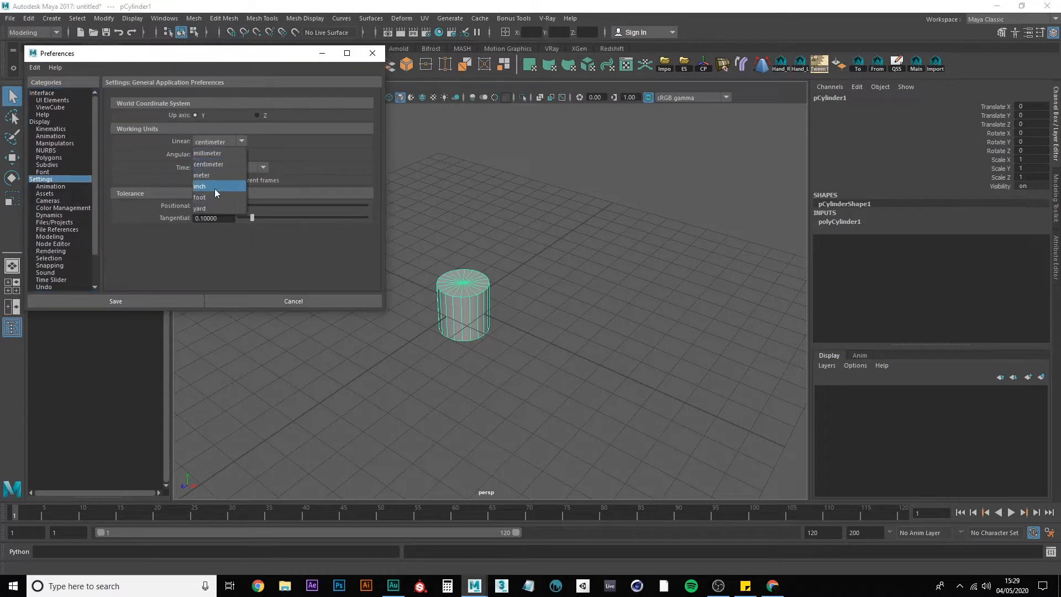
click(200, 186)
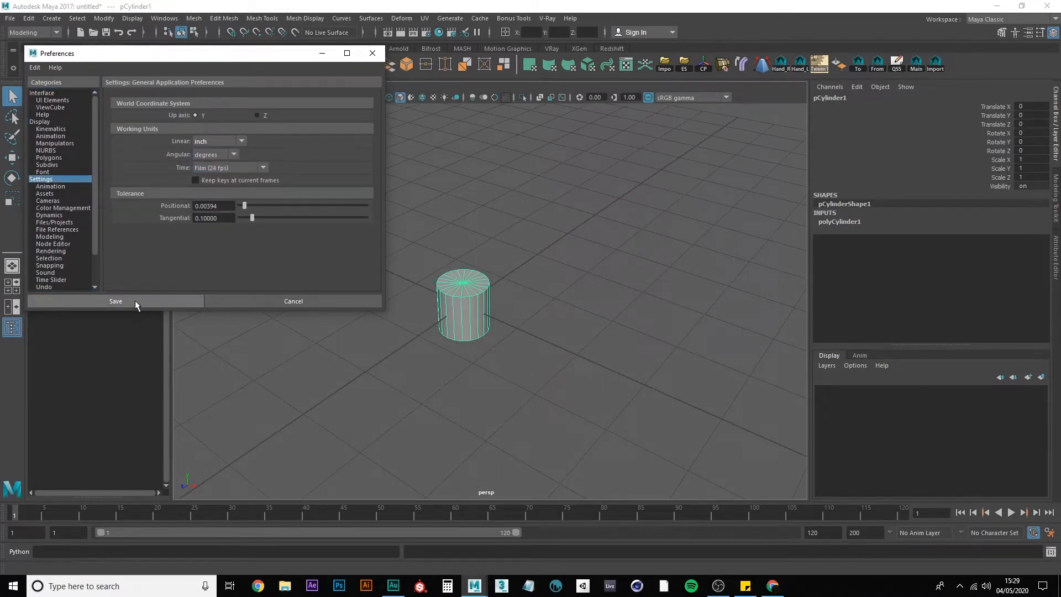
click(115, 301)
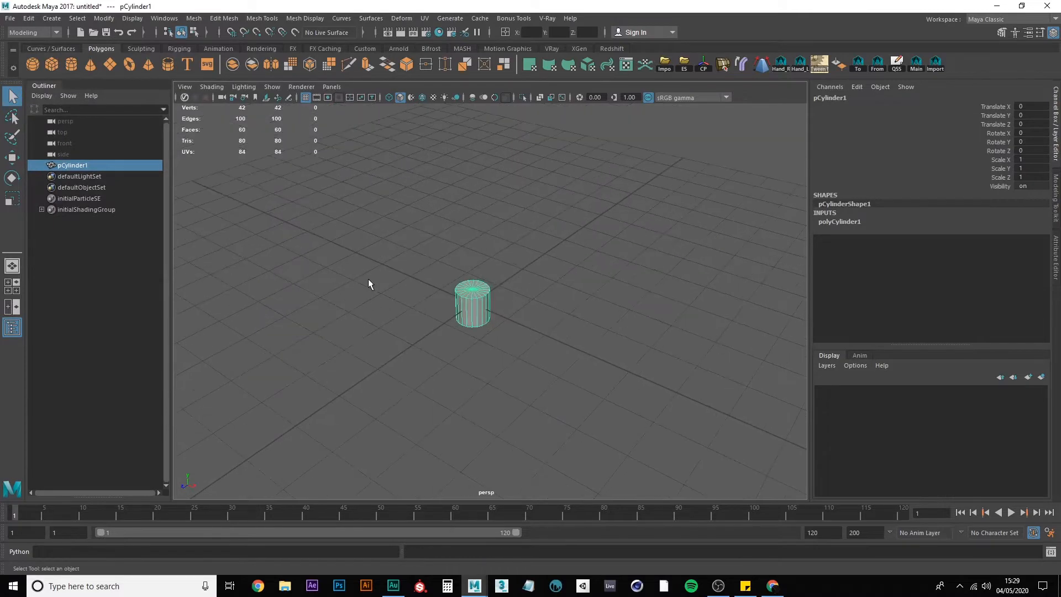
Step: Set polyCylinder1 to radius 6, height 0.1, 50 axis, 2 height and 8 cap subdivisions
click(839, 221)
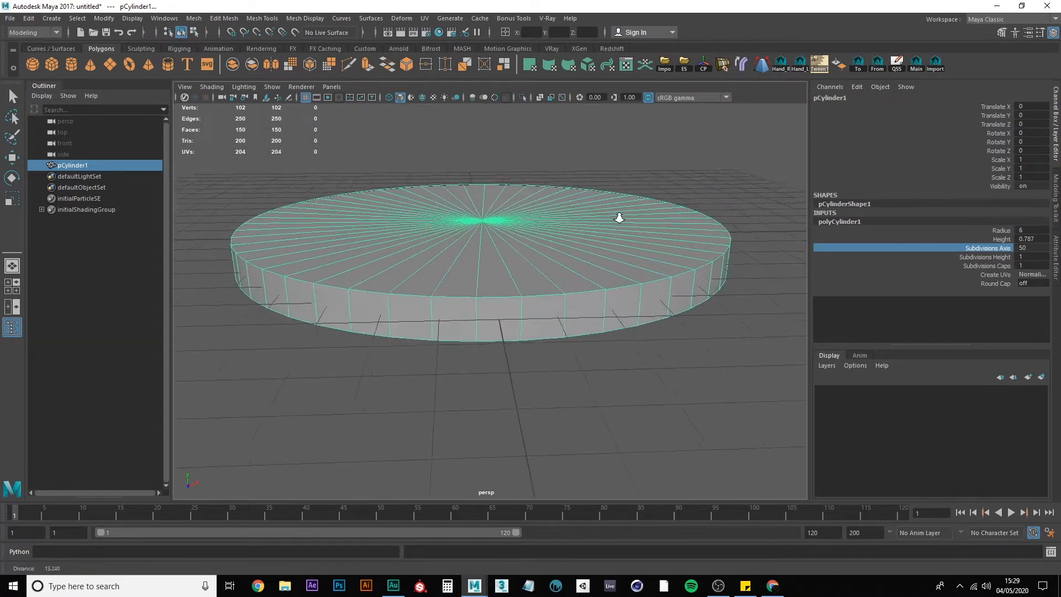
click(985, 256)
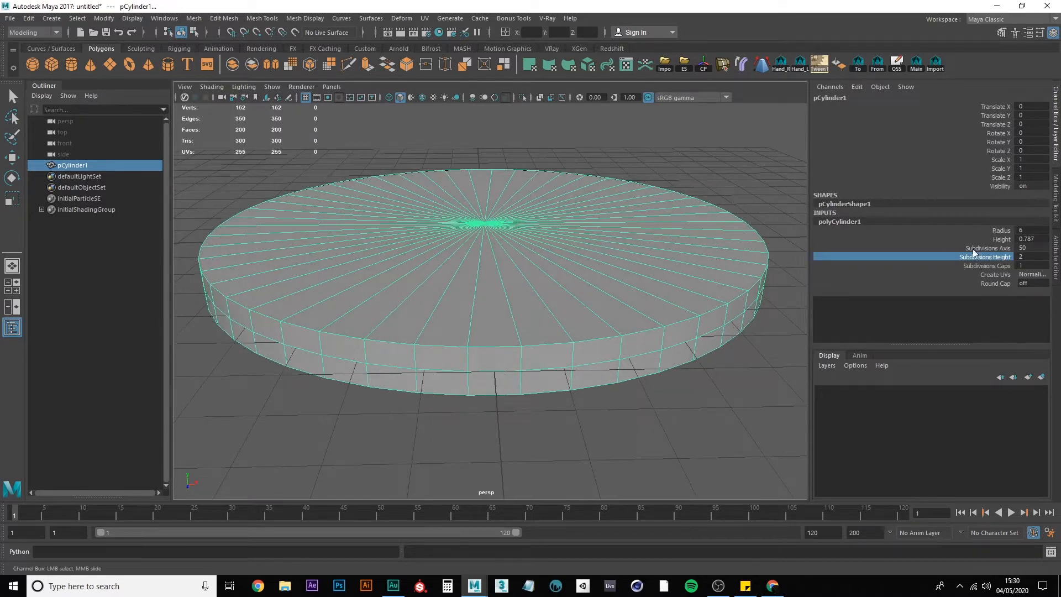
click(985, 266)
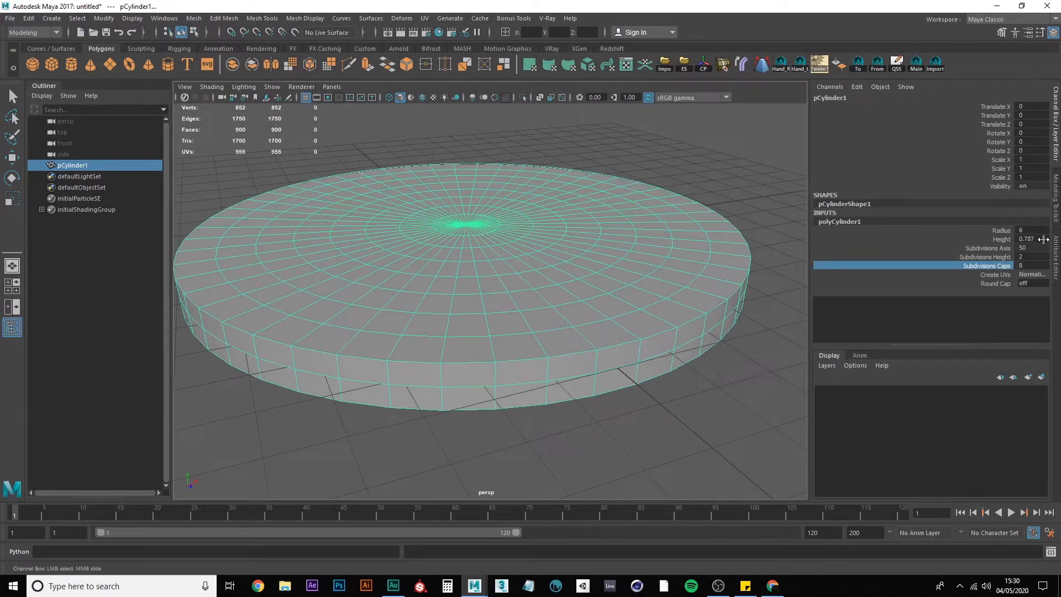
click(1027, 239)
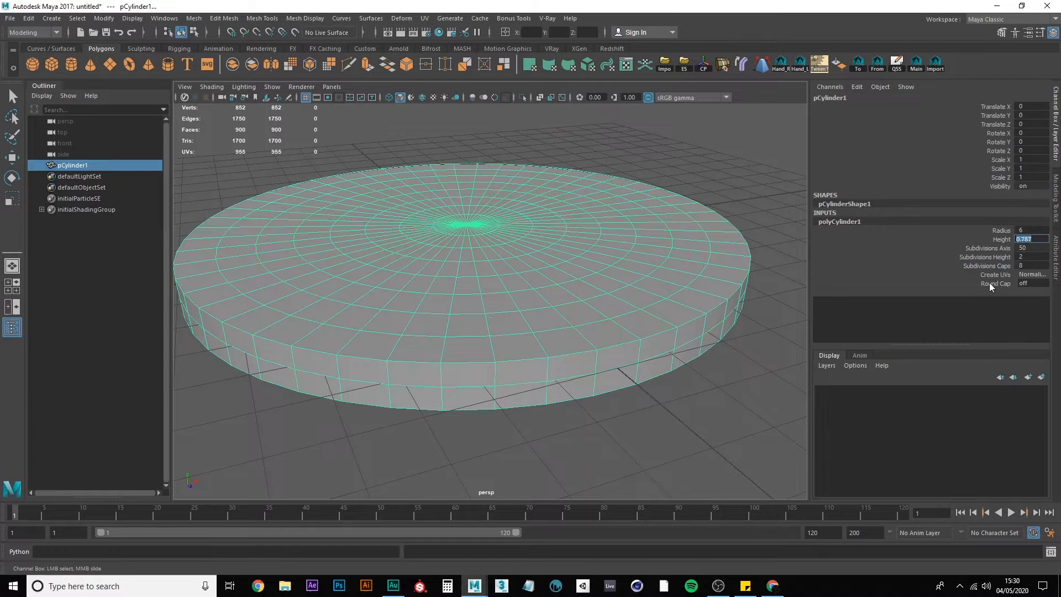
mouse_move(995, 277)
text(0.1)
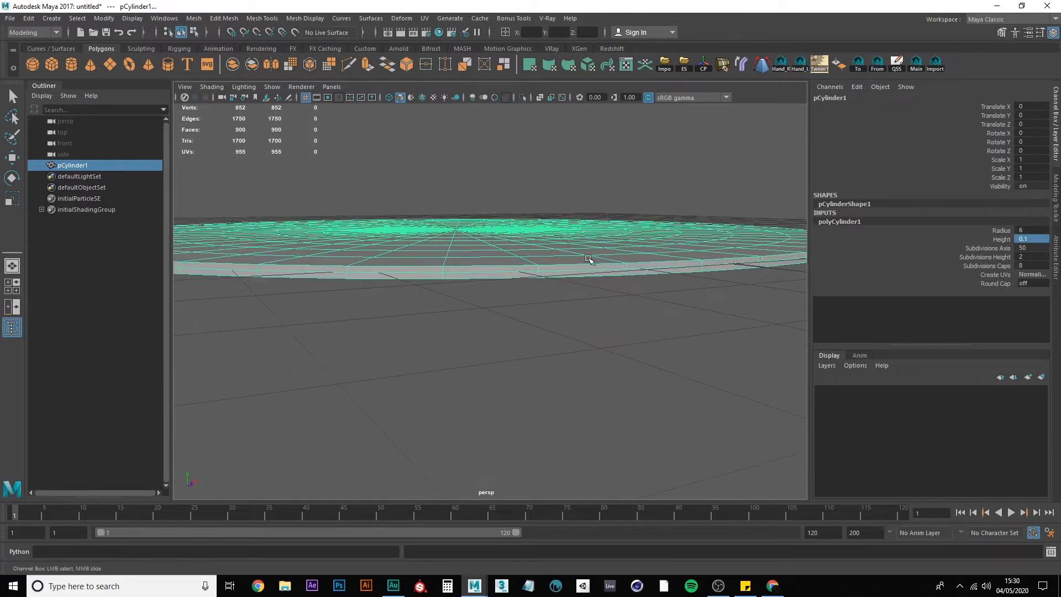
click(1023, 239)
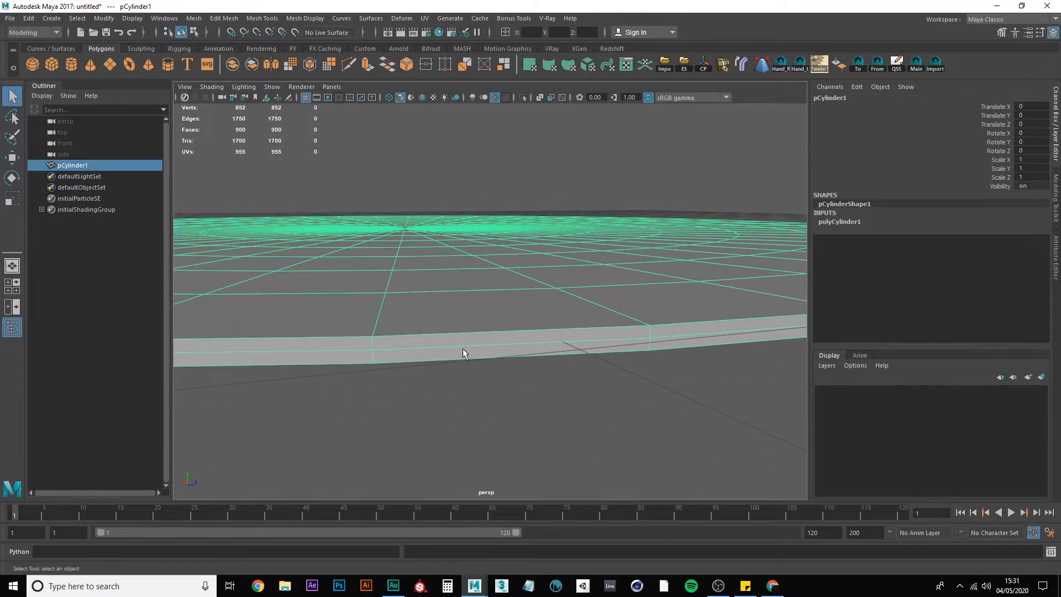
Step: Select the rim and lower faces in face mode, checking in wireframe, and delete them to leave 450 faces
right_click(464, 352)
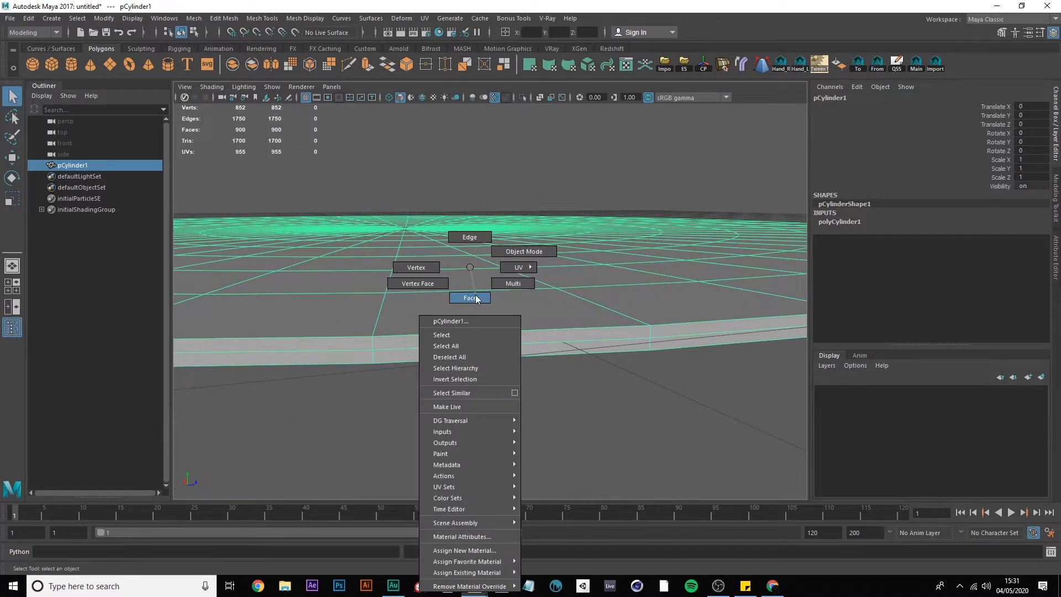
click(469, 297)
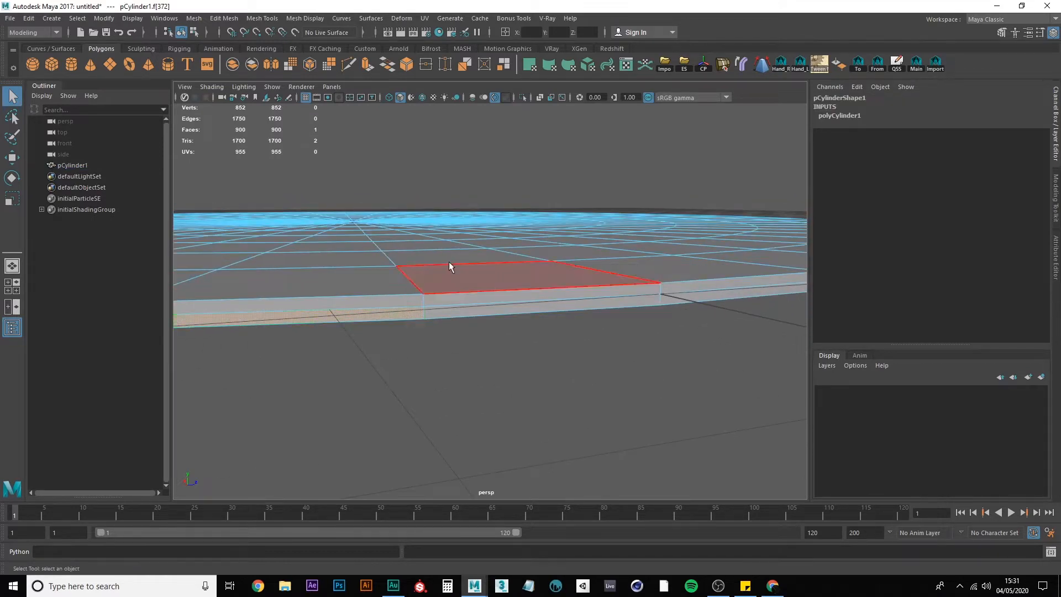
right_click(450, 266)
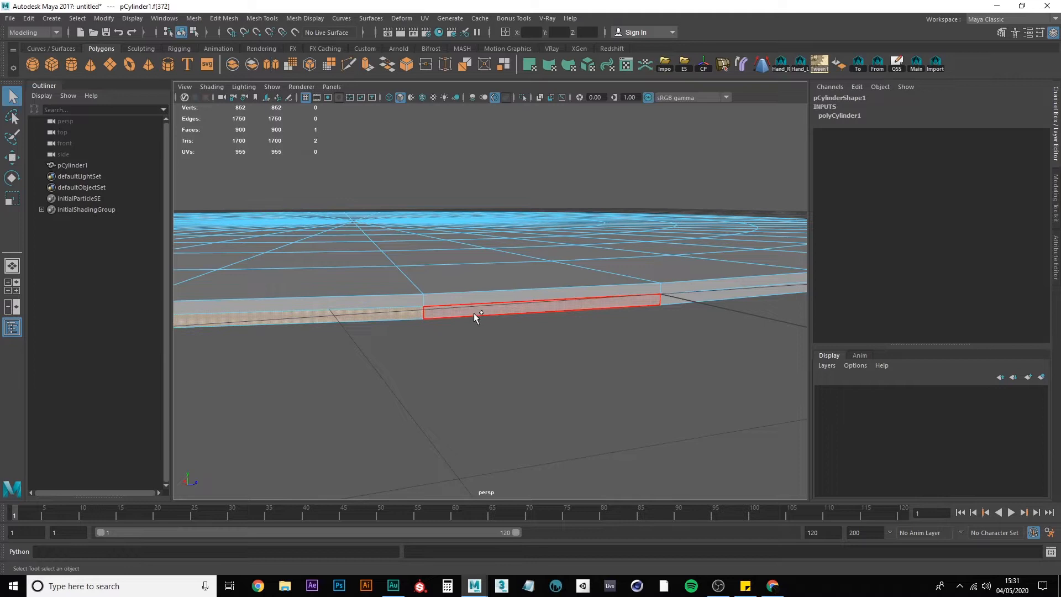
click(481, 313)
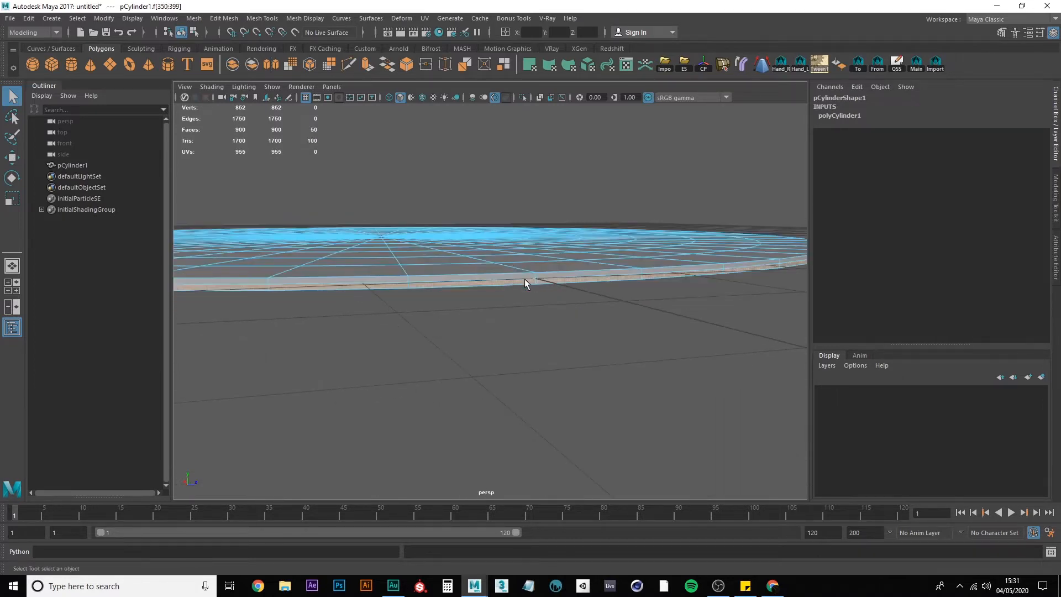
key(4)
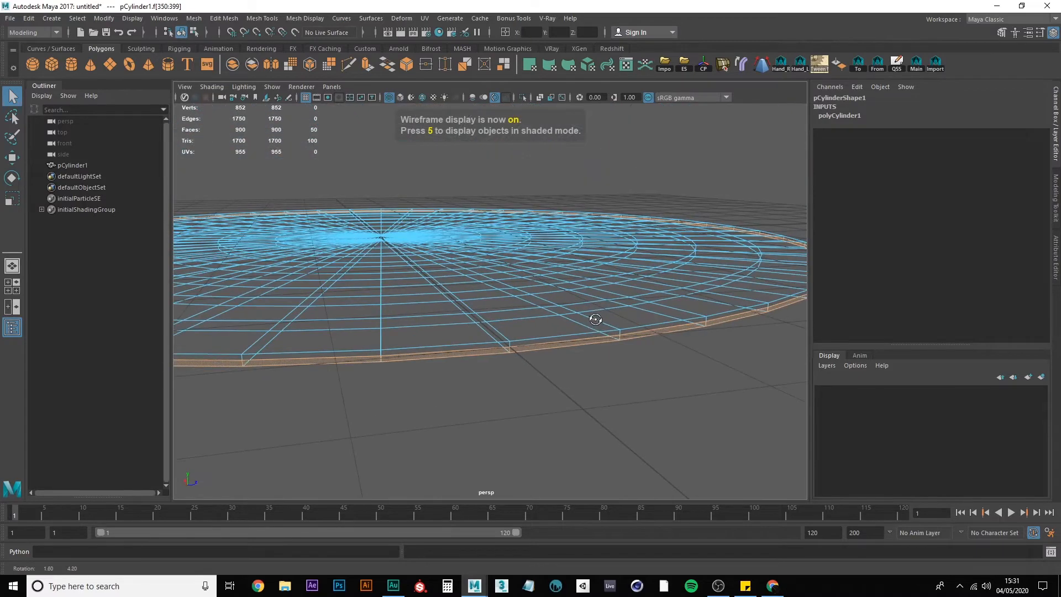
key(5)
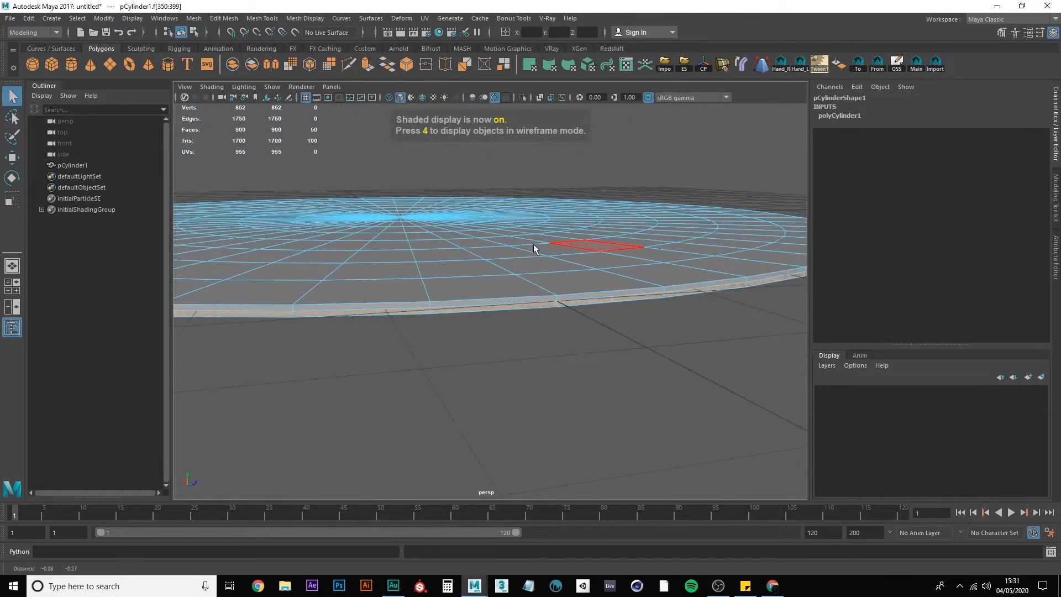
key(4)
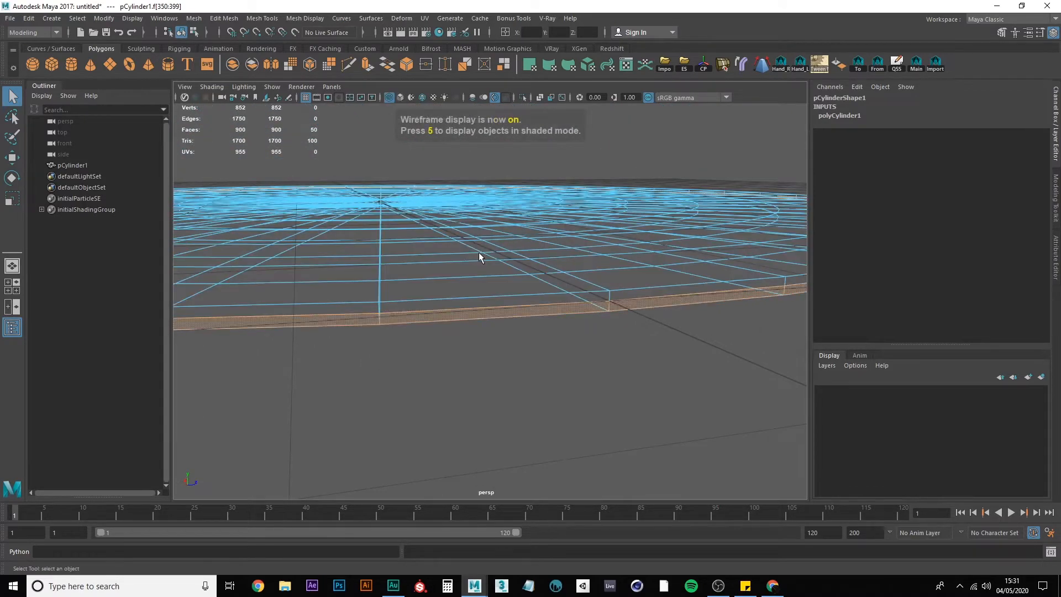
key(5)
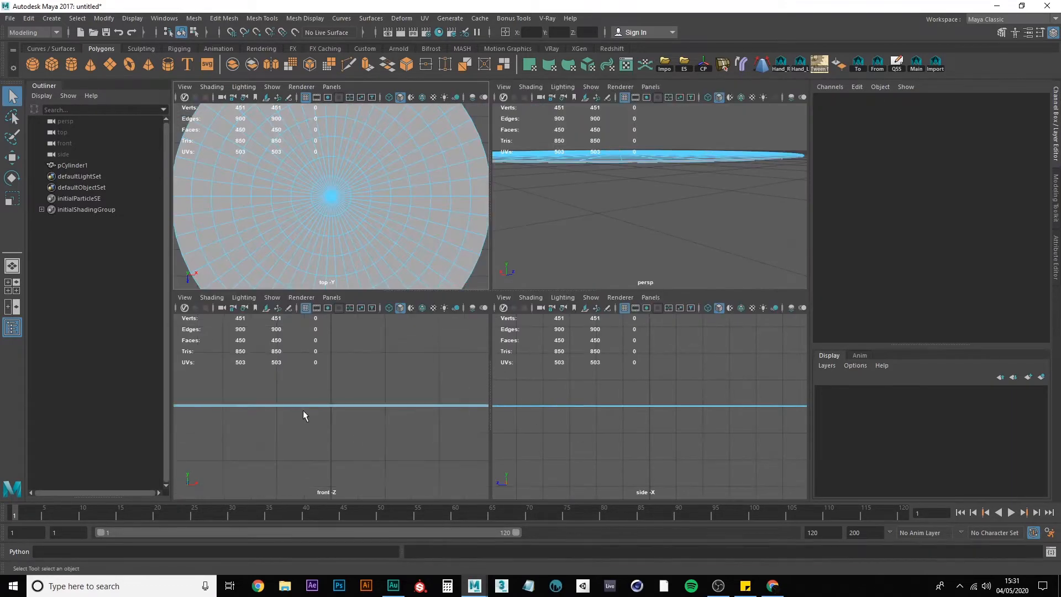
Step: Review the disc from the top view, deselect it in object mode and switch to the browser's vinyl texture search
click(331, 405)
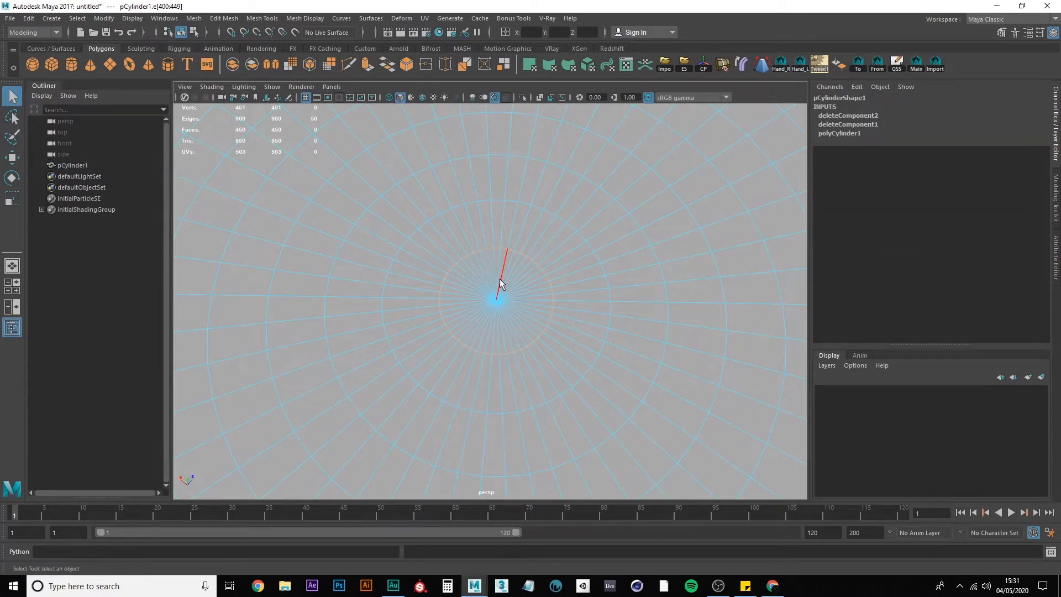
click(12, 198)
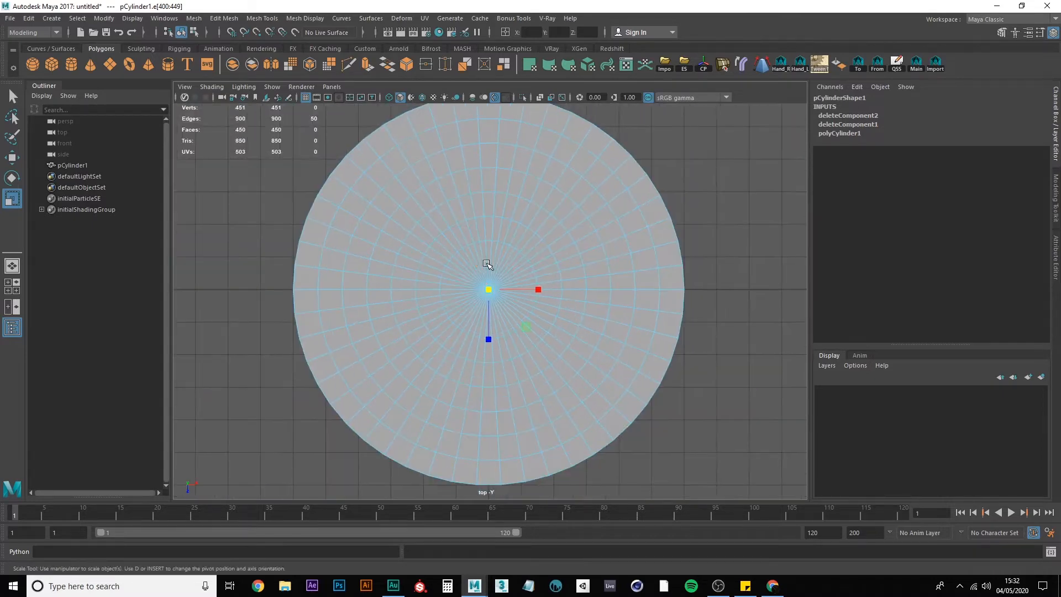
key(f8)
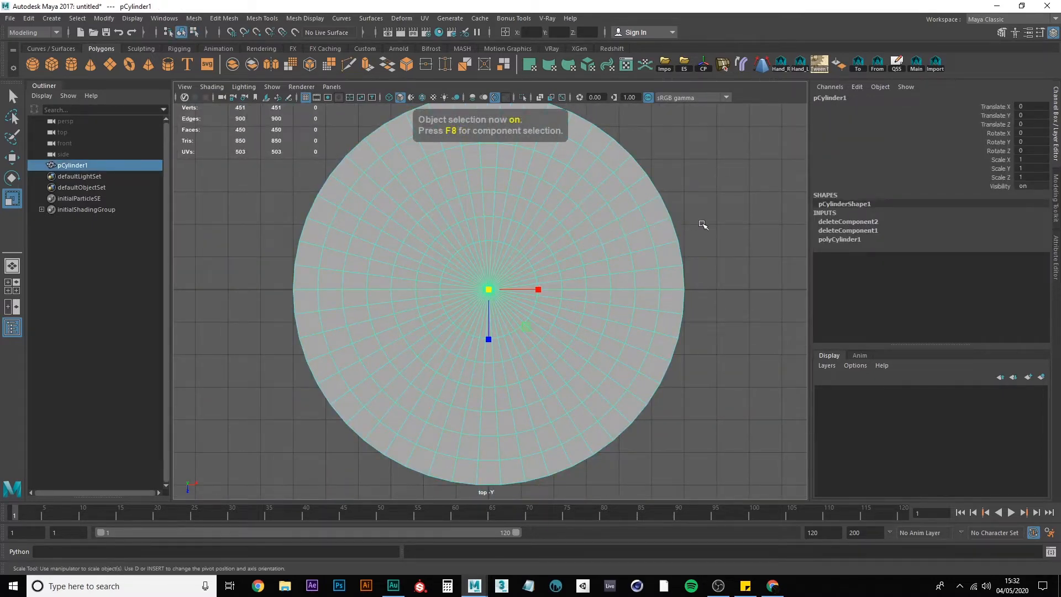
click(421, 98)
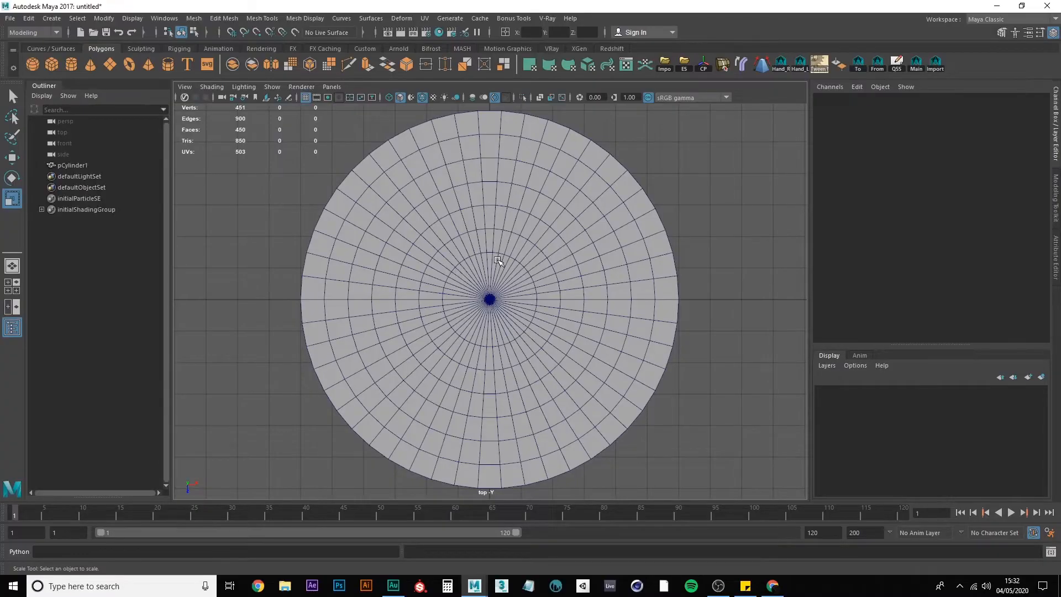
mouse_move(478, 263)
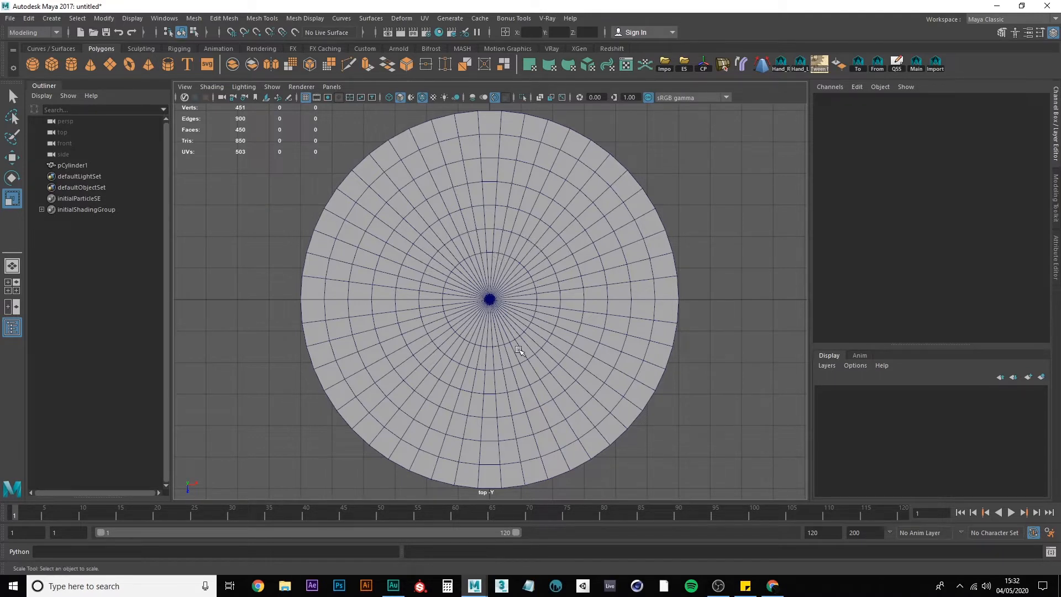
mouse_move(418, 288)
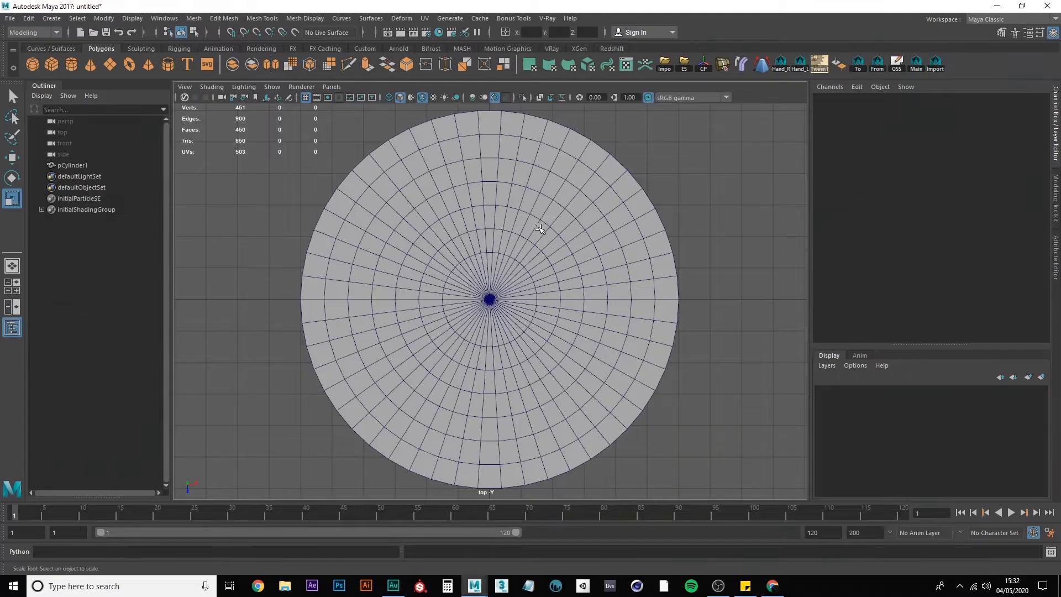
click(771, 586)
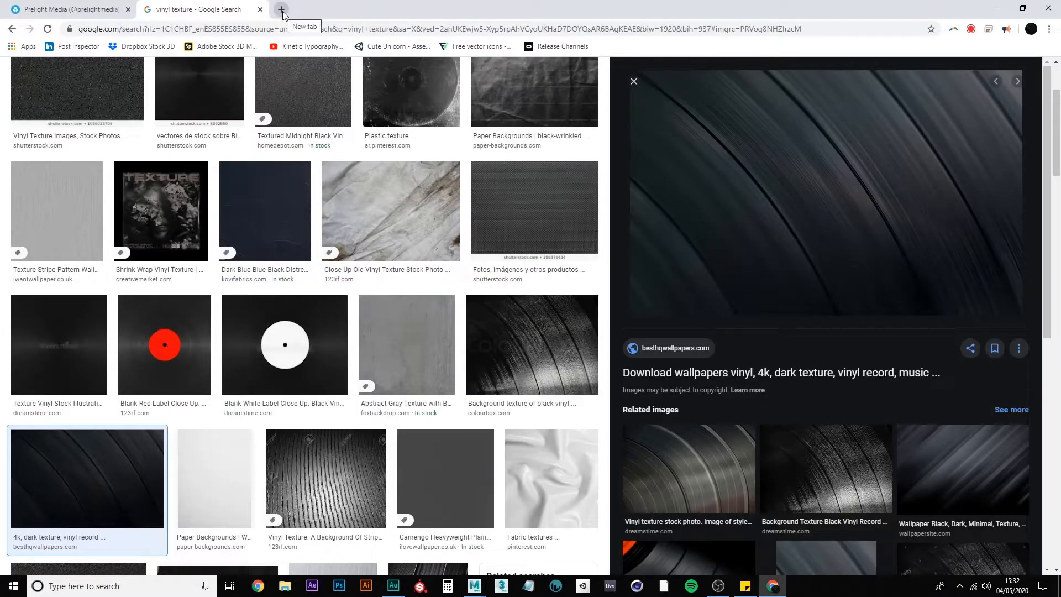
Step: Open a new tab for a 'record vinyl' image search, checking the Maya disc briefly in between
click(280, 8)
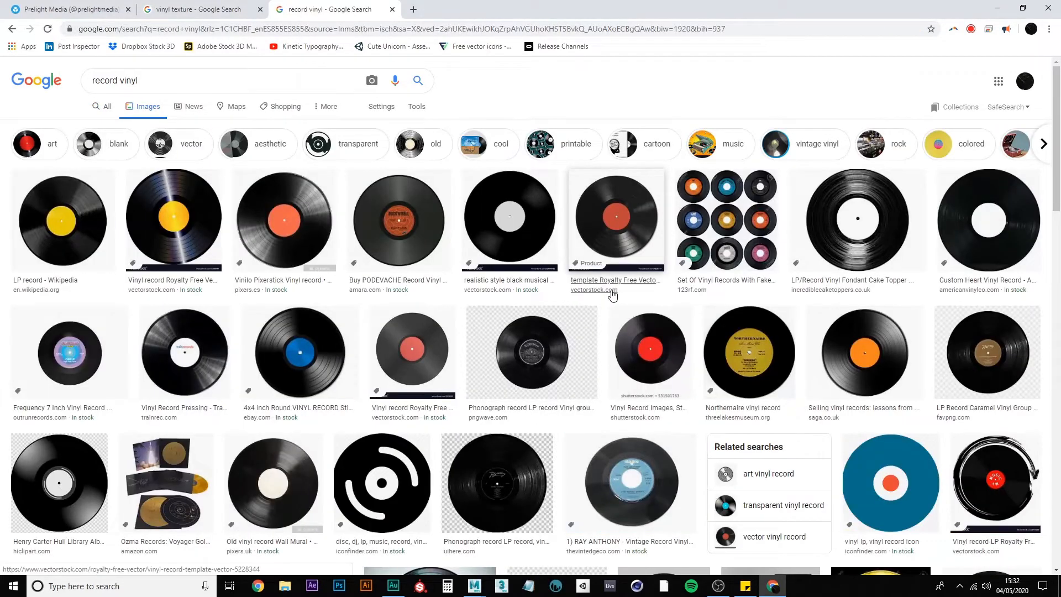
click(472, 586)
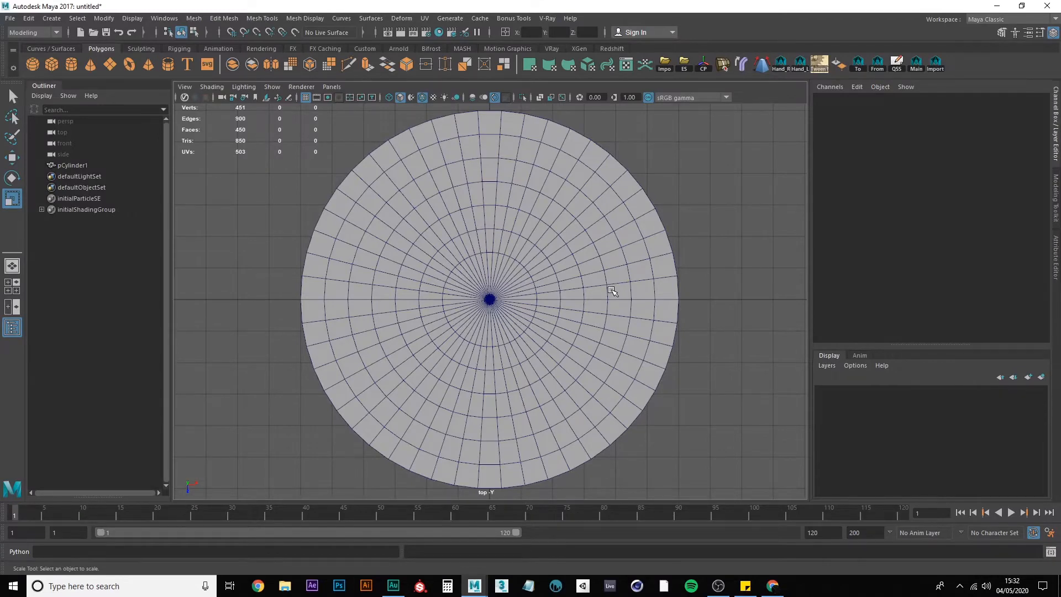
mouse_move(483, 206)
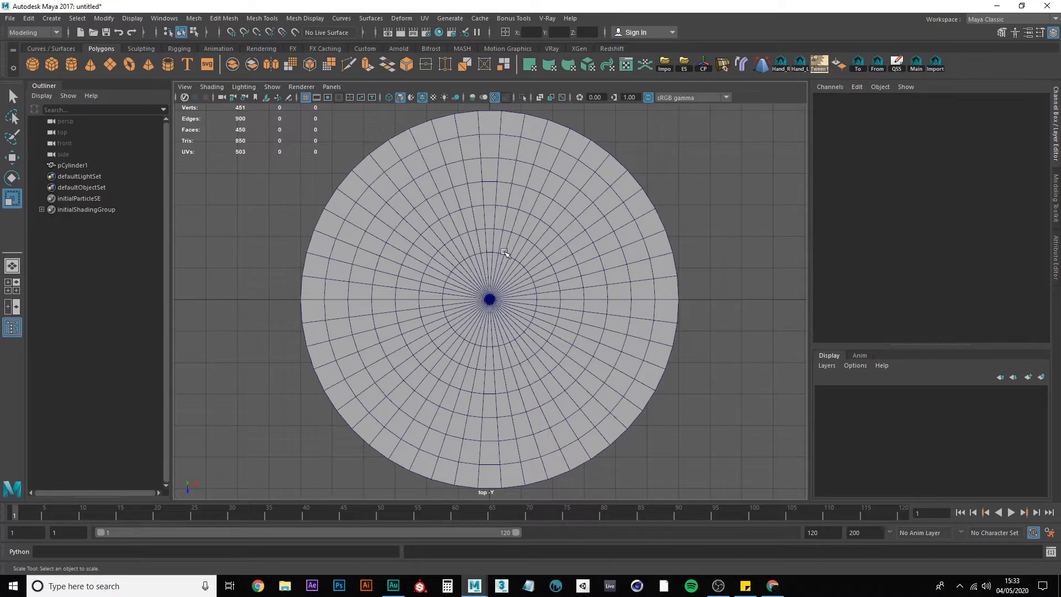
click(771, 586)
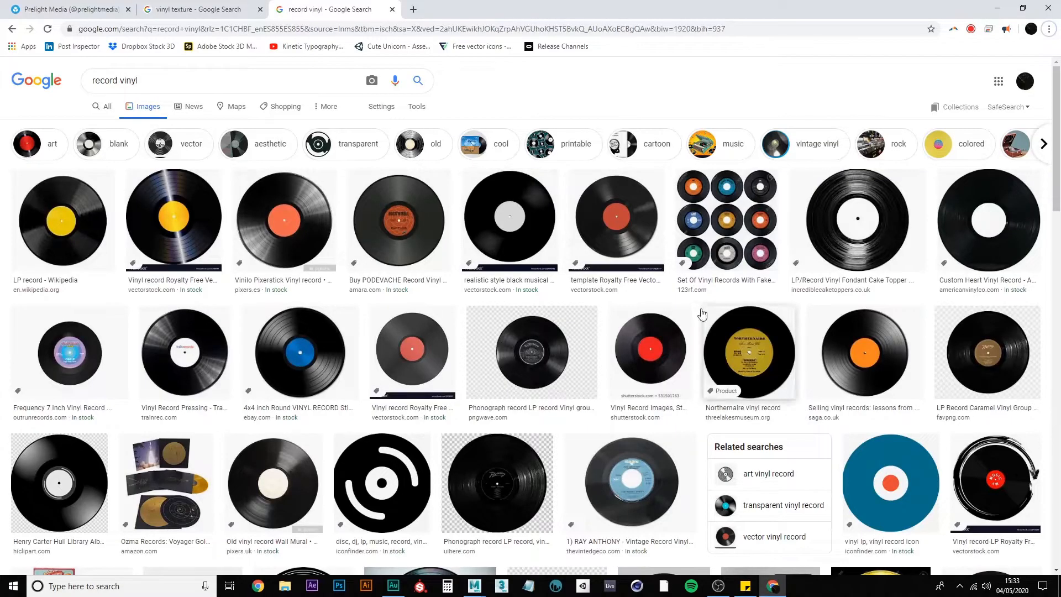
Step: Search Google Images for '12 inch record vinyl'
click(474, 586)
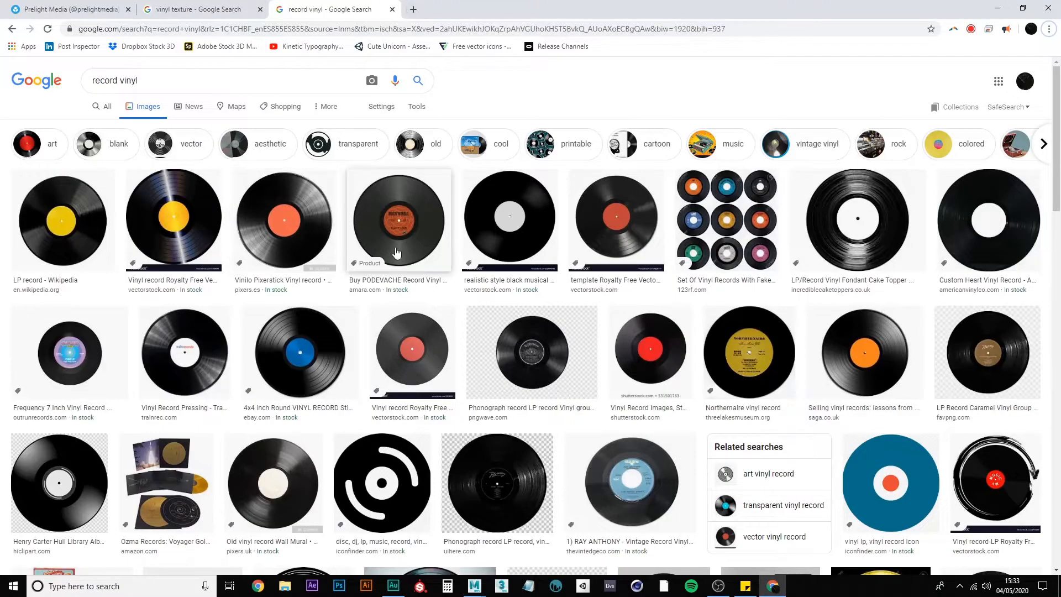
mouse_move(421, 249)
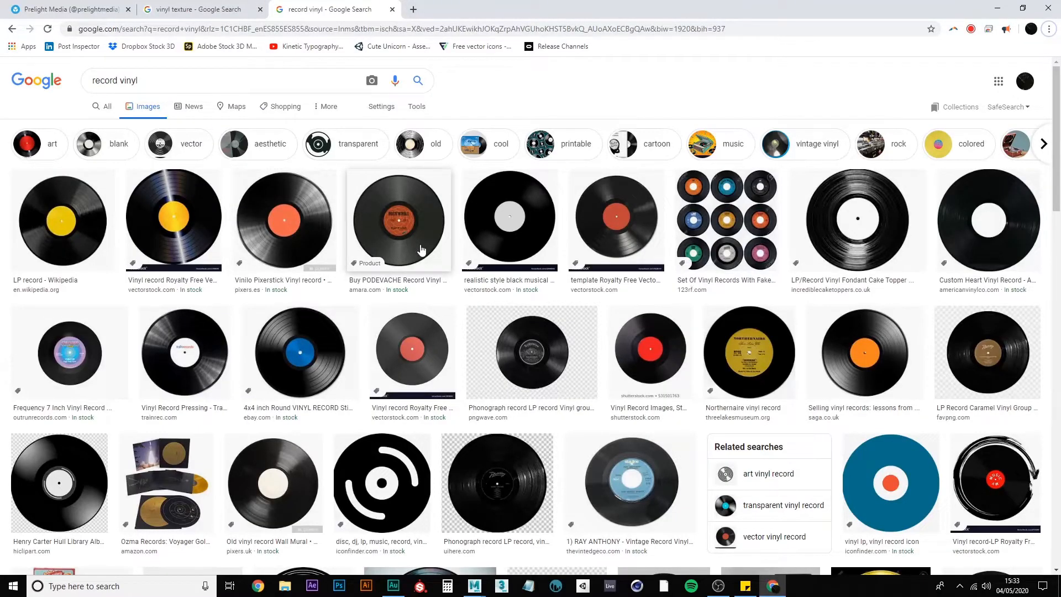
mouse_move(443, 284)
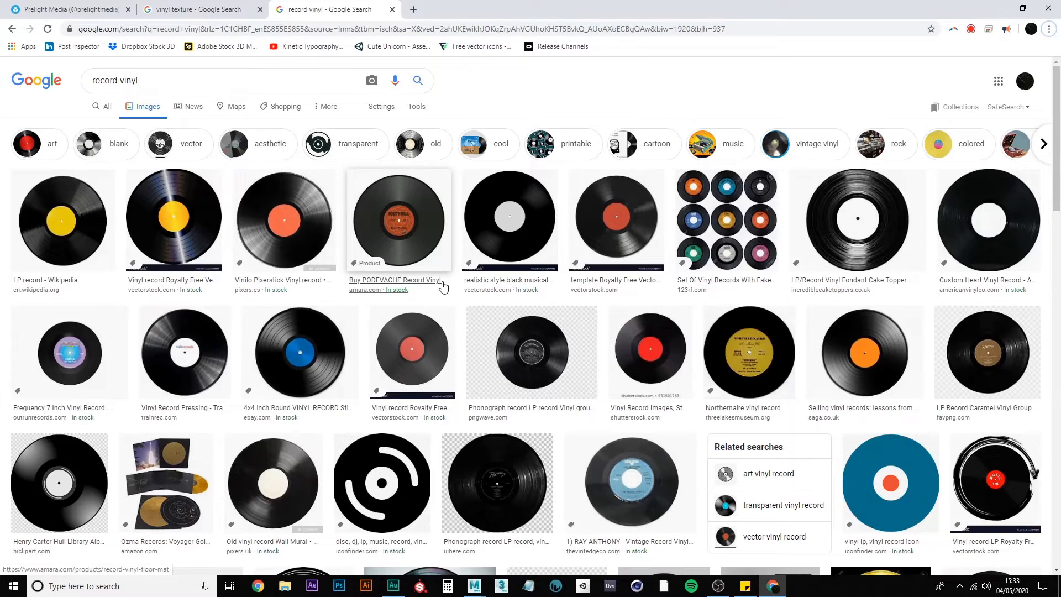
mouse_move(359, 331)
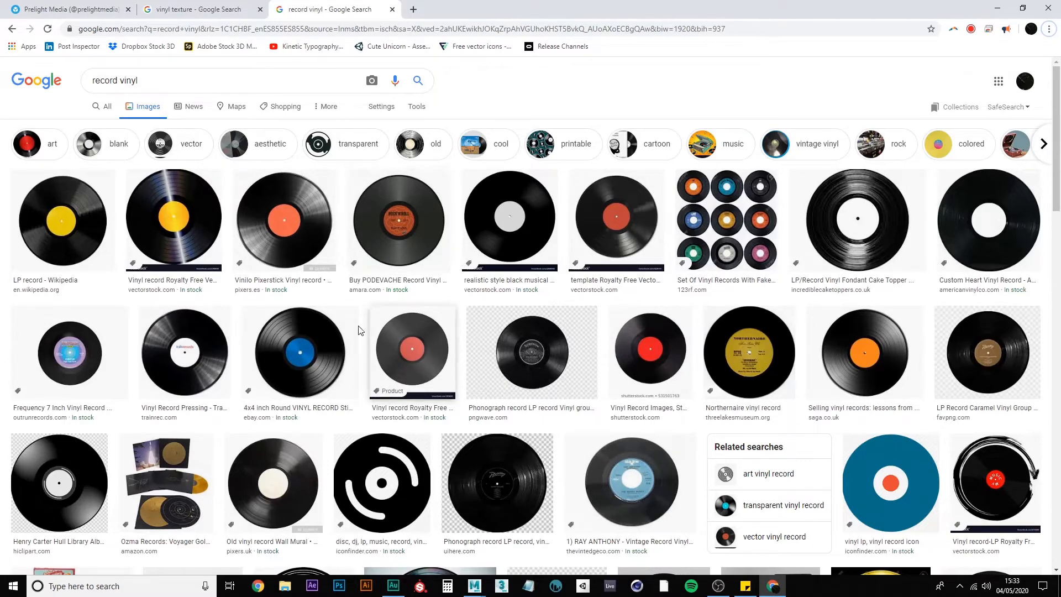
scroll(down, 3)
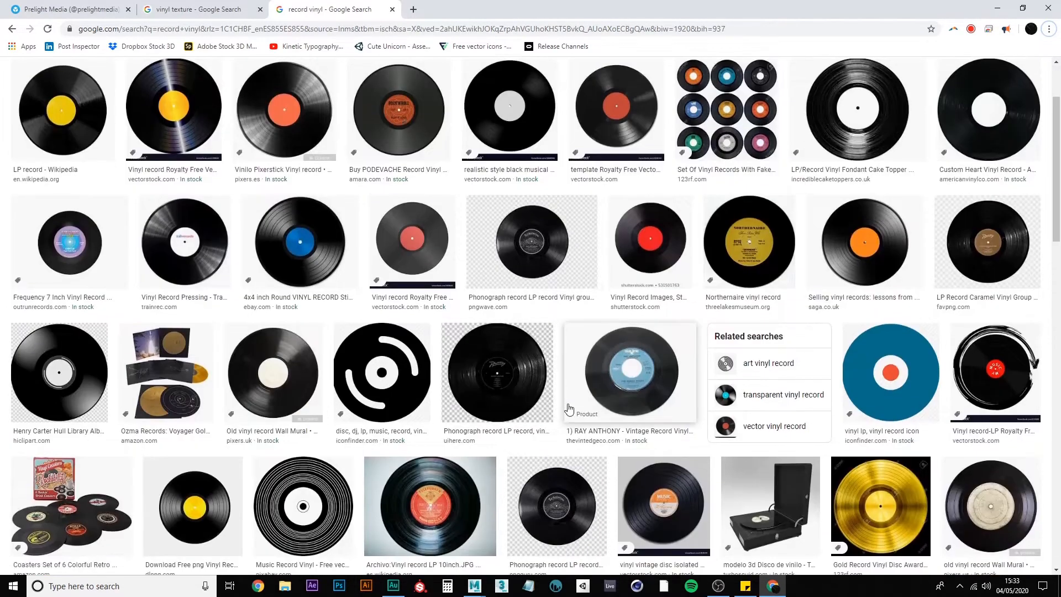
scroll(down, 3)
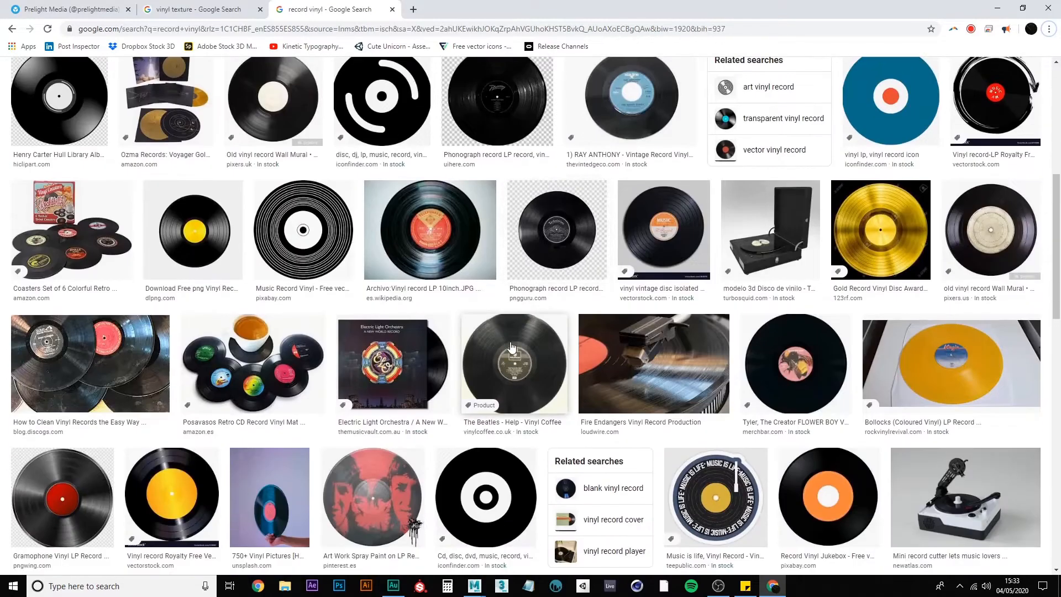
scroll(up, 3)
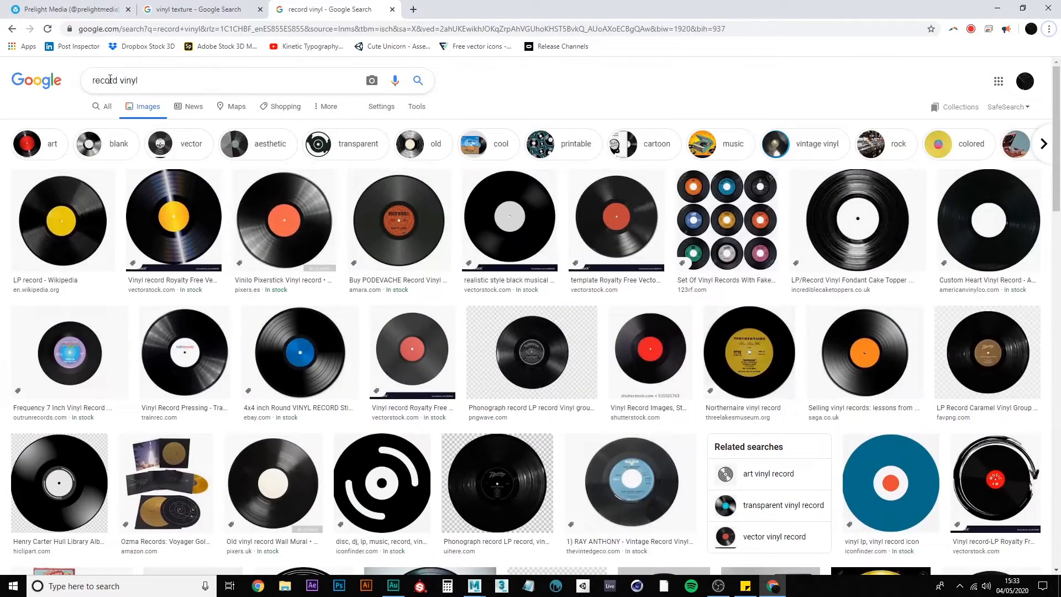
text(12)
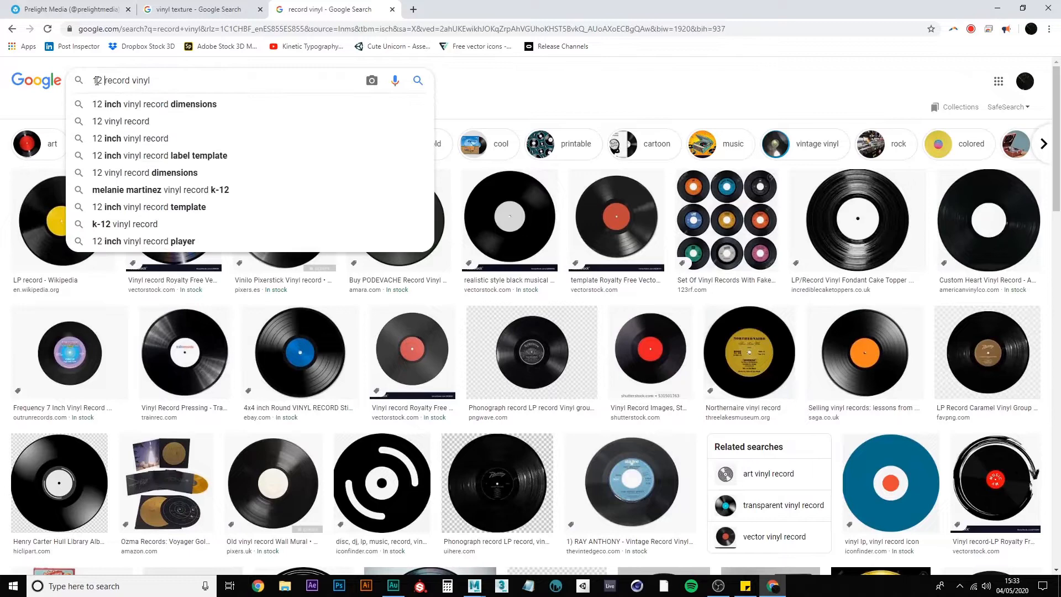
click(135, 138)
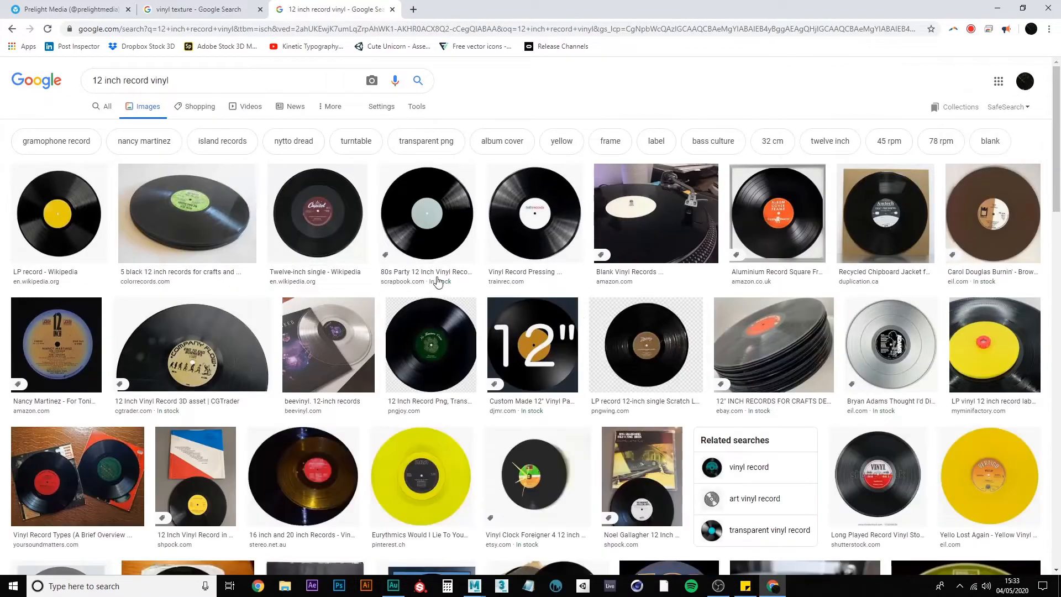
Step: Open the train records vinyl image in its own tab and save it as a JPEG into RecordVinyl_Tough
click(534, 213)
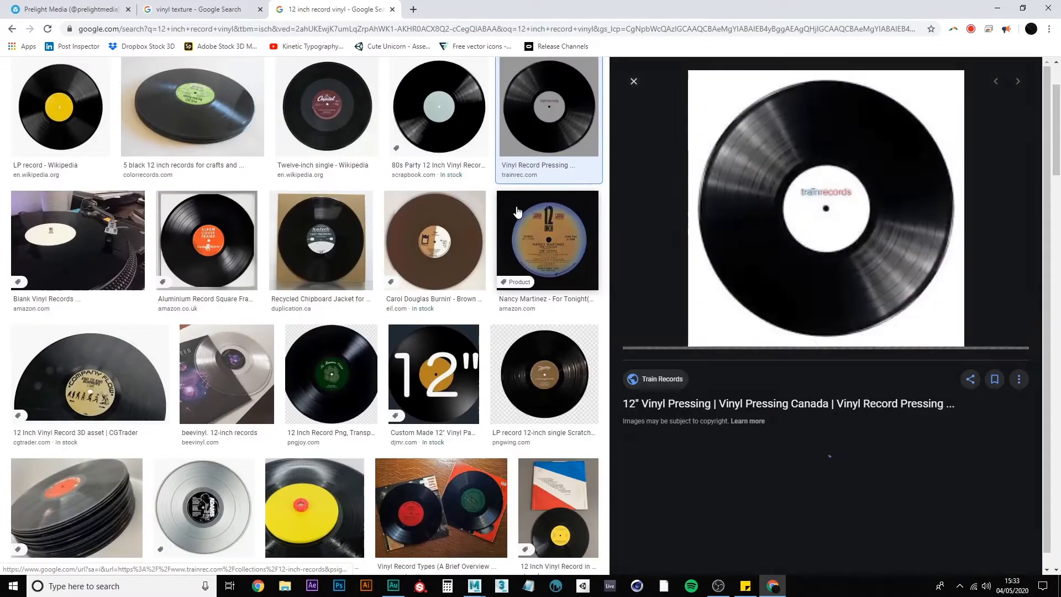
right_click(826, 208)
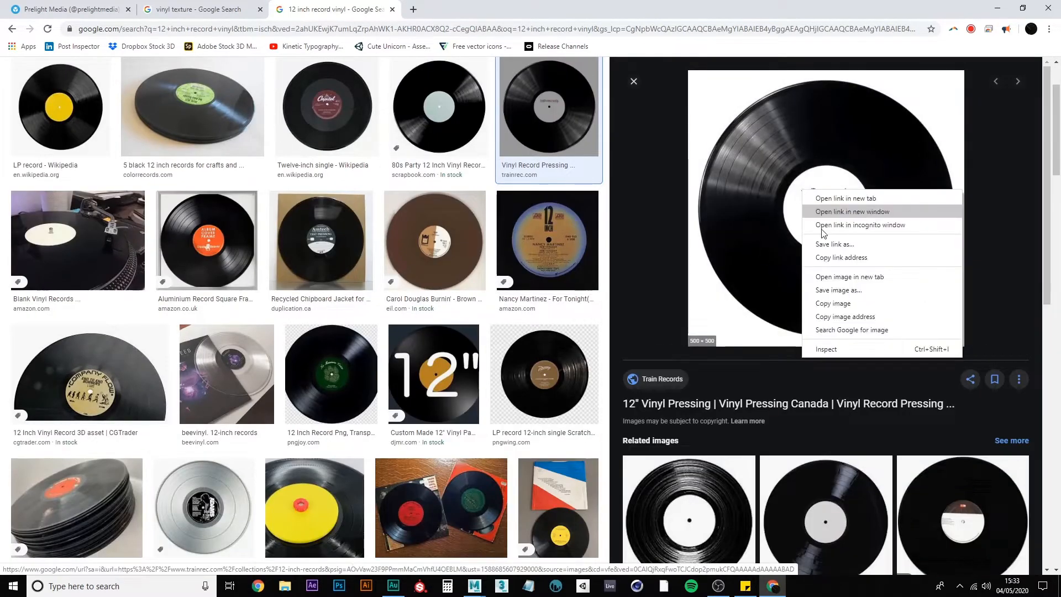
click(850, 277)
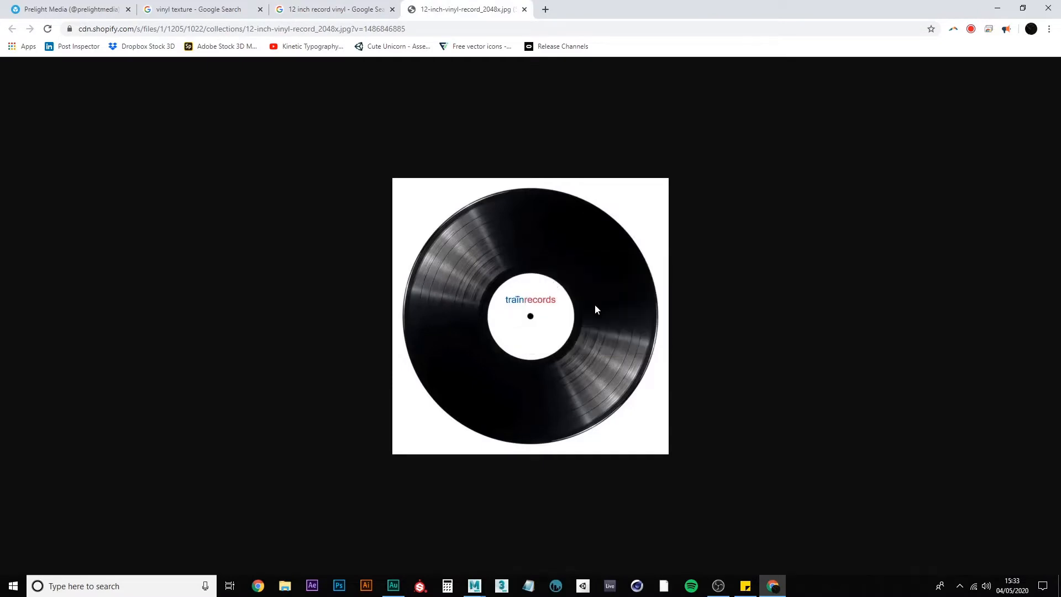
key(ctrl+s)
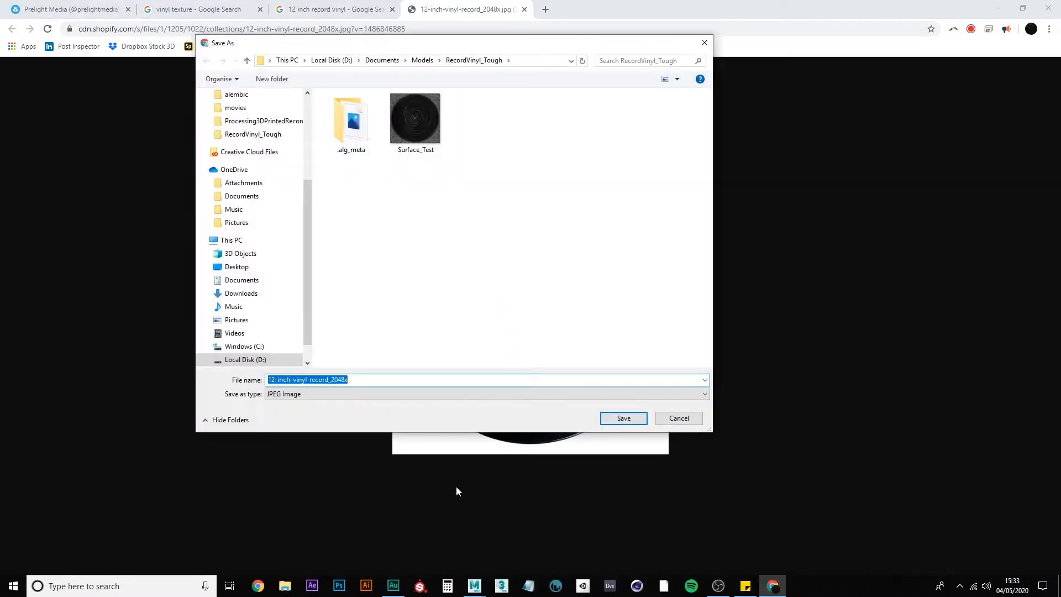
click(623, 418)
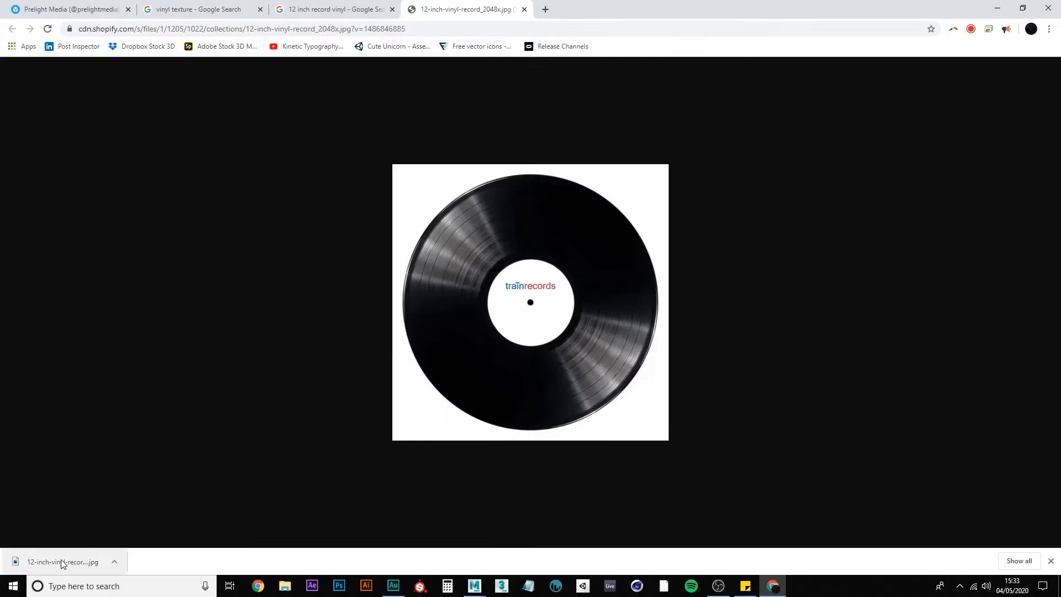
click(474, 586)
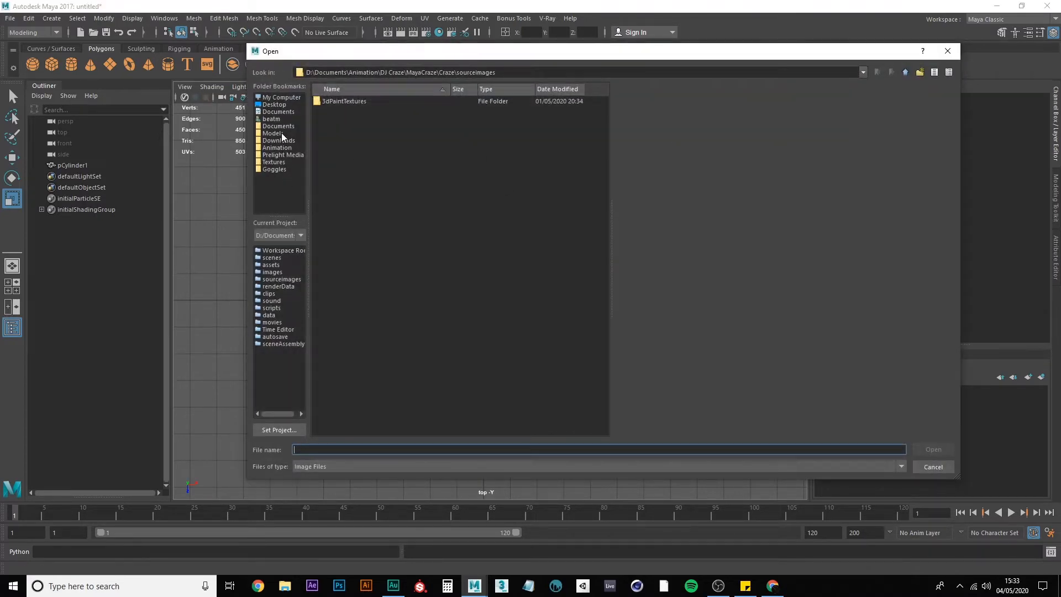
Step: Browse Maya's image import dialog to Models > RecordVinyl_Tough, sorted newest first
click(273, 133)
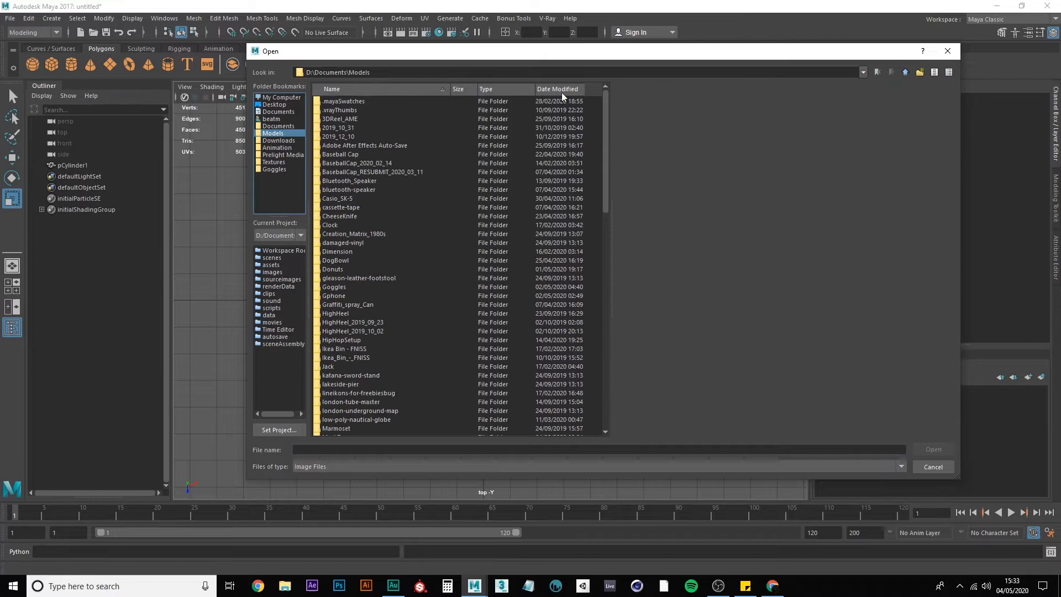
click(557, 89)
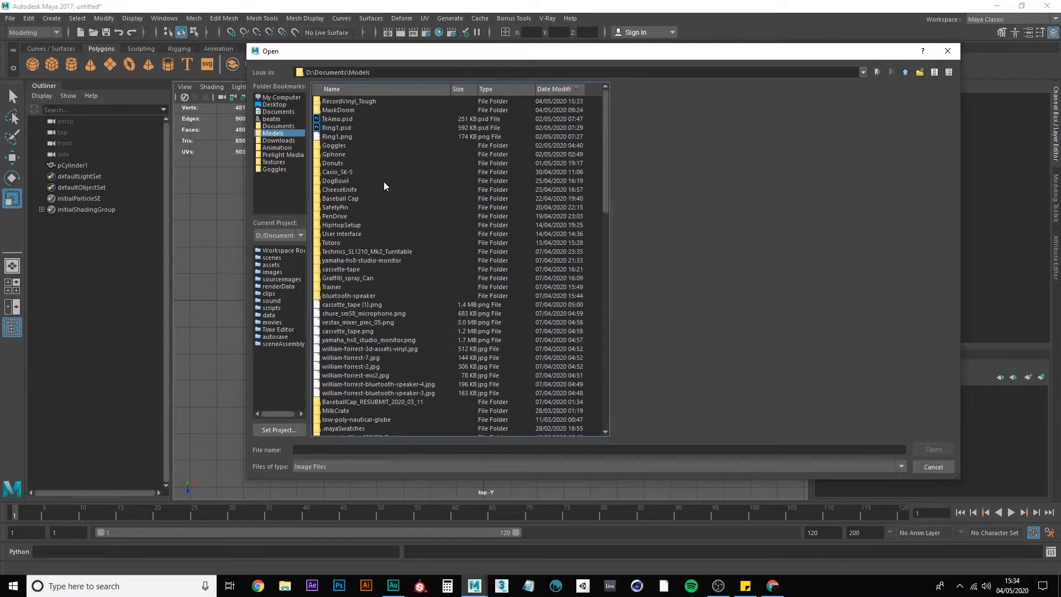
double_click(348, 100)
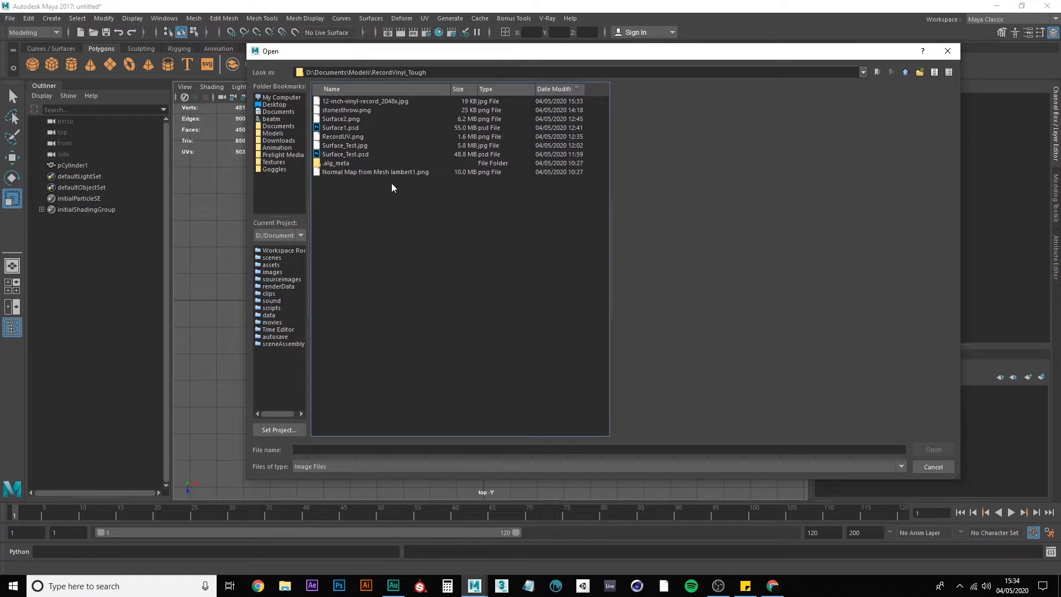
mouse_move(354, 101)
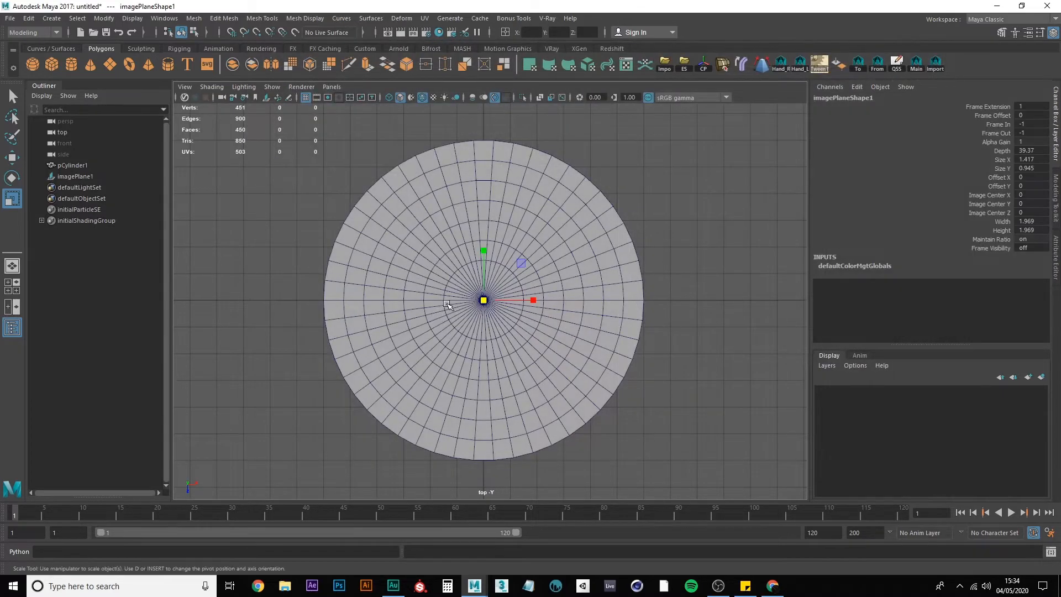
Step: Show the disc as wireframe over the vinyl reference image and bring up its marking menu
key(4)
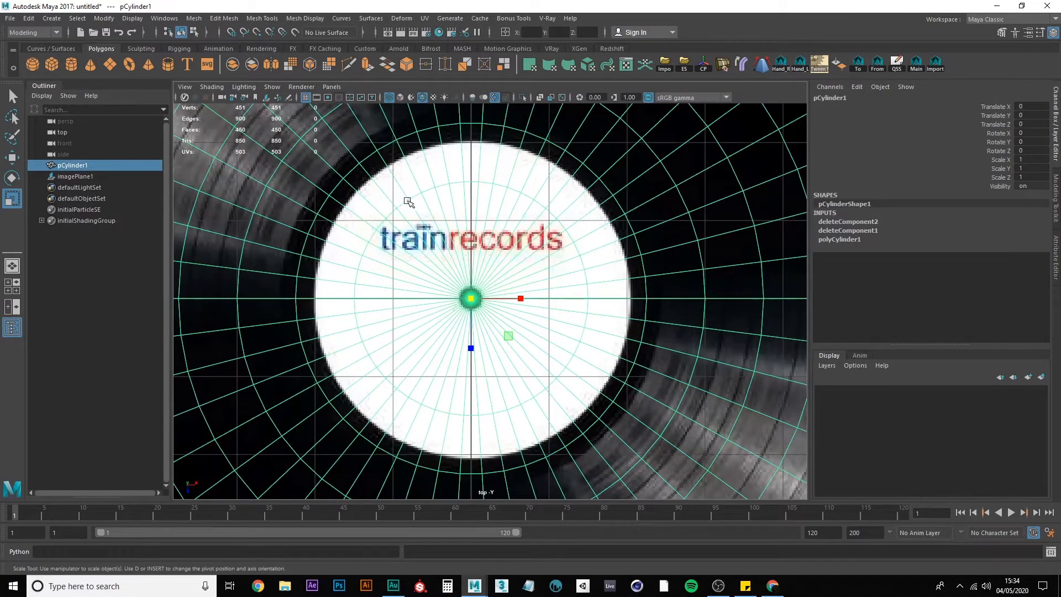
right_click(408, 201)
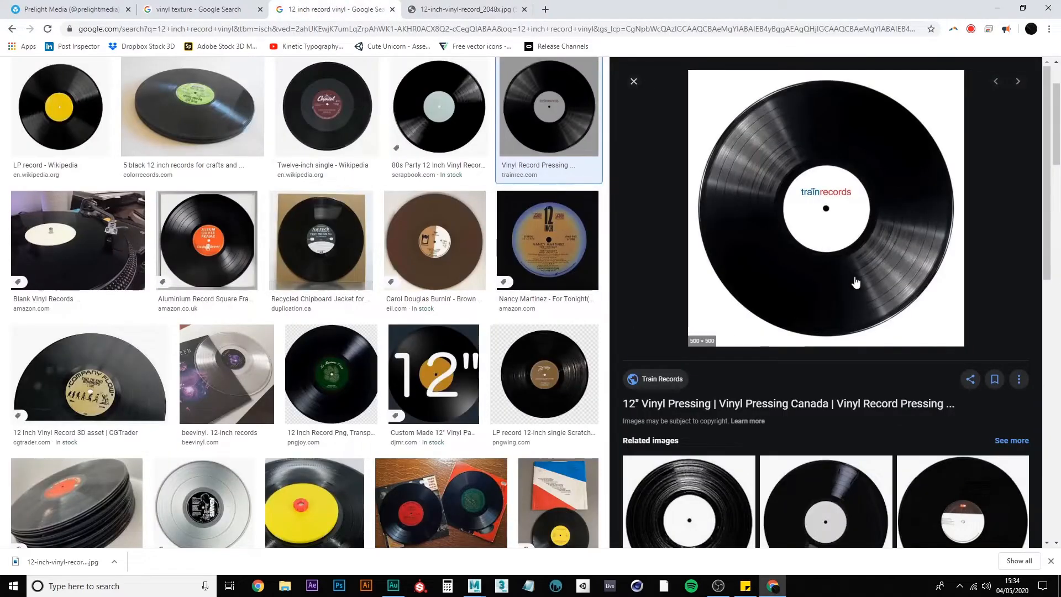
mouse_move(210, 228)
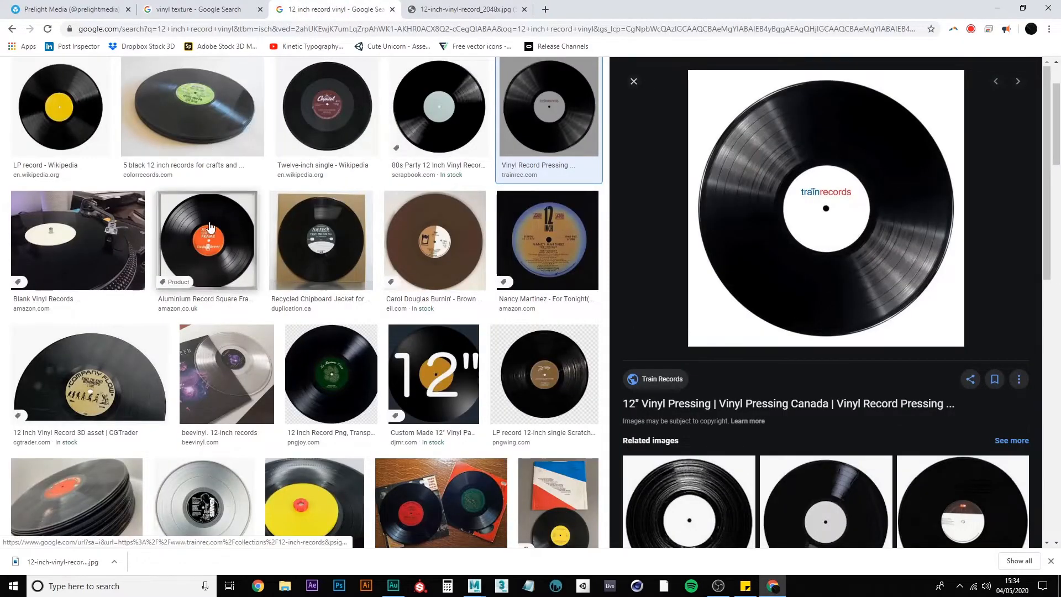
Step: Preview the orange-label and Capitol twelve-inch single record images in Google Images
click(207, 240)
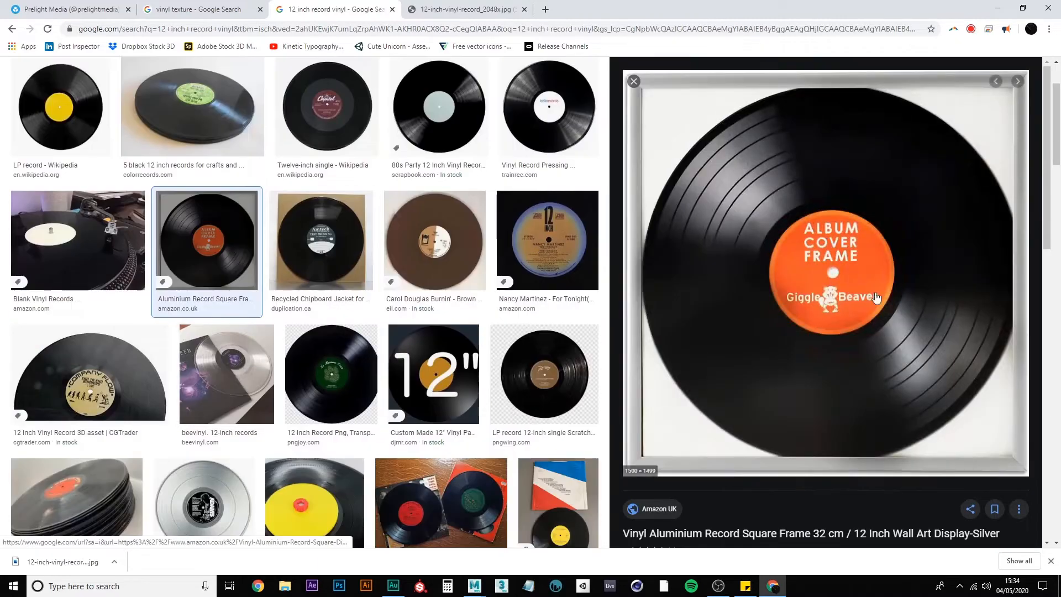
click(325, 107)
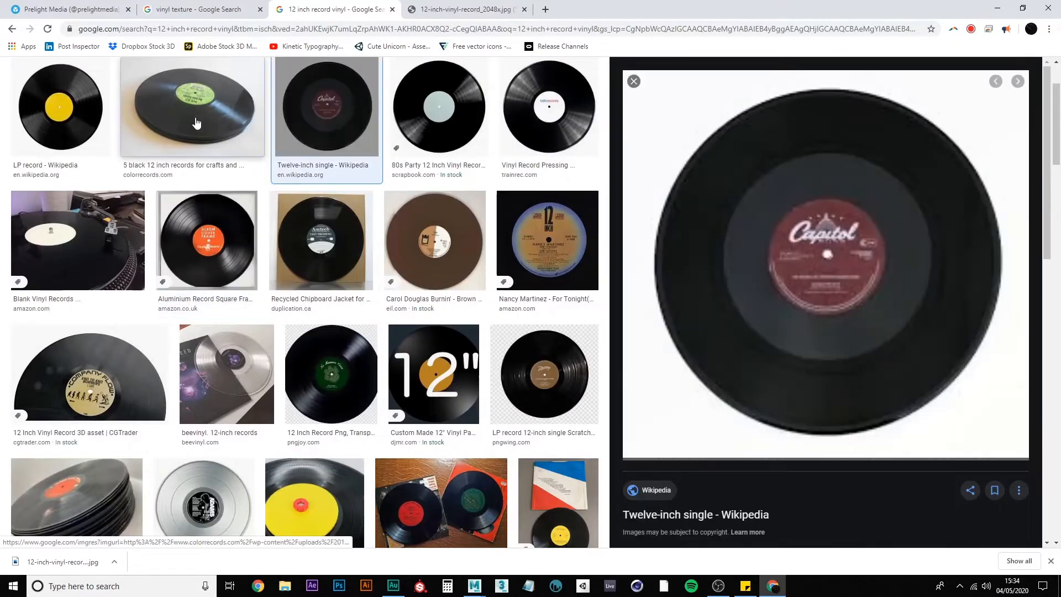
click(191, 106)
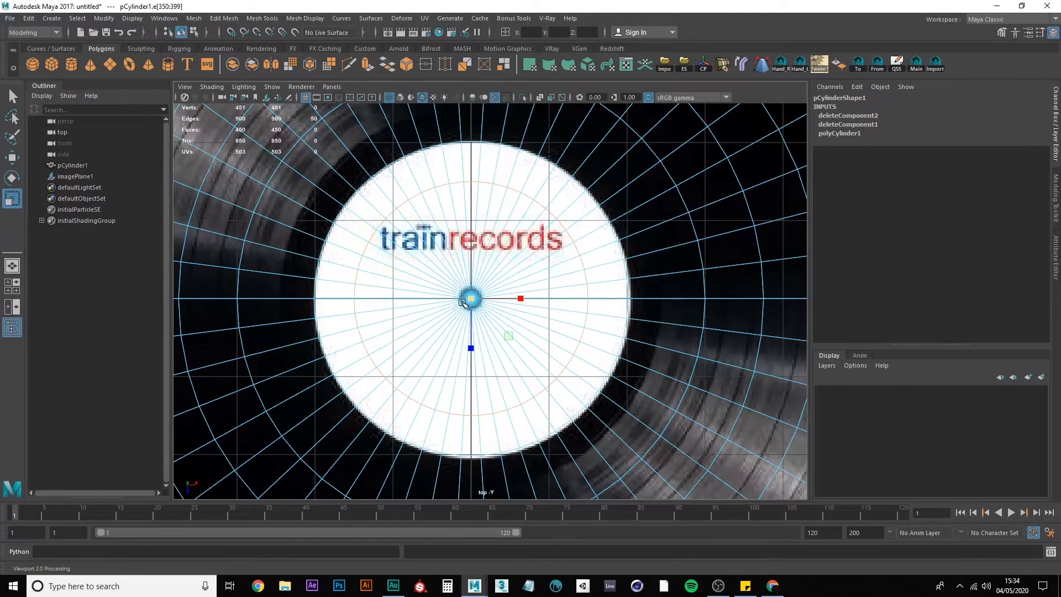
Step: Delete imagePlane1 from the scene, then switch the disc to edge and face component modes
drag(471, 298, 460, 299)
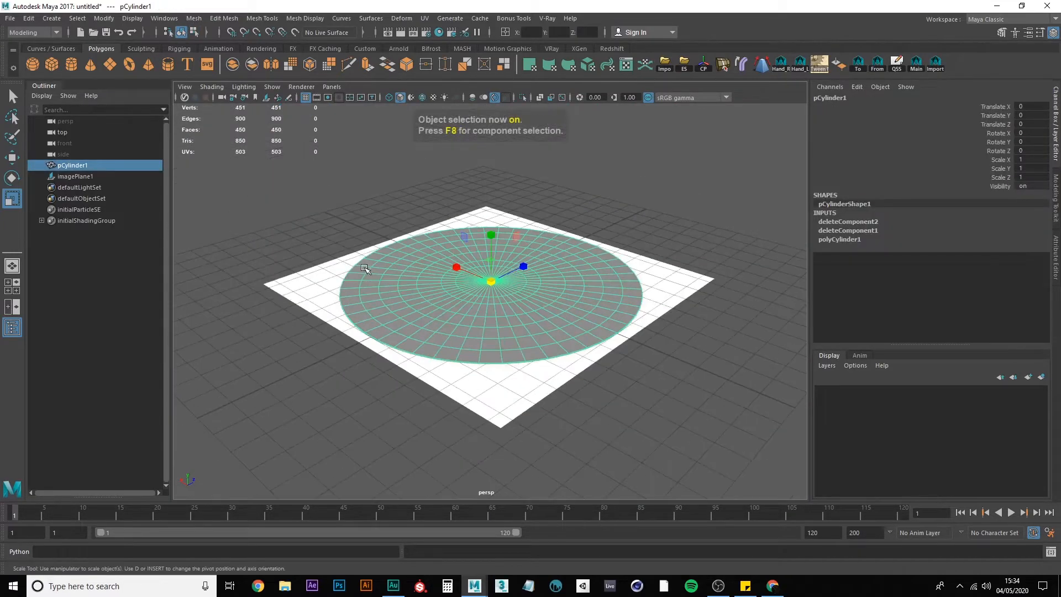
click(75, 175)
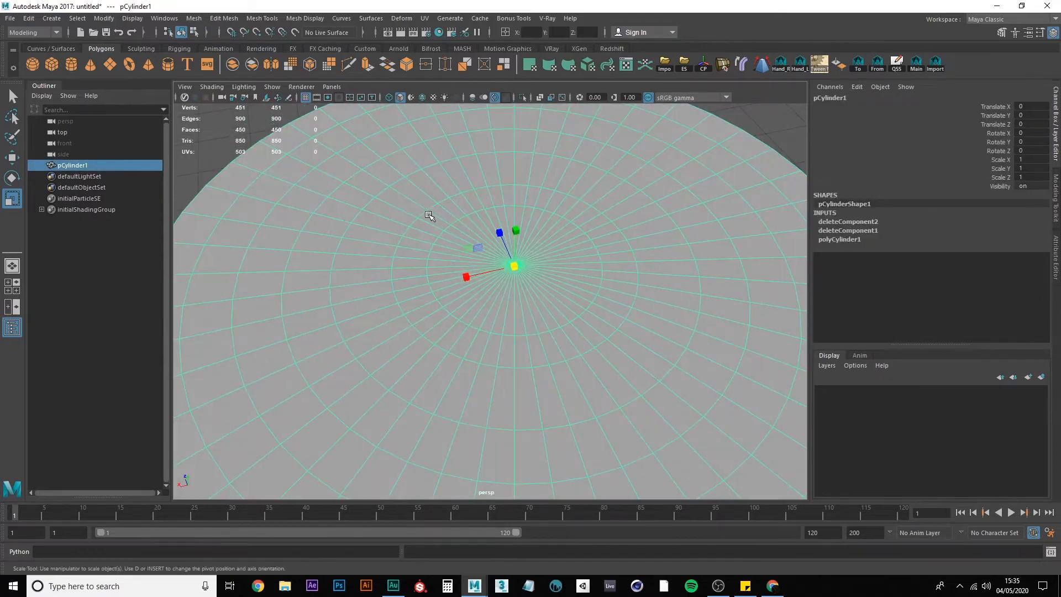
right_click(483, 212)
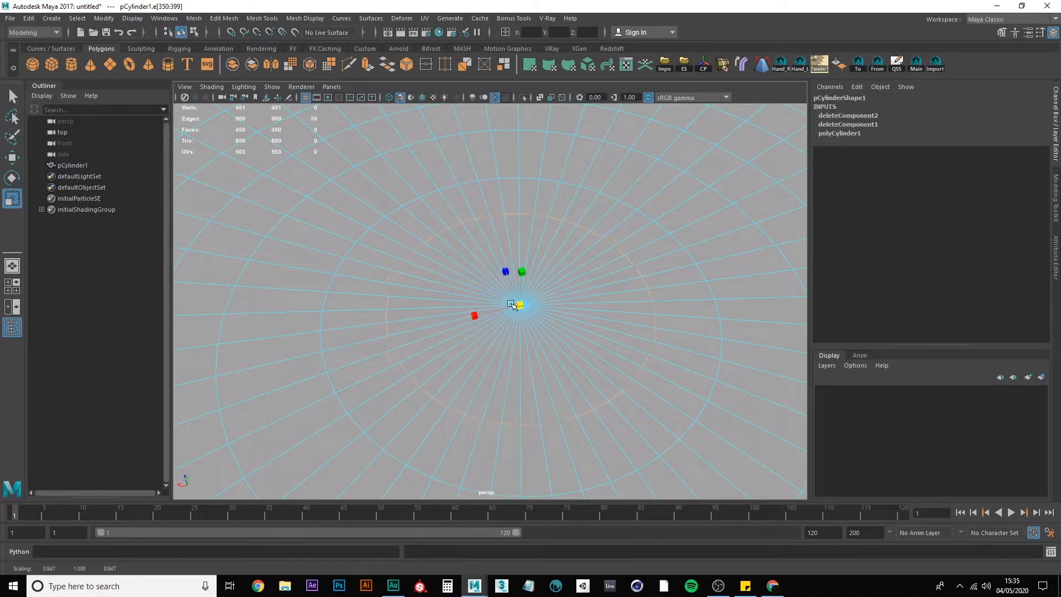
right_click(517, 303)
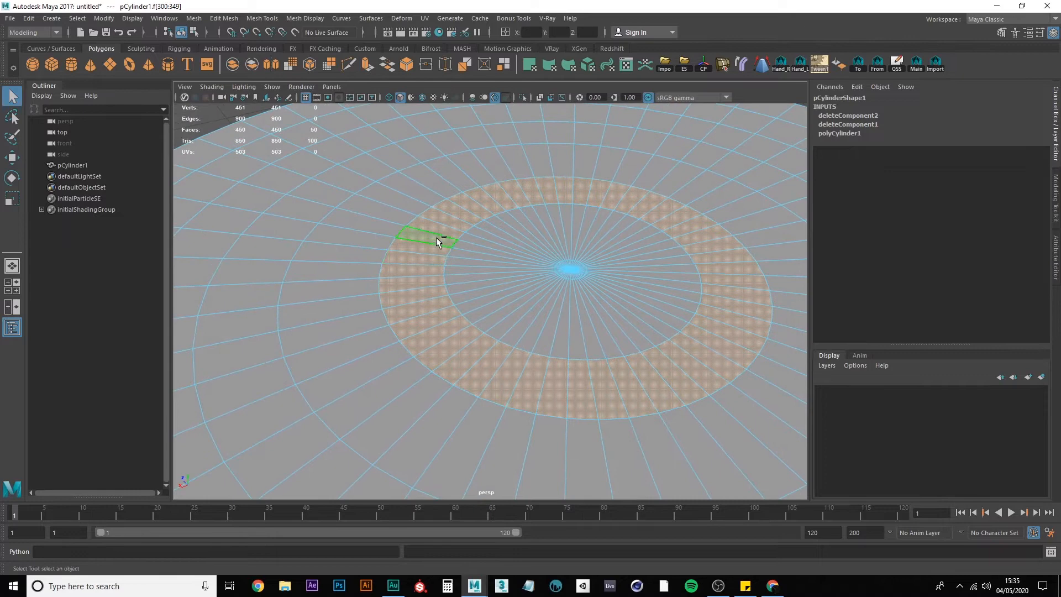
Step: Extrude the selected ring band of disc faces into a thin stepped ring (550 faces)
click(426, 239)
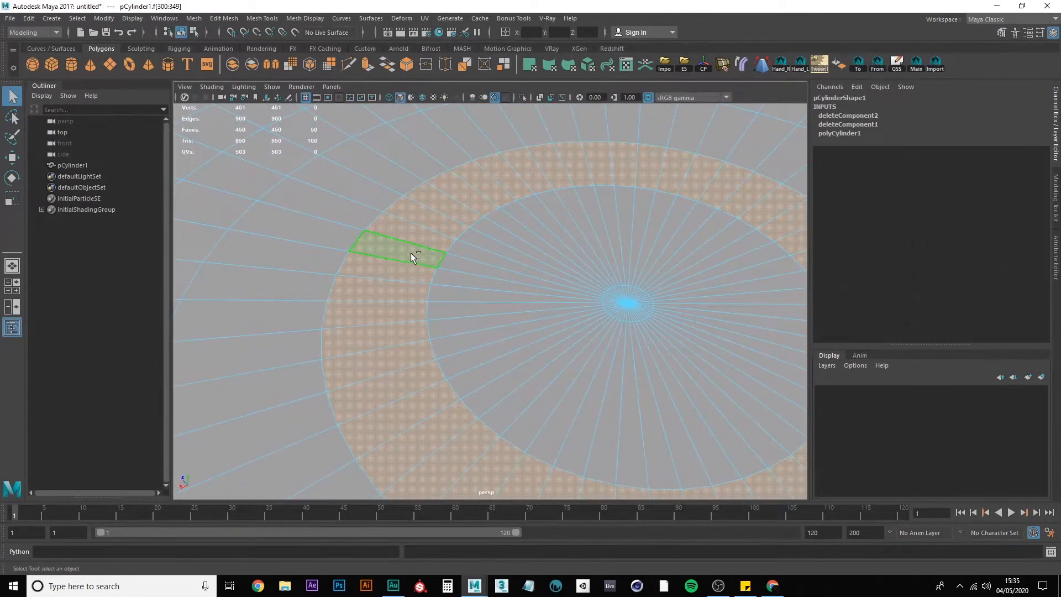
right_click(411, 260)
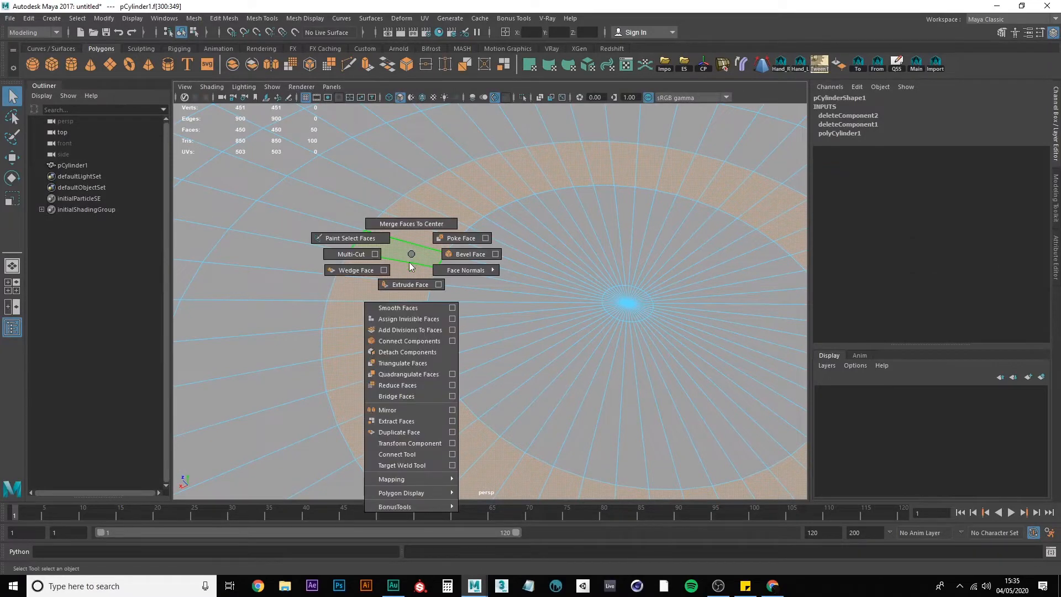
click(410, 284)
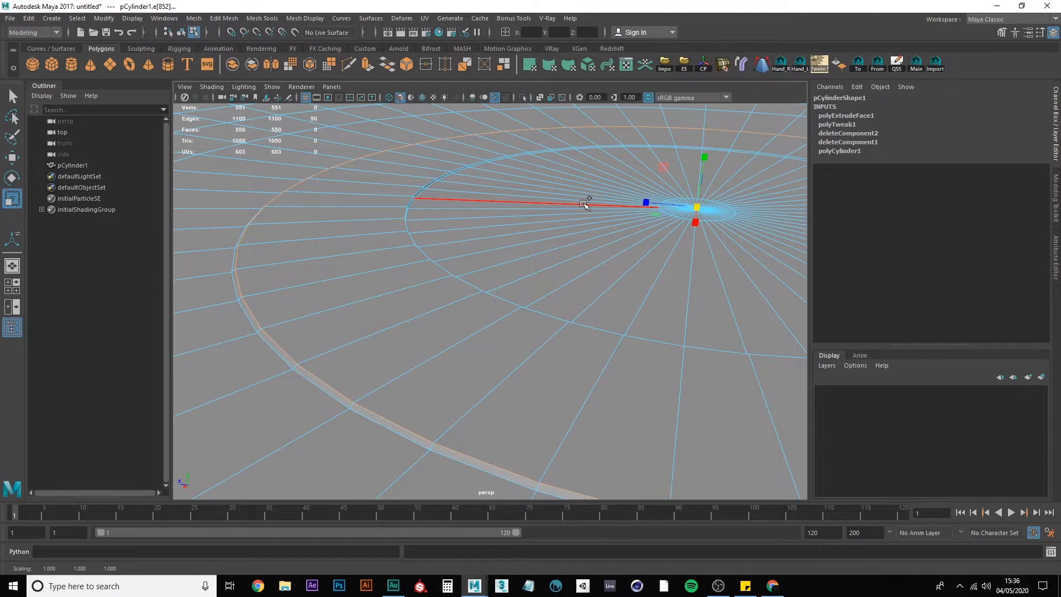
Step: Soften the selected disc edges for smooth shading and reselect the whole disc object
right_click(584, 204)
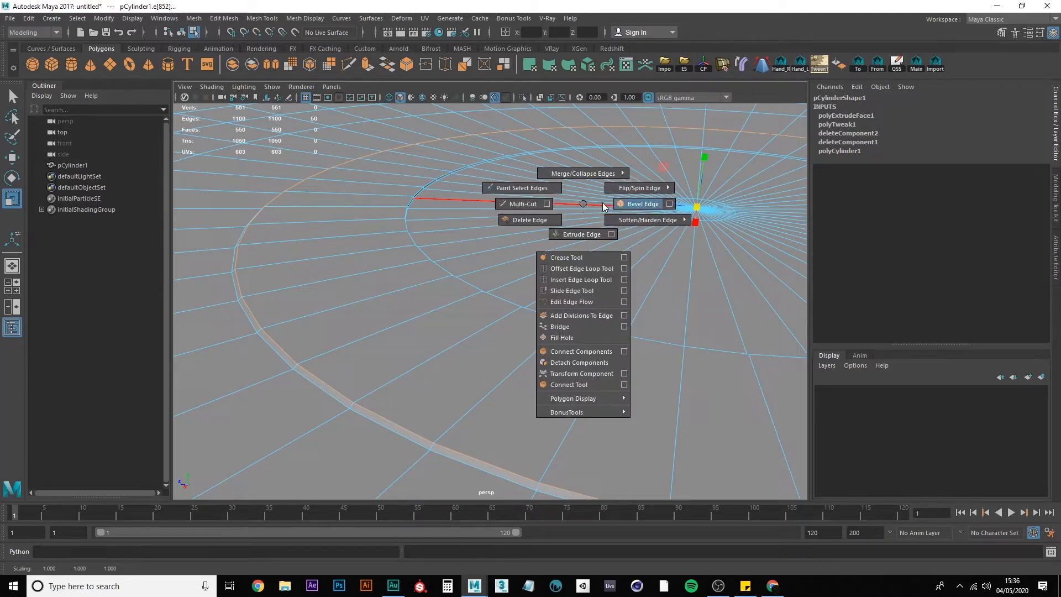
click(641, 204)
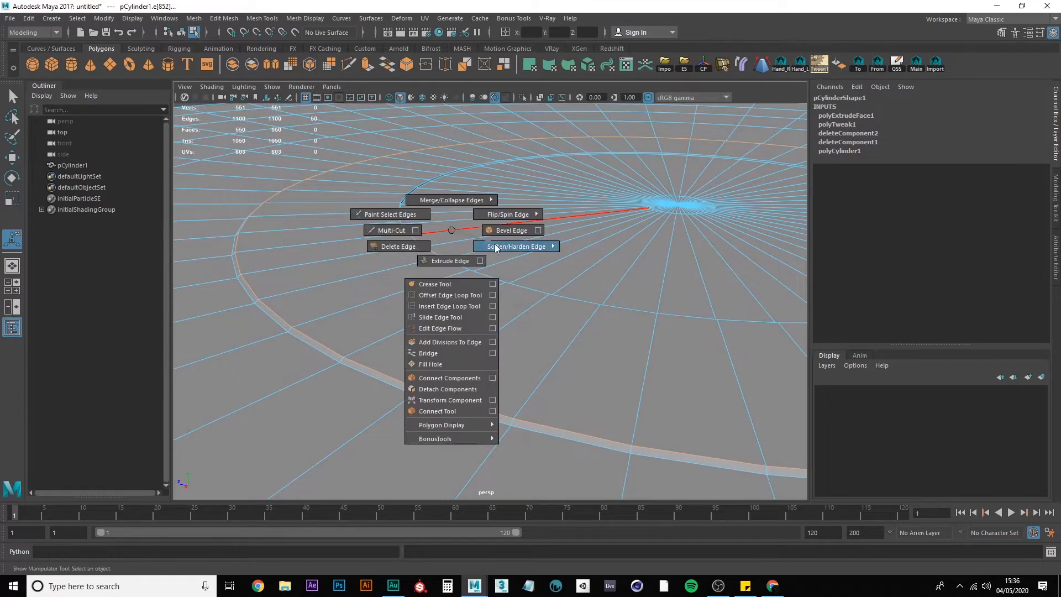
click(514, 246)
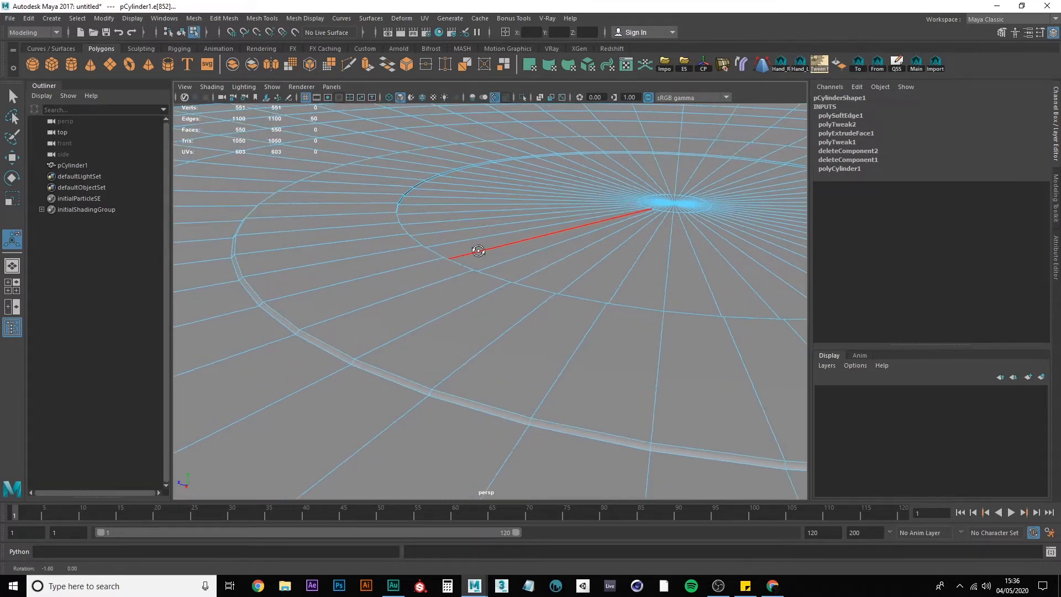
key(F8)
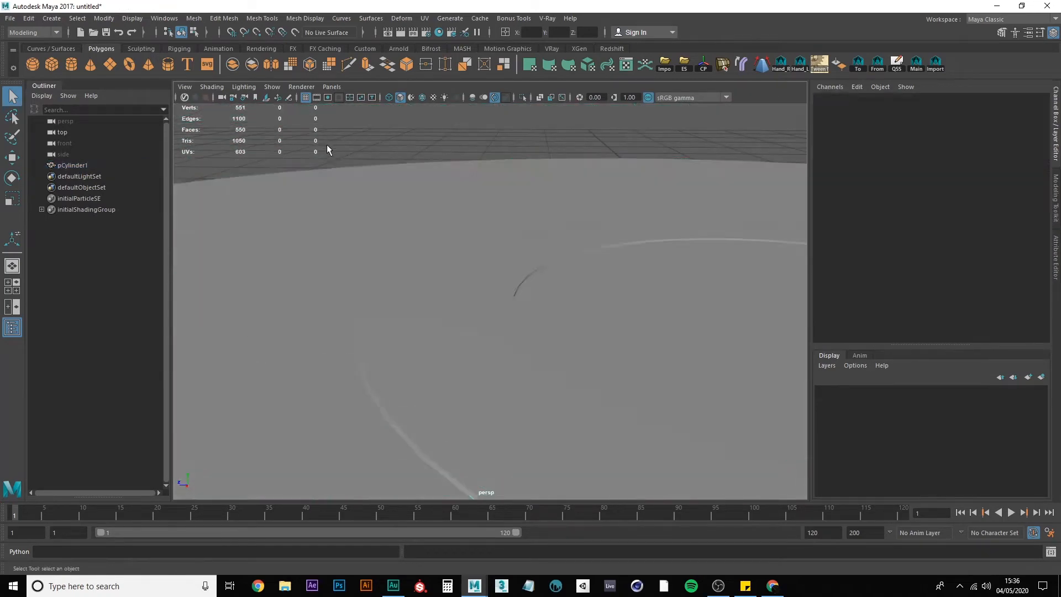
click(73, 165)
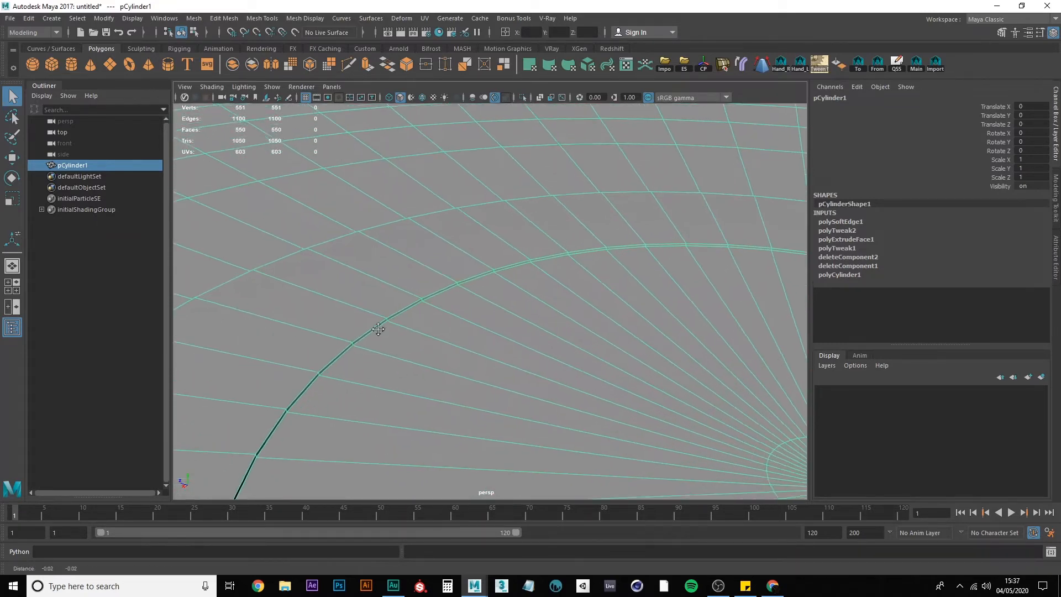
Step: Soften the rim edges and delete a ring of fifty faces, leaving 500 faces on pCylinder1
click(475, 274)
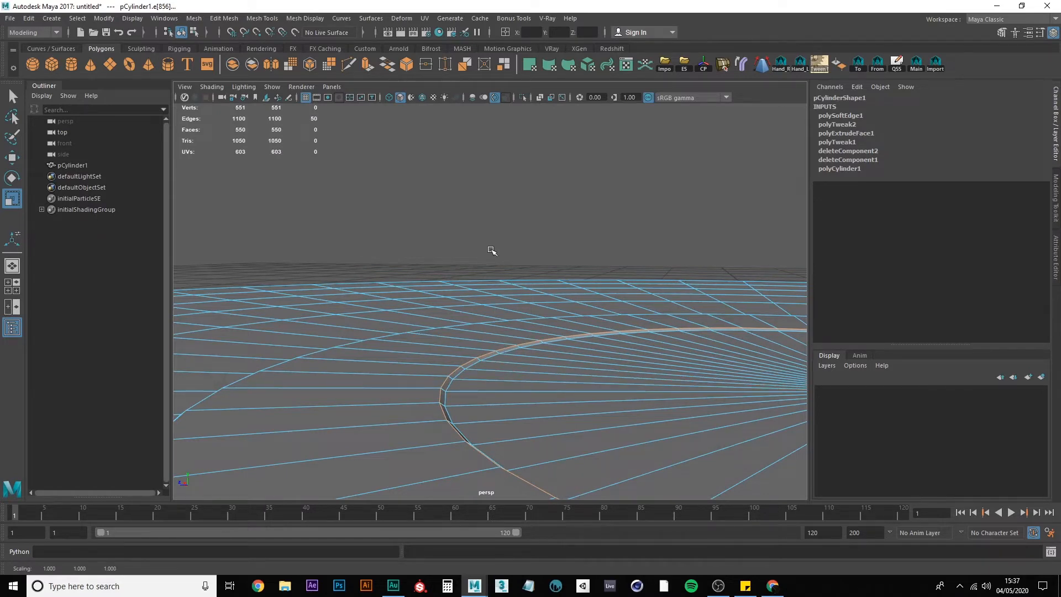
mouse_move(463, 242)
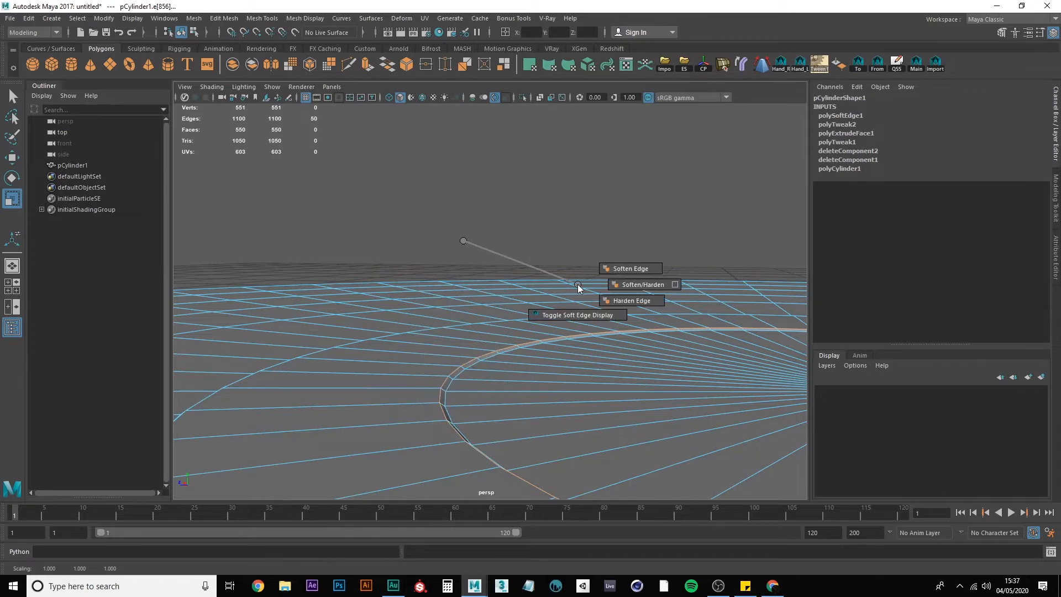
click(629, 268)
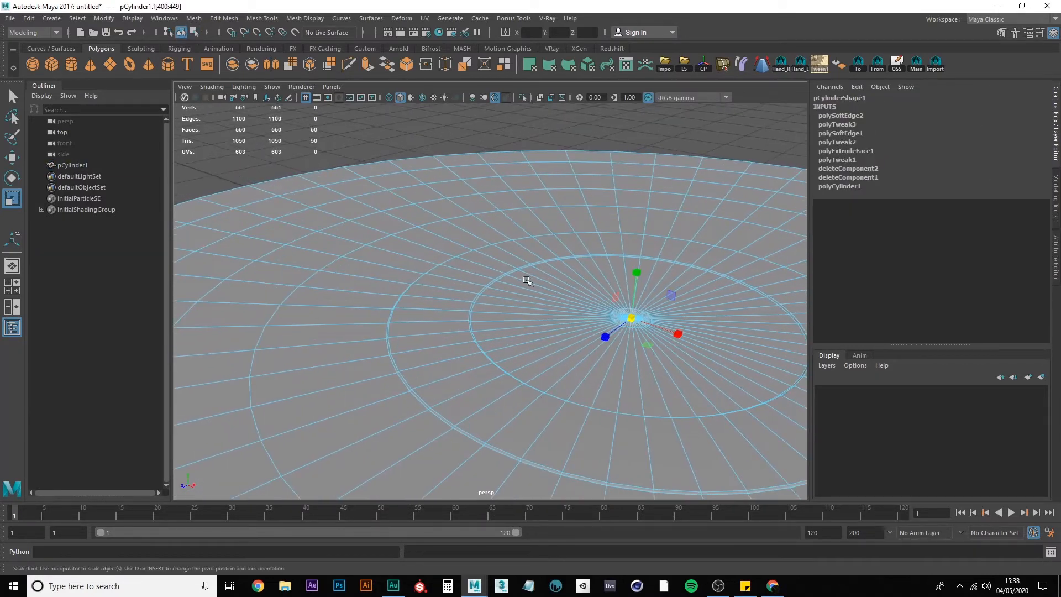
key(F8)
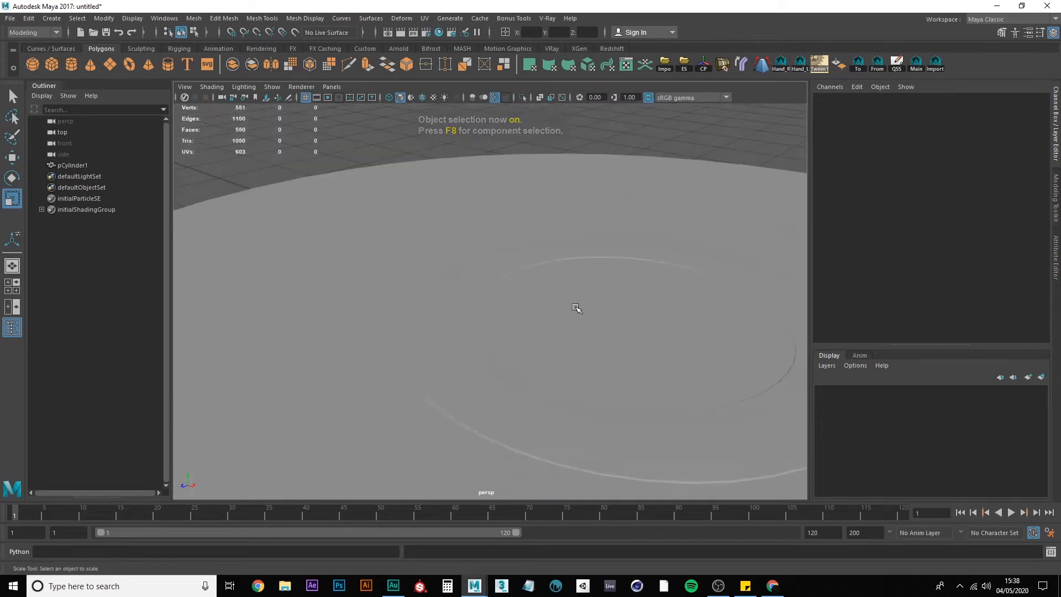
click(514, 312)
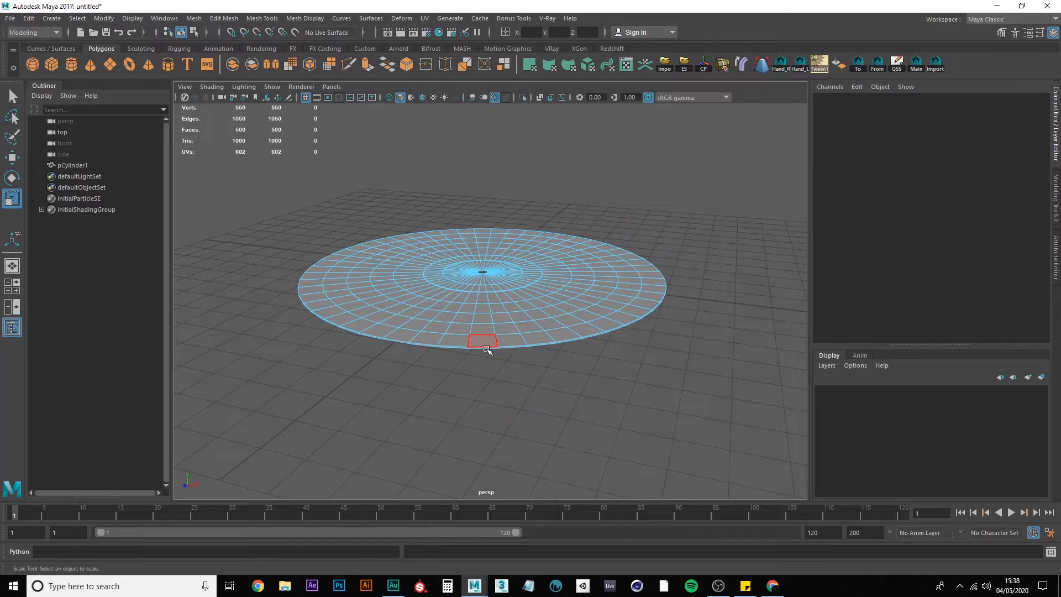
mouse_move(501, 319)
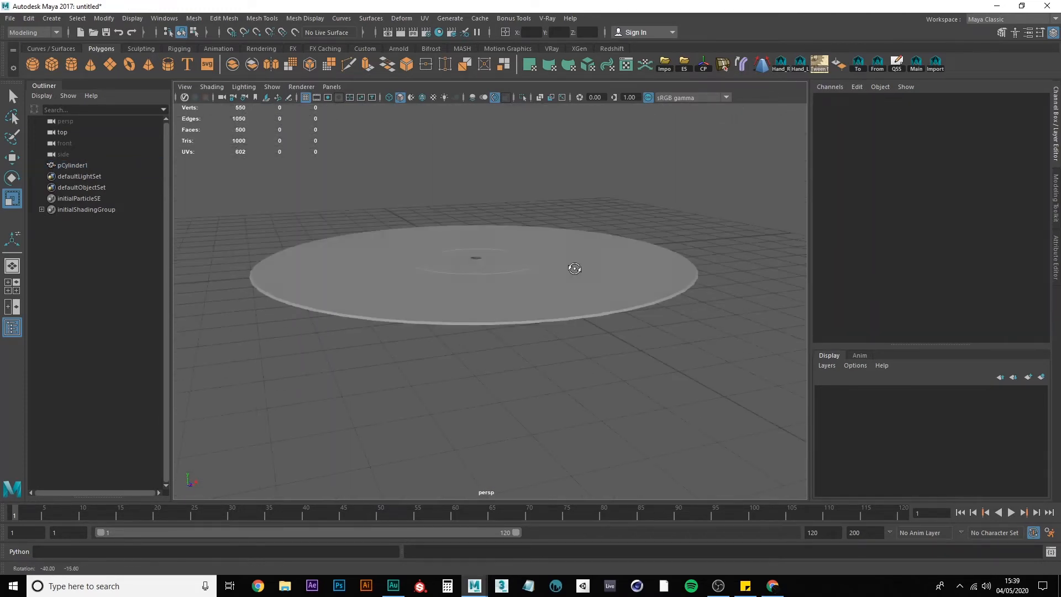
click(476, 274)
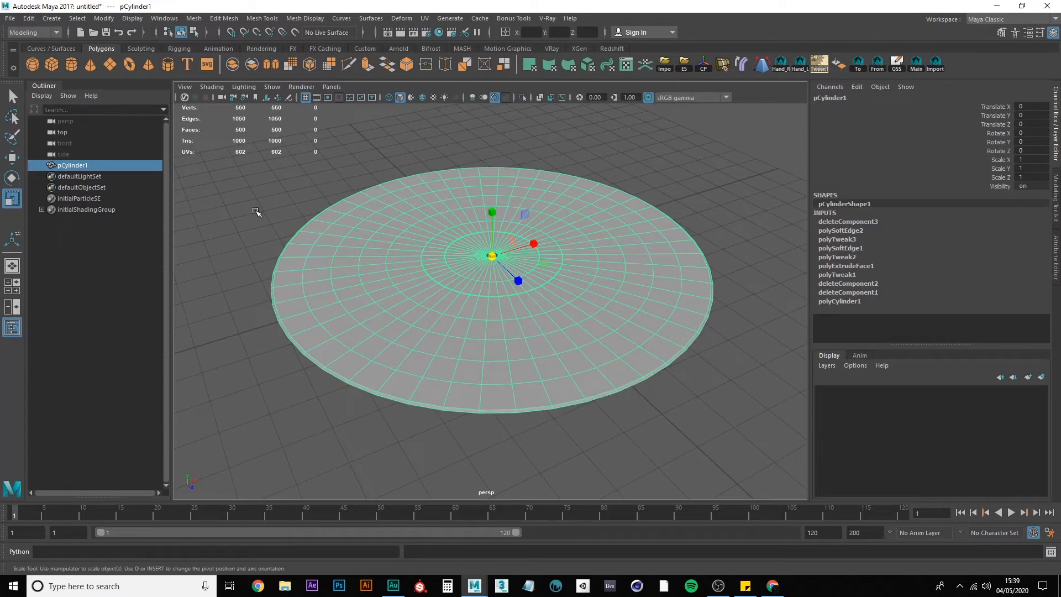
mouse_move(328, 206)
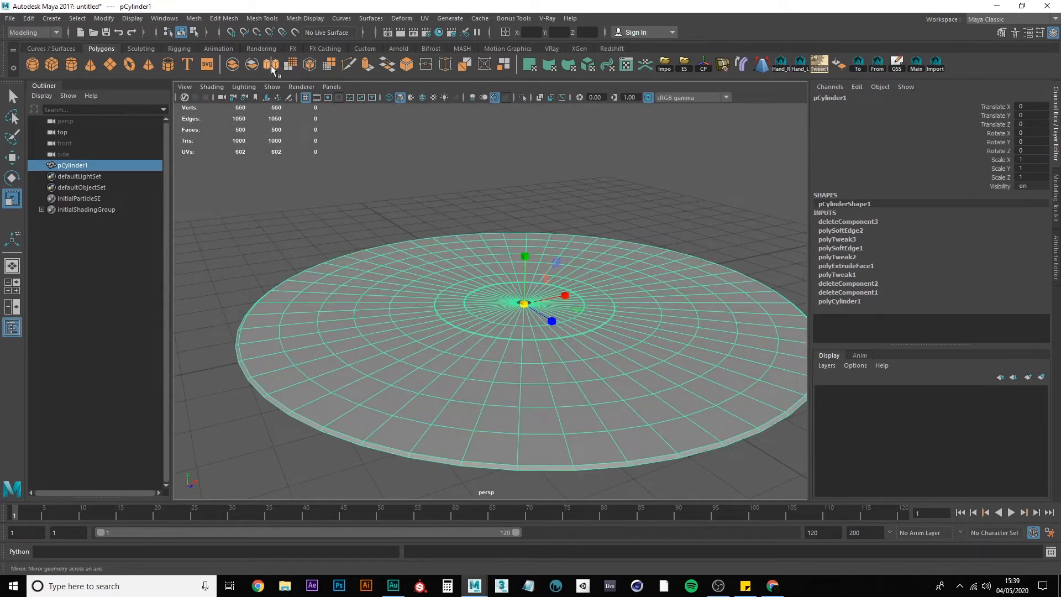
Step: Mirror the disc along Y with Cut Geometry off and Merge Threshold 0.01 into a closed record
click(271, 64)
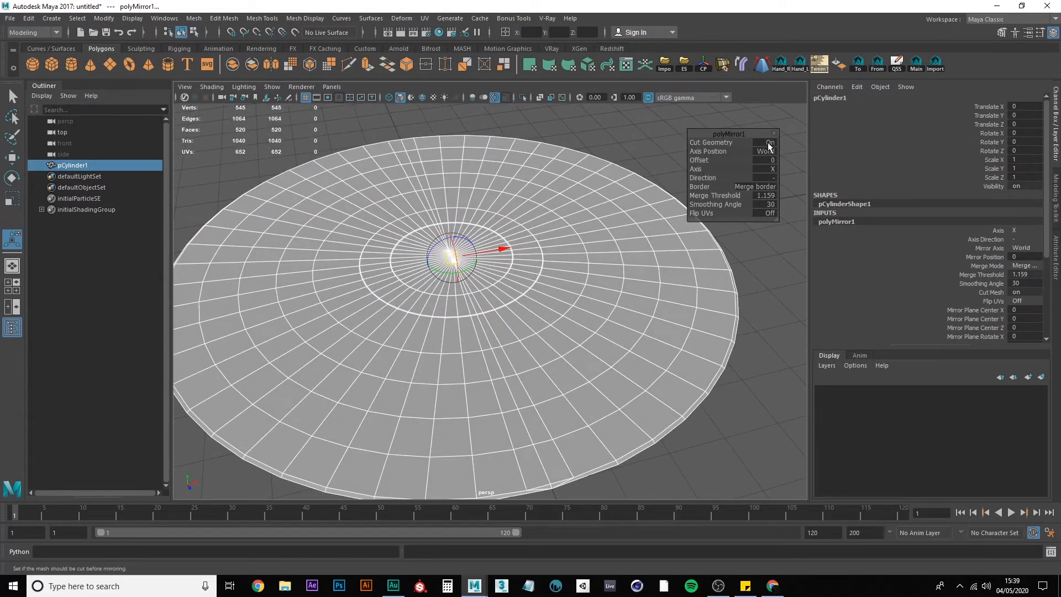
click(769, 142)
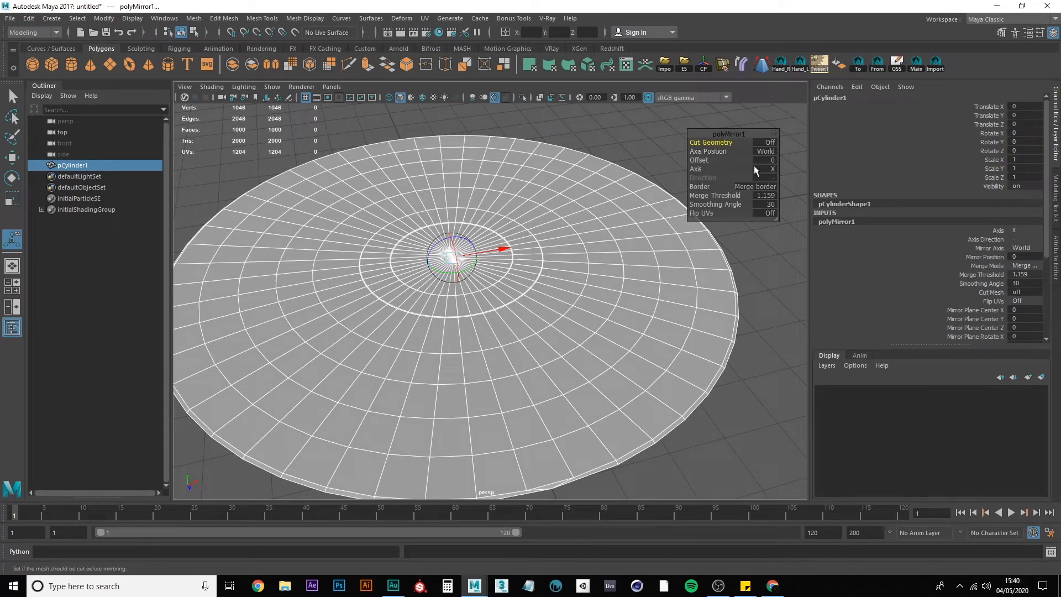
click(771, 168)
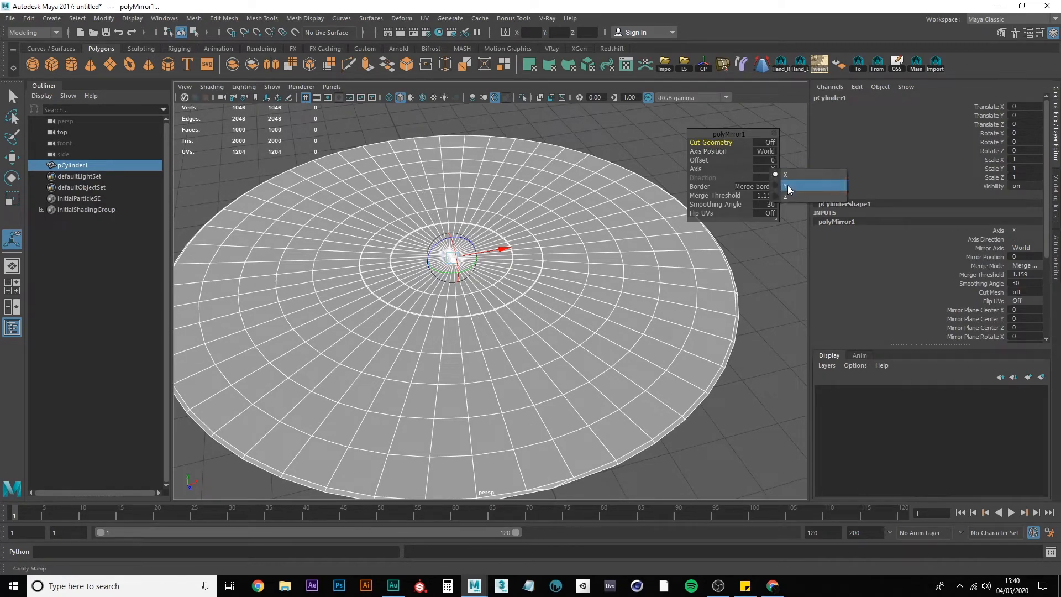
click(812, 186)
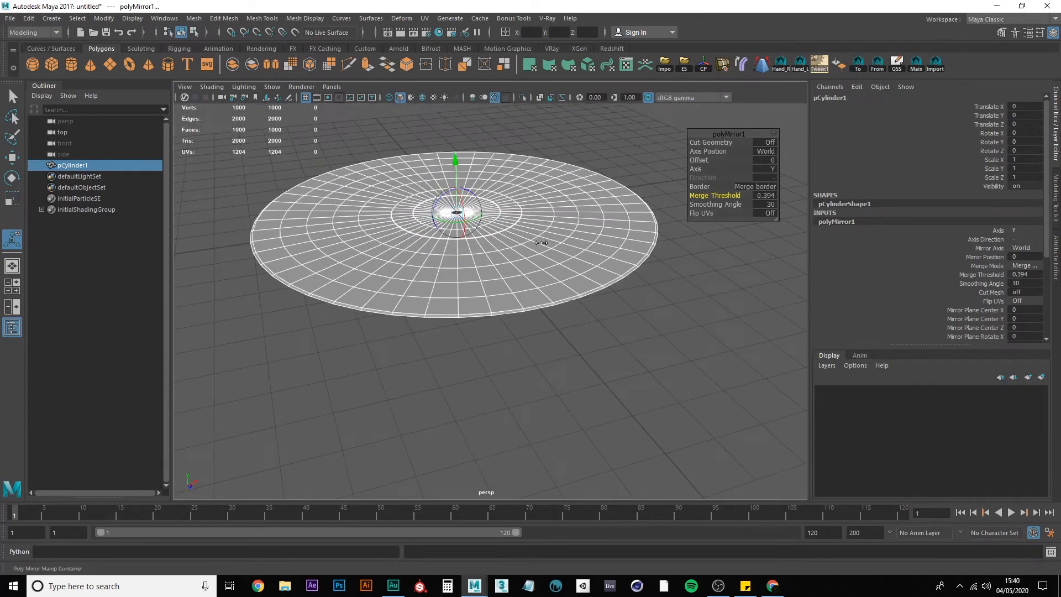
mouse_move(560, 213)
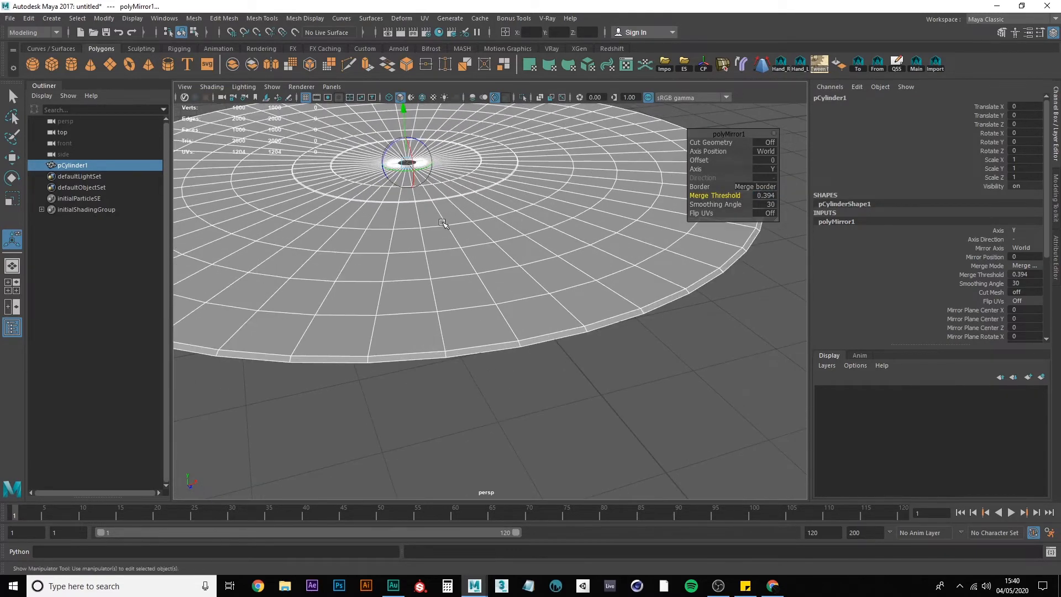
triple_click(764, 195)
text(0.01)
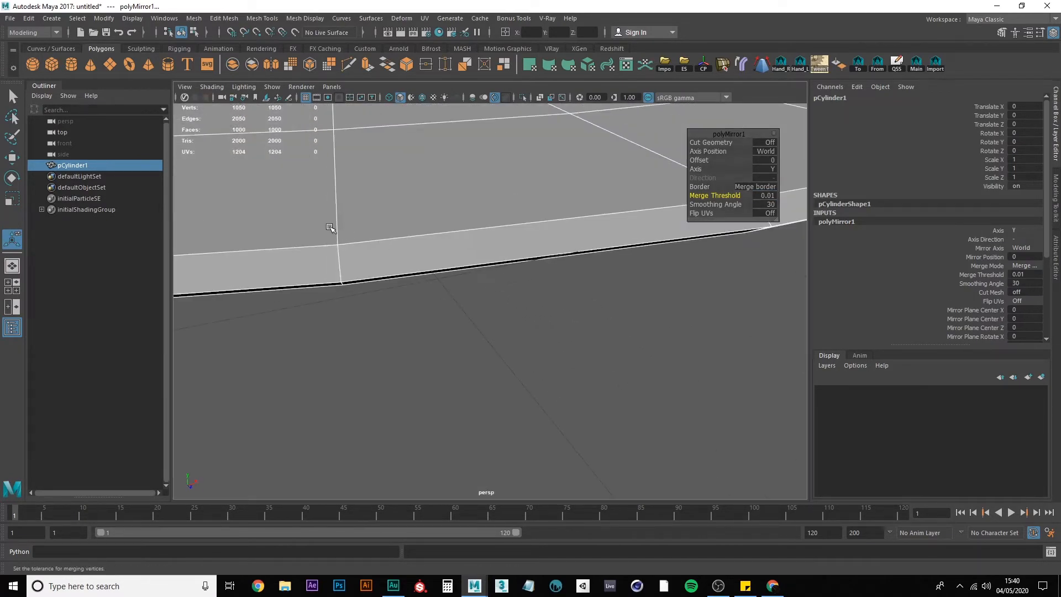
click(375, 279)
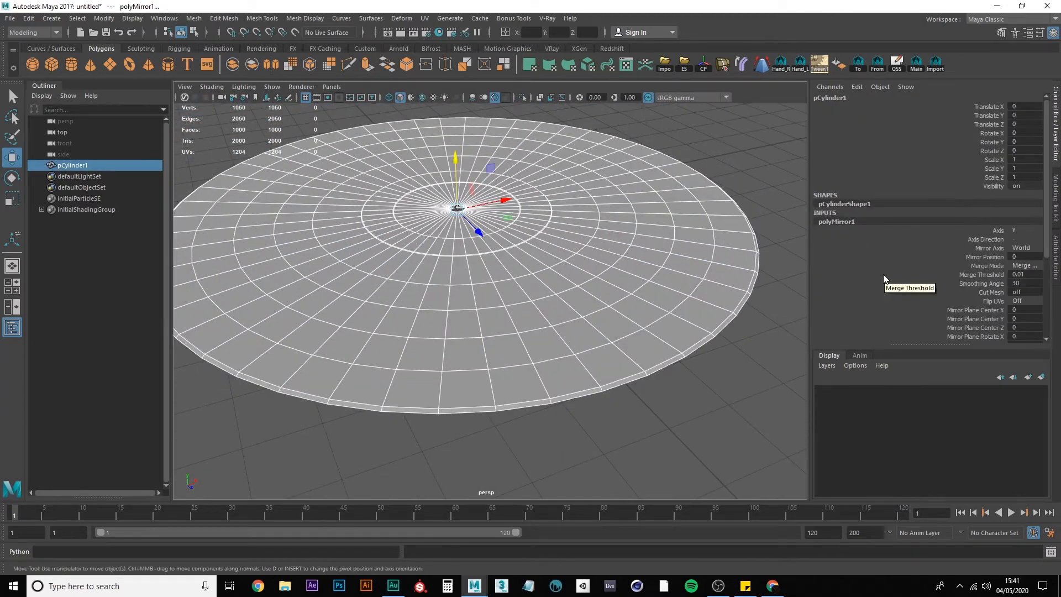
mouse_move(970, 318)
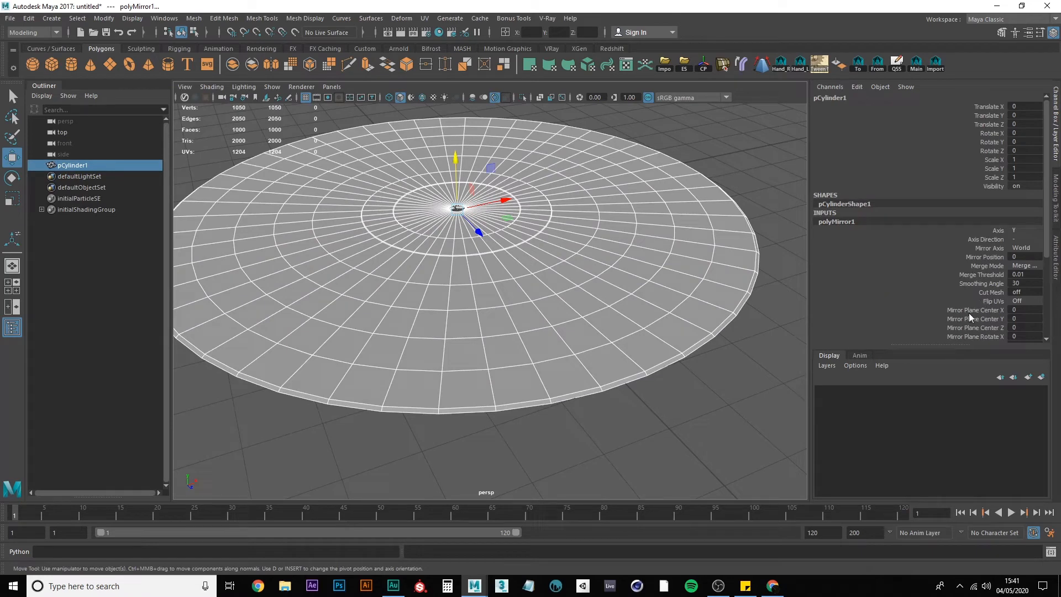
mouse_move(988, 277)
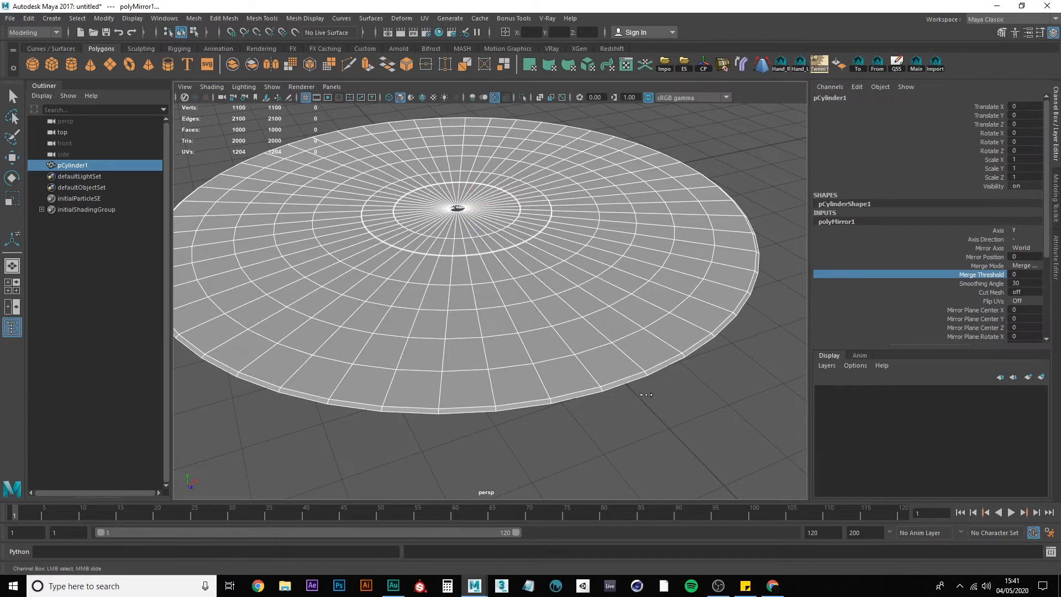
Step: Bring up the disc's component mode menu to start editing its seam edges
right_click(578, 266)
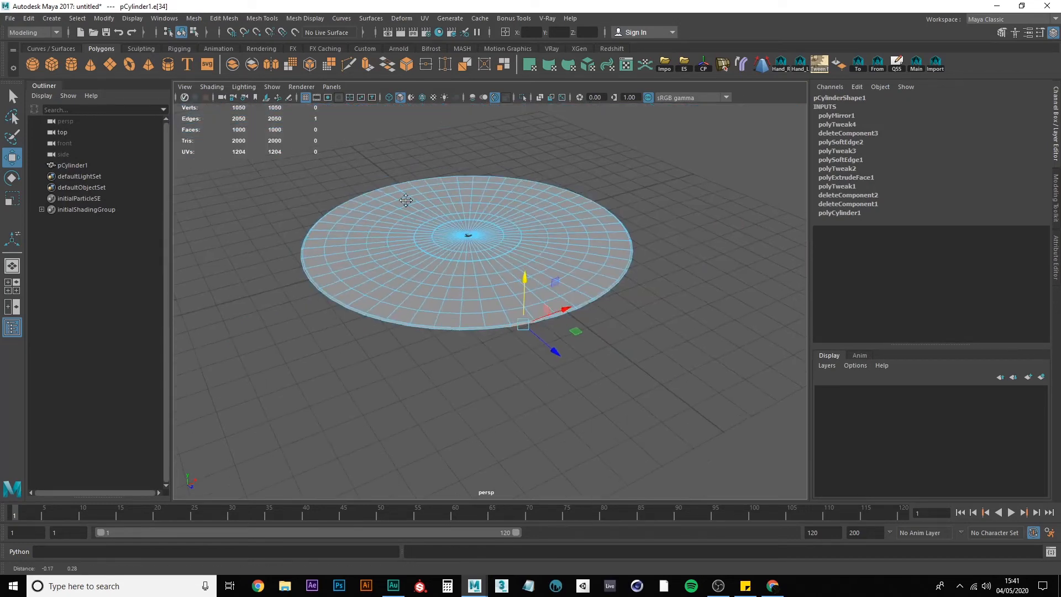
key(f8)
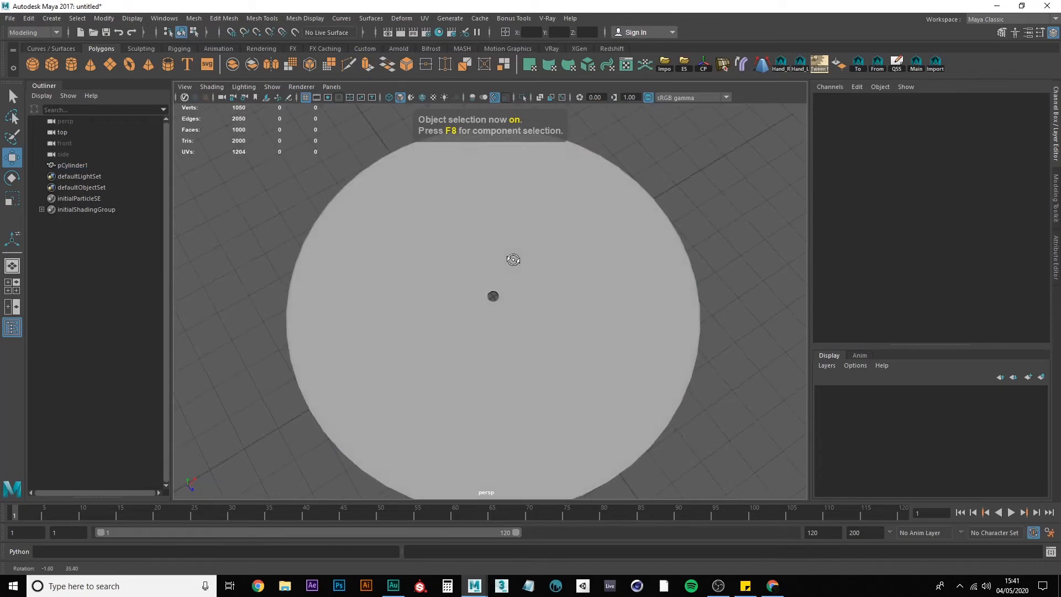
click(492, 296)
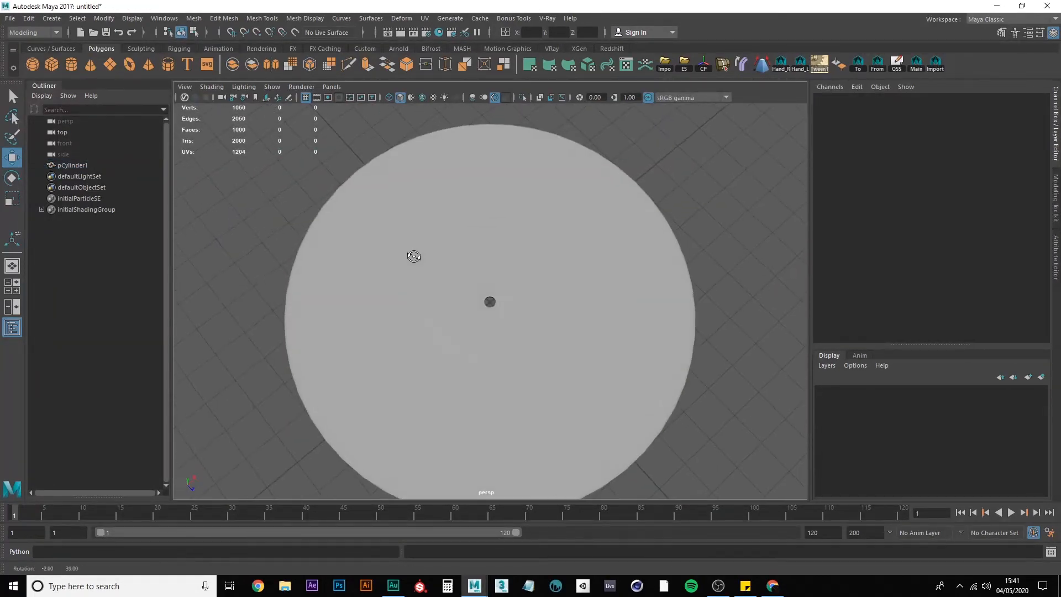
click(489, 302)
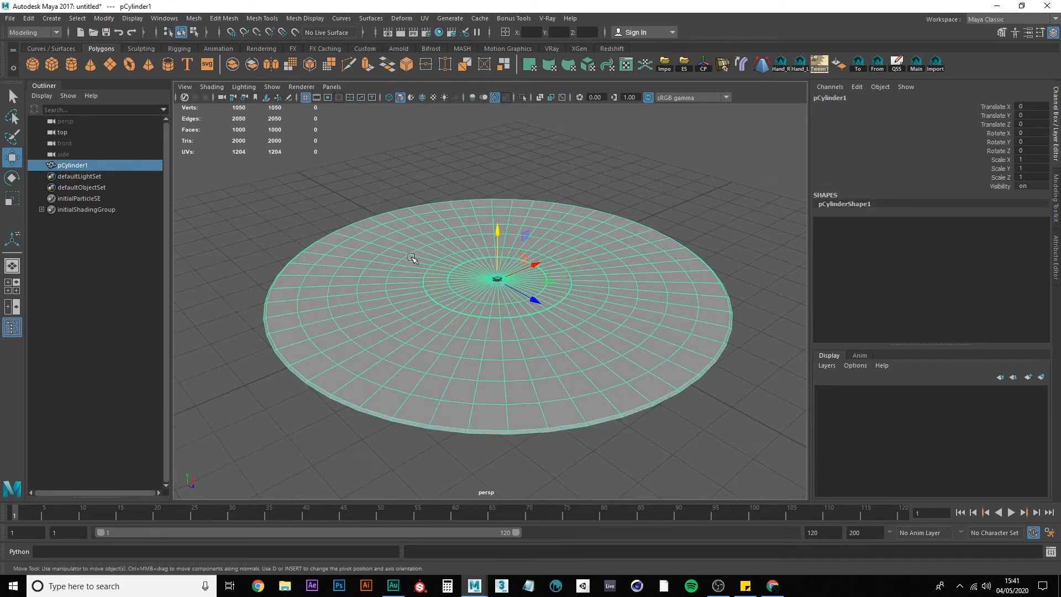
drag(413, 257, 376, 180)
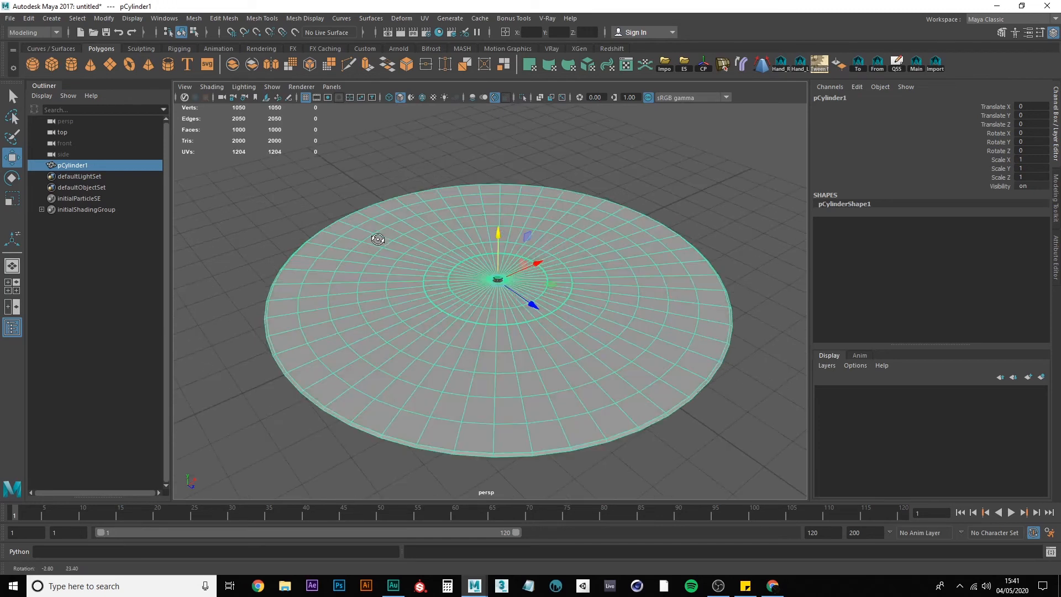
mouse_move(578, 273)
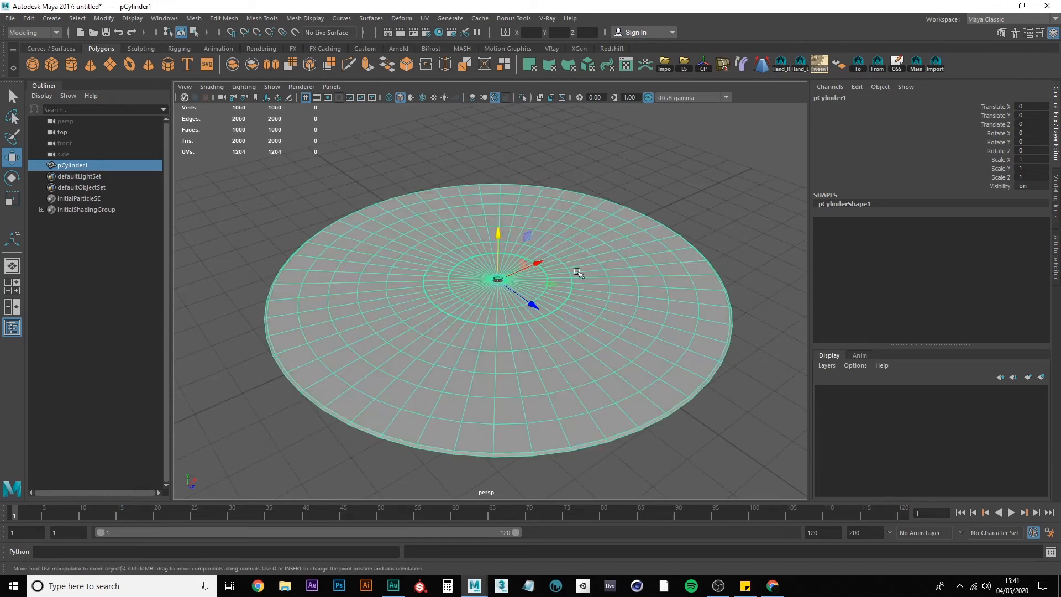
right_click(578, 272)
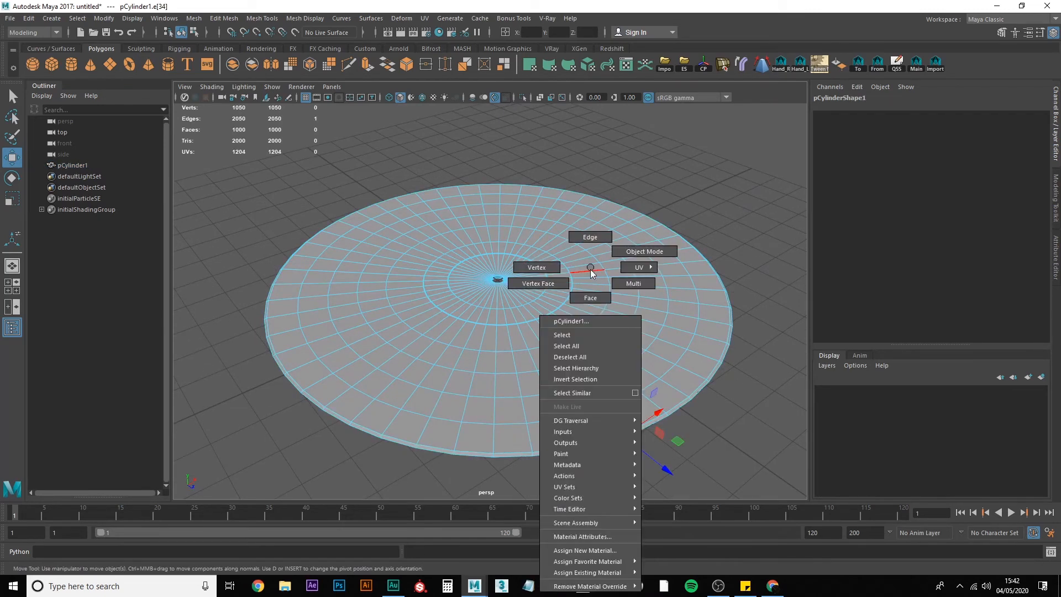
click(643, 251)
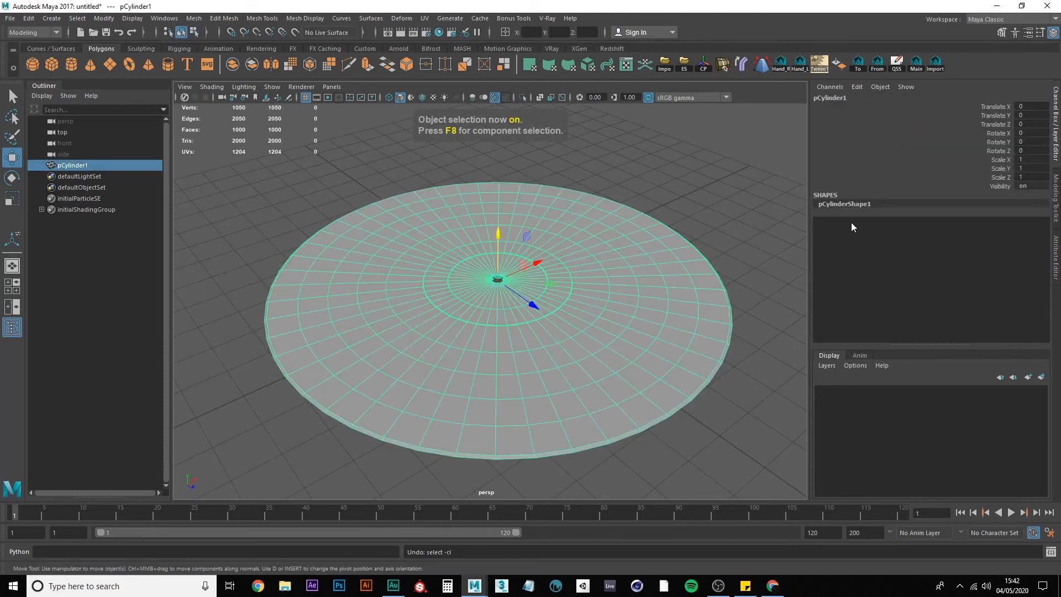
click(689, 256)
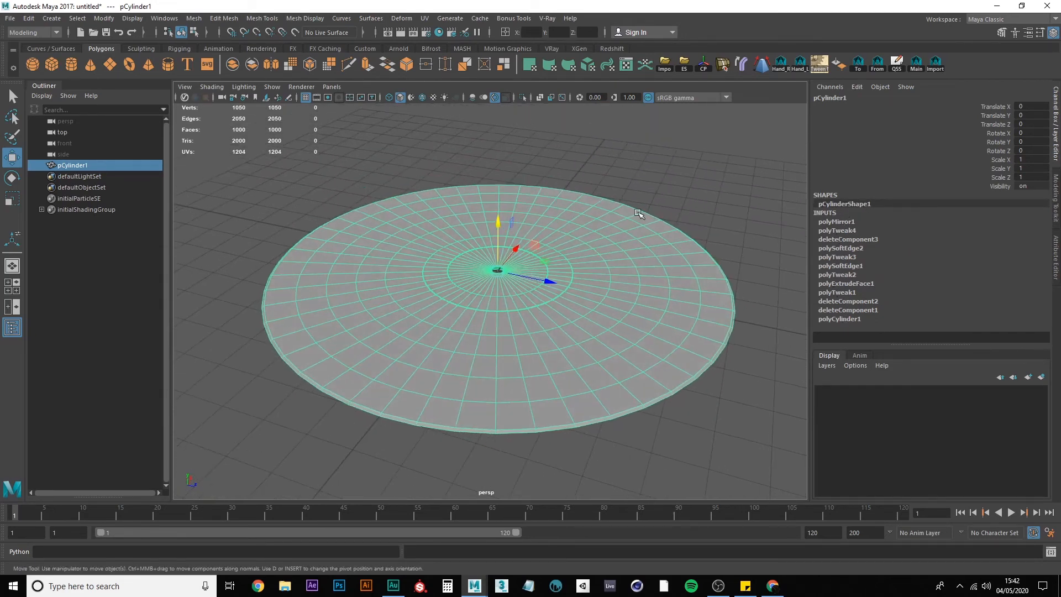
mouse_move(690, 236)
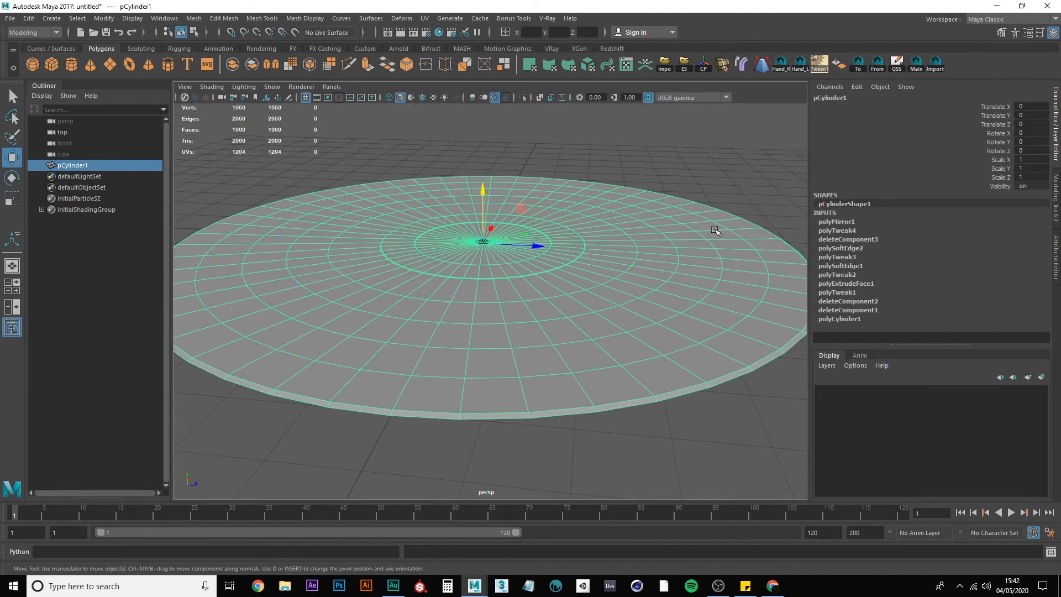
Step: Delete pCylinder1's construction history via Edit > Delete by Type > History
click(27, 18)
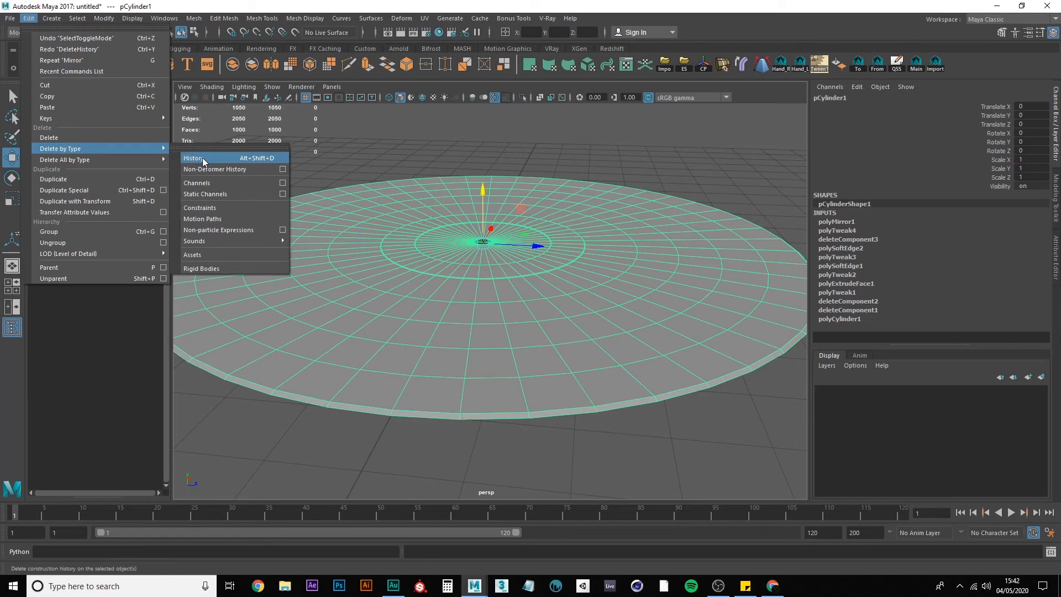
mouse_move(201, 162)
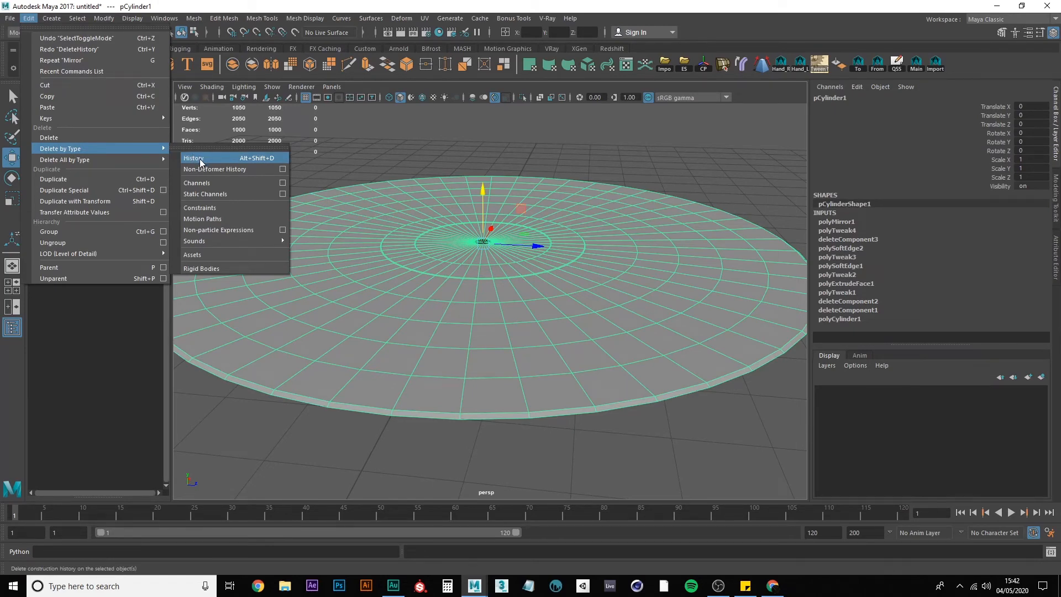
click(195, 158)
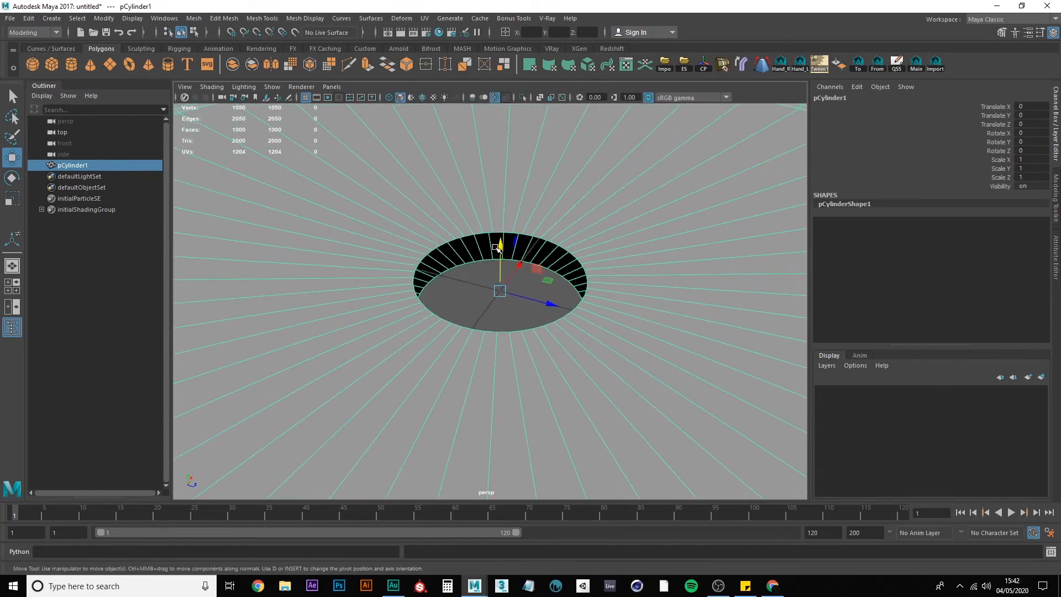
Step: Bridge the spindle hole's upper and lower edge loops into a closed inner wall (1050 faces)
right_click(500, 246)
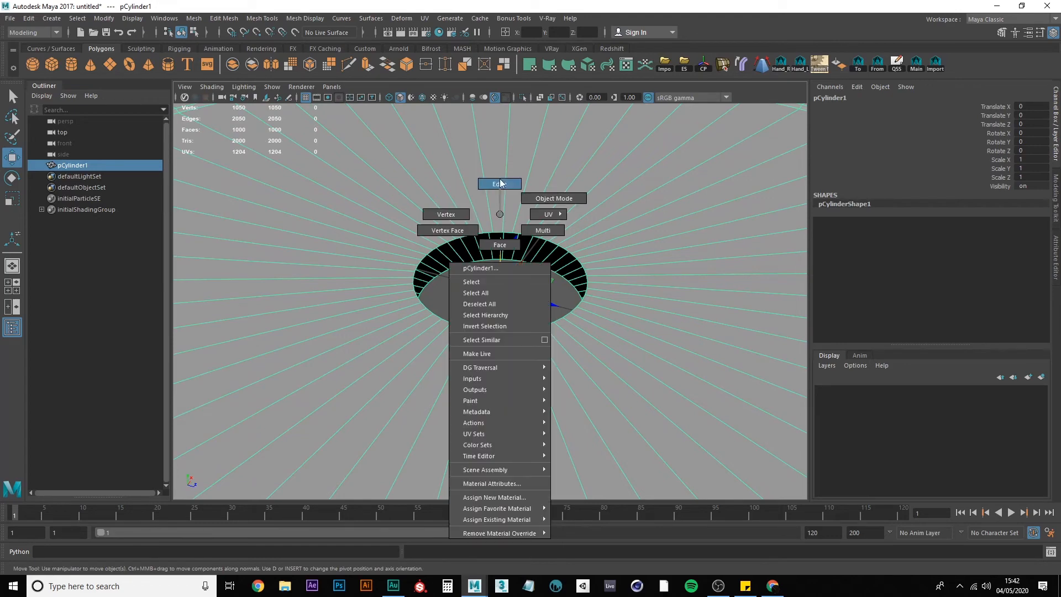
click(499, 183)
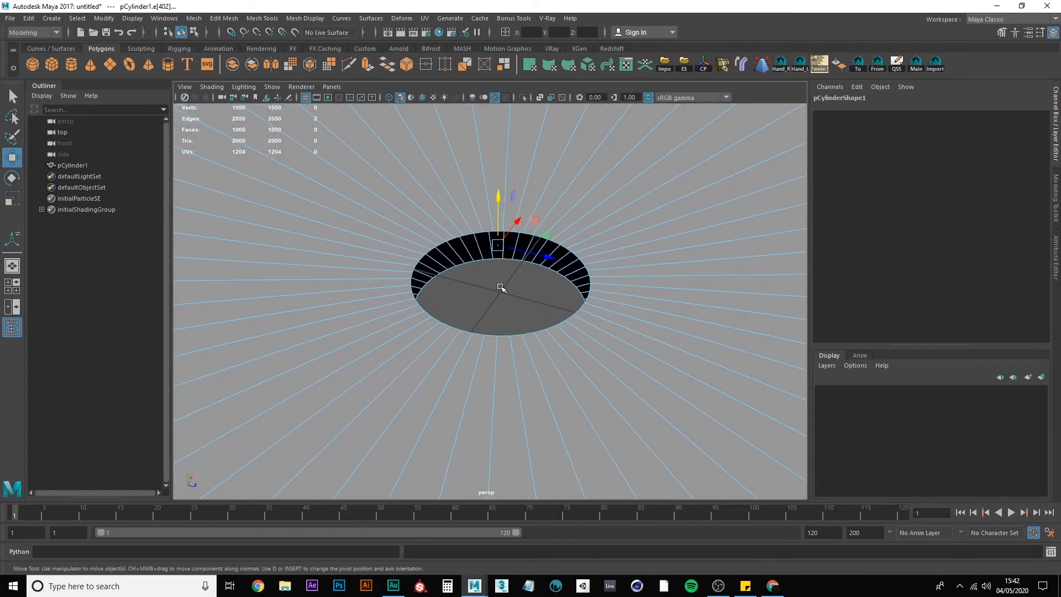
right_click(501, 287)
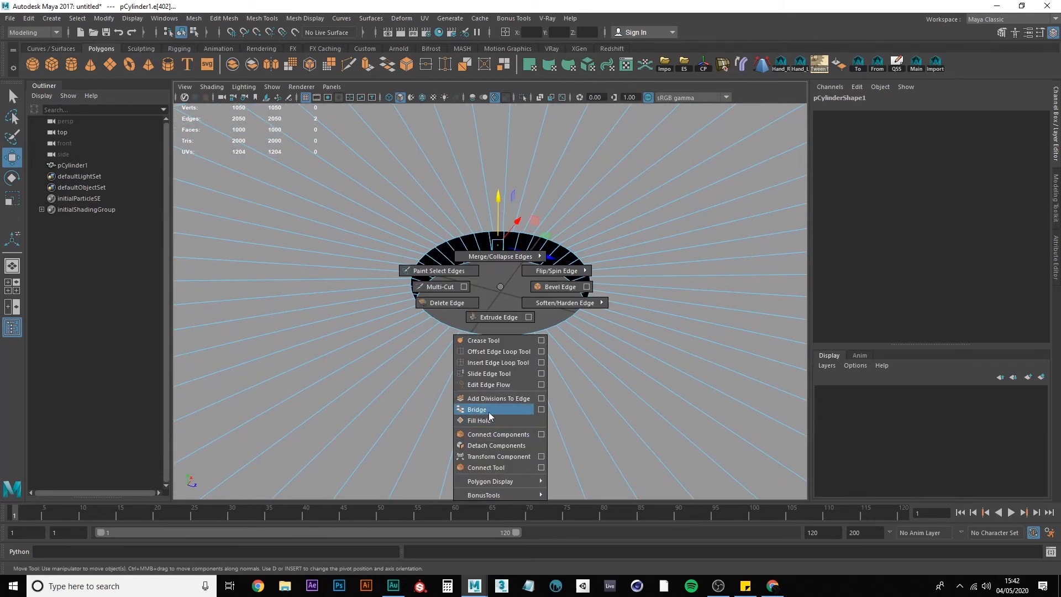
click(476, 409)
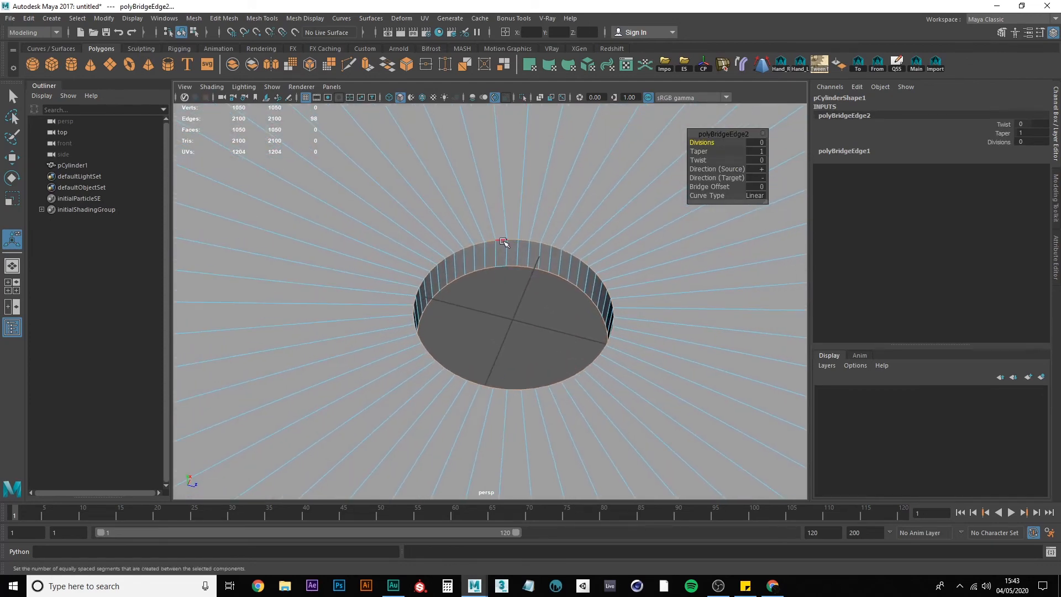
key(ctrl+z)
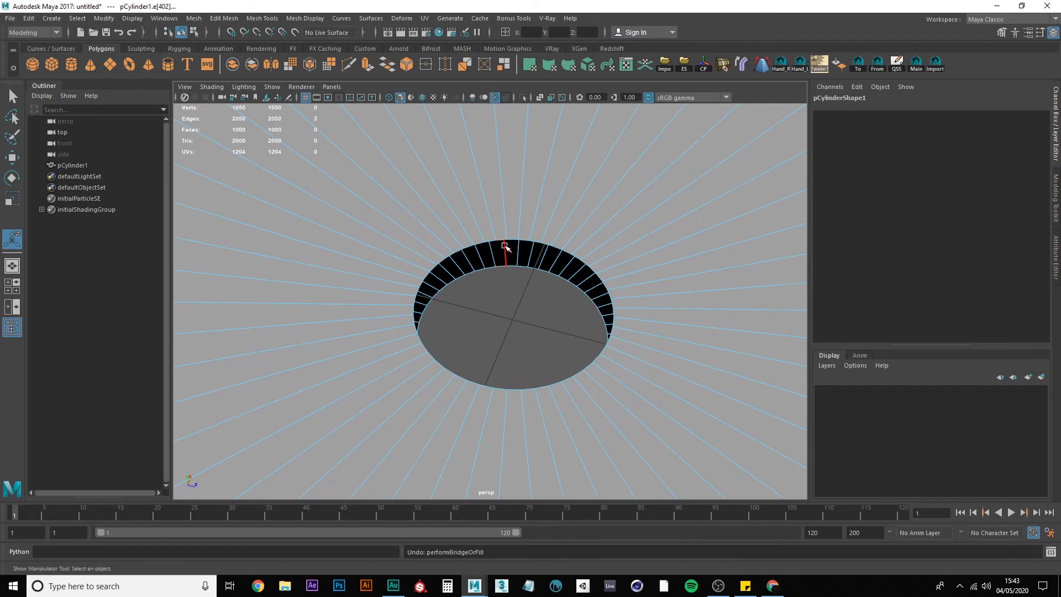
click(501, 264)
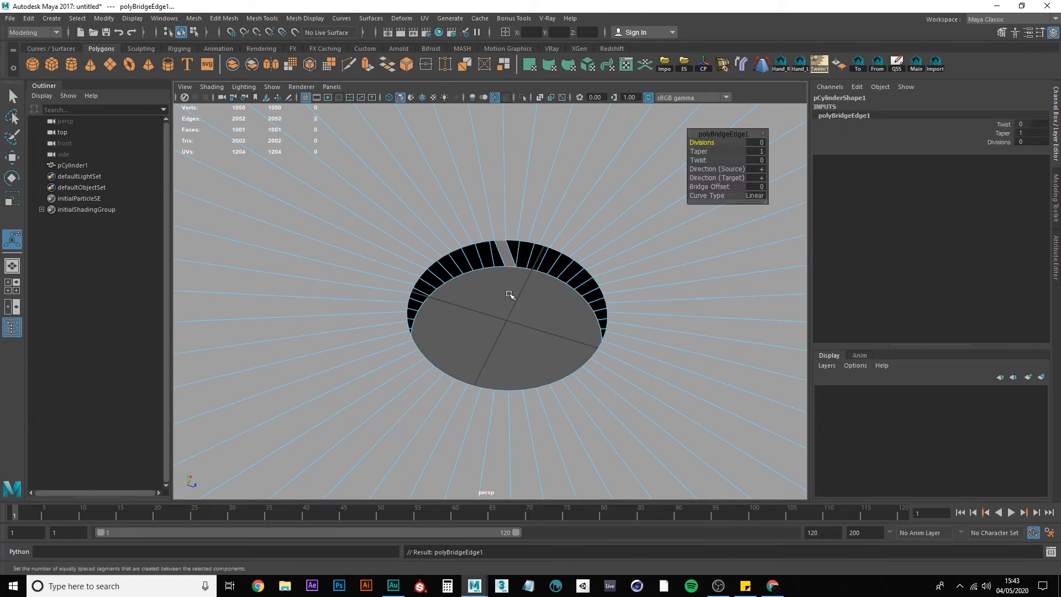
click(512, 267)
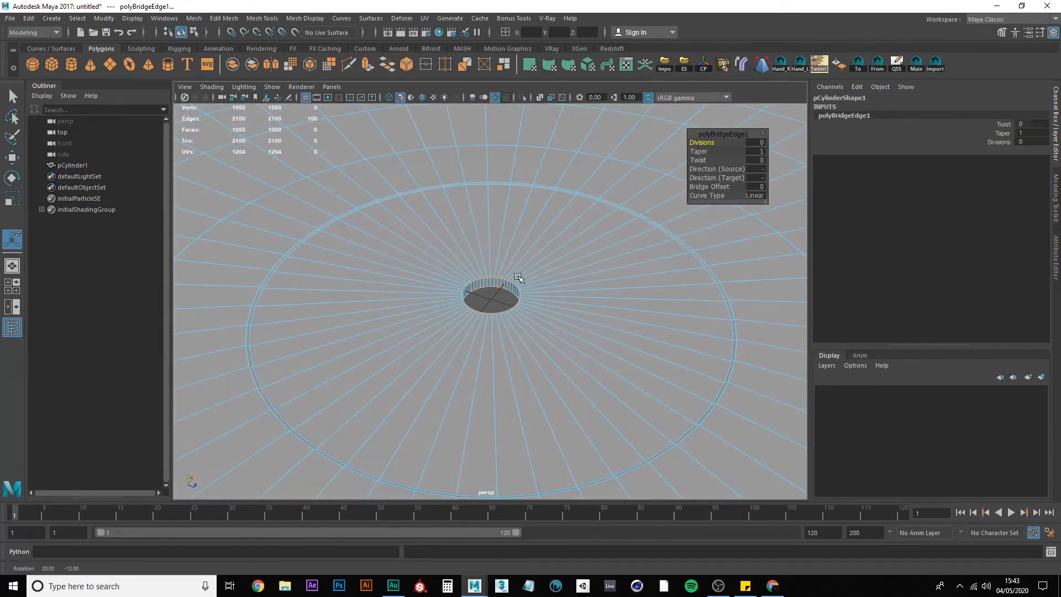
key(F8)
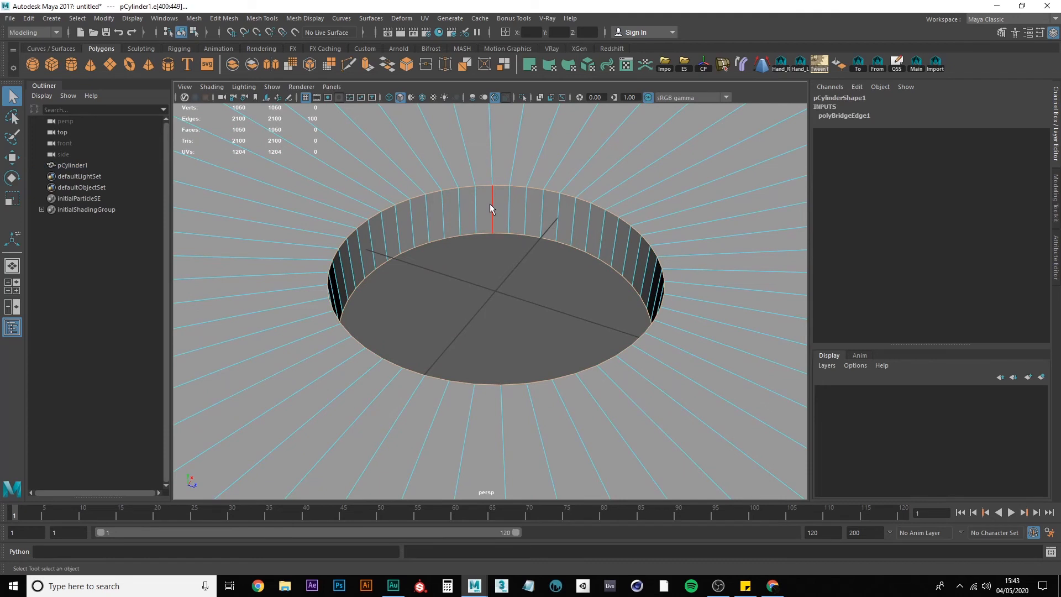
Step: Soften the hole's bridged wall edges and reselect the whole disc in object mode
right_click(491, 220)
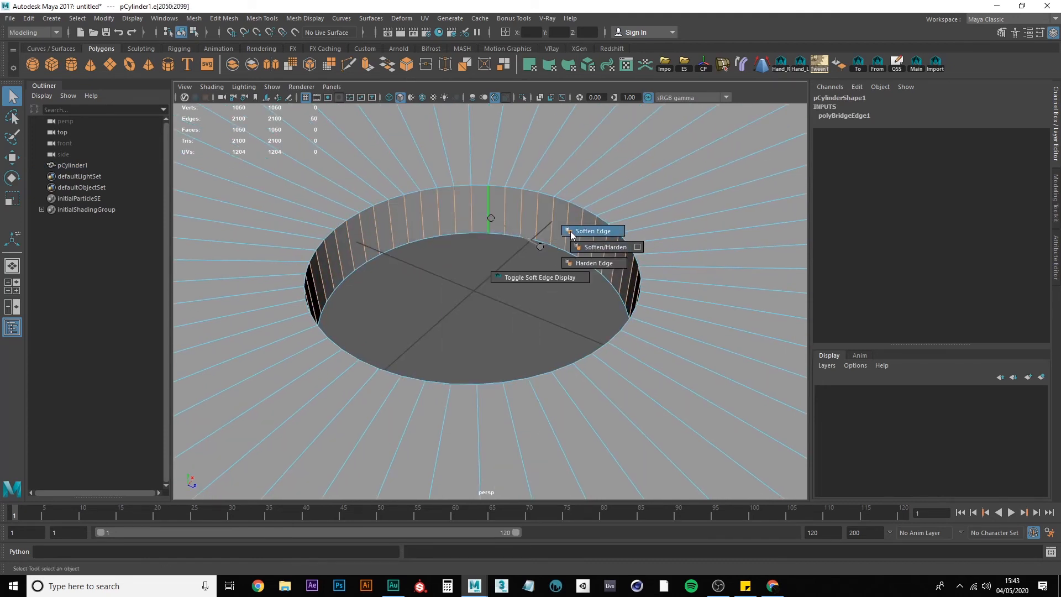
click(592, 231)
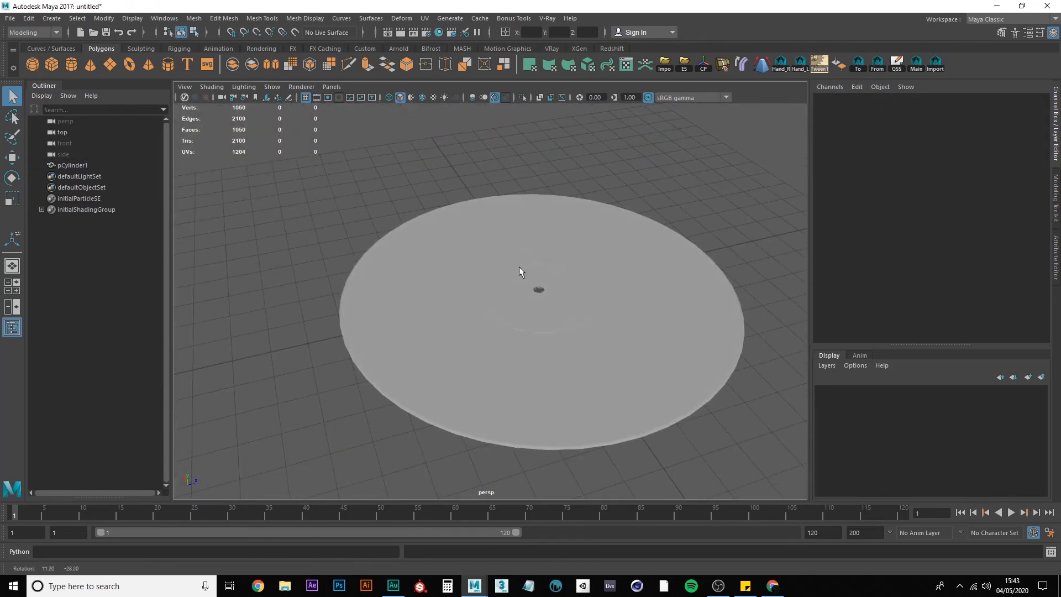
click(520, 290)
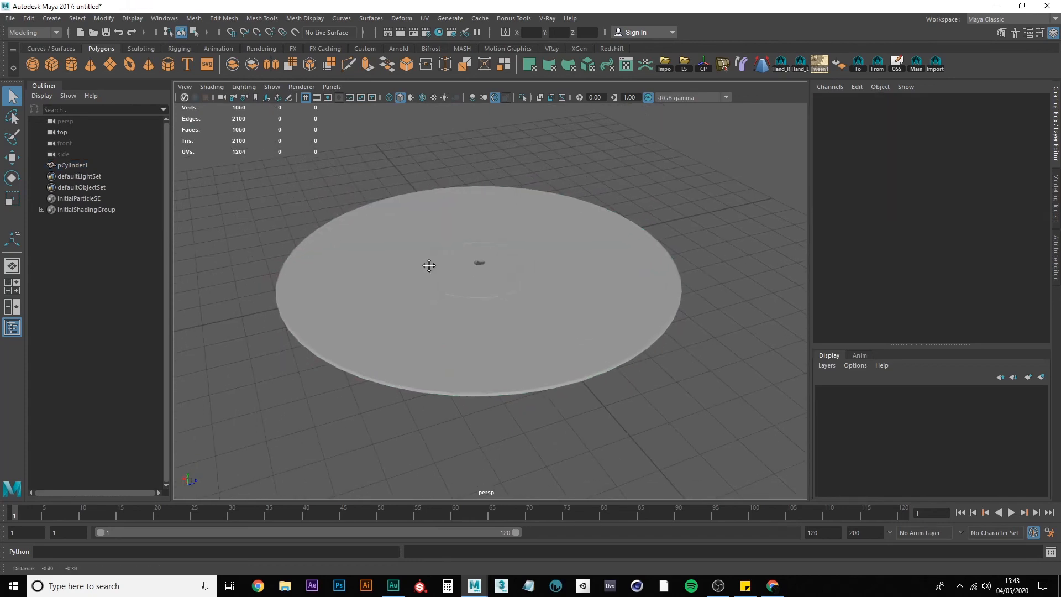
click(479, 277)
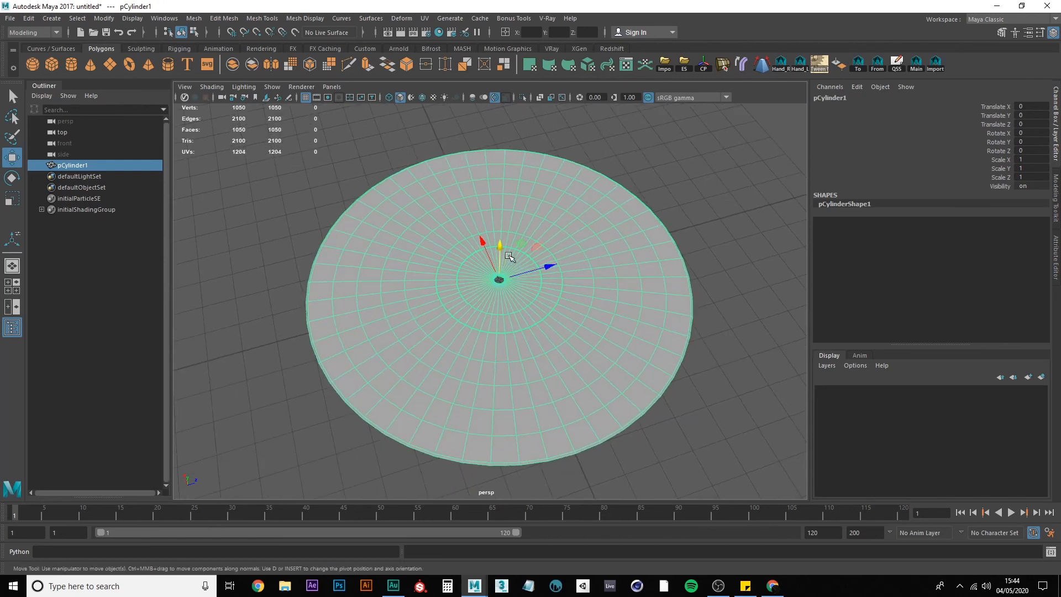
mouse_move(577, 221)
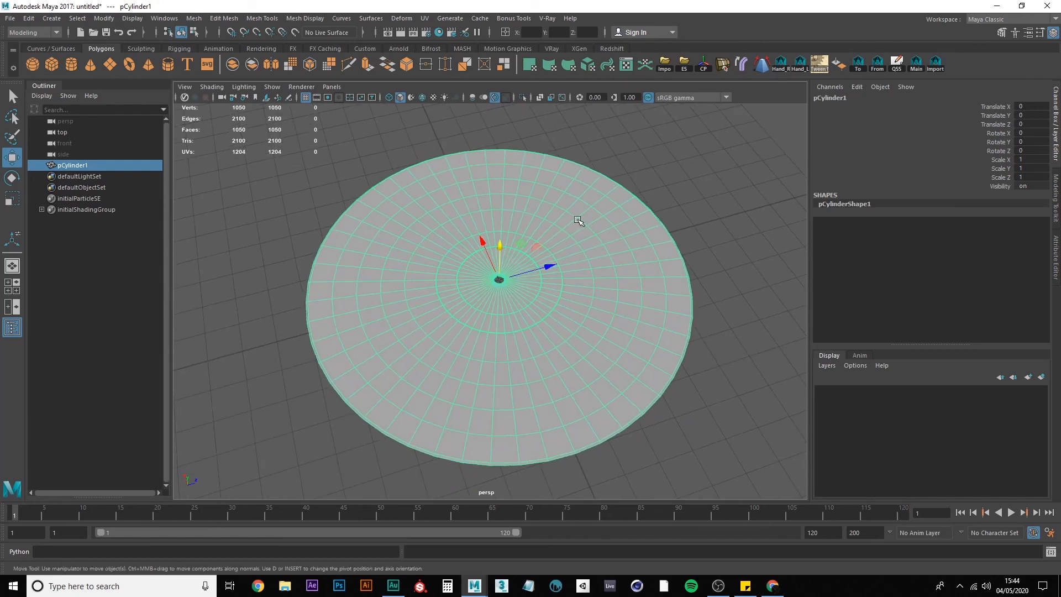